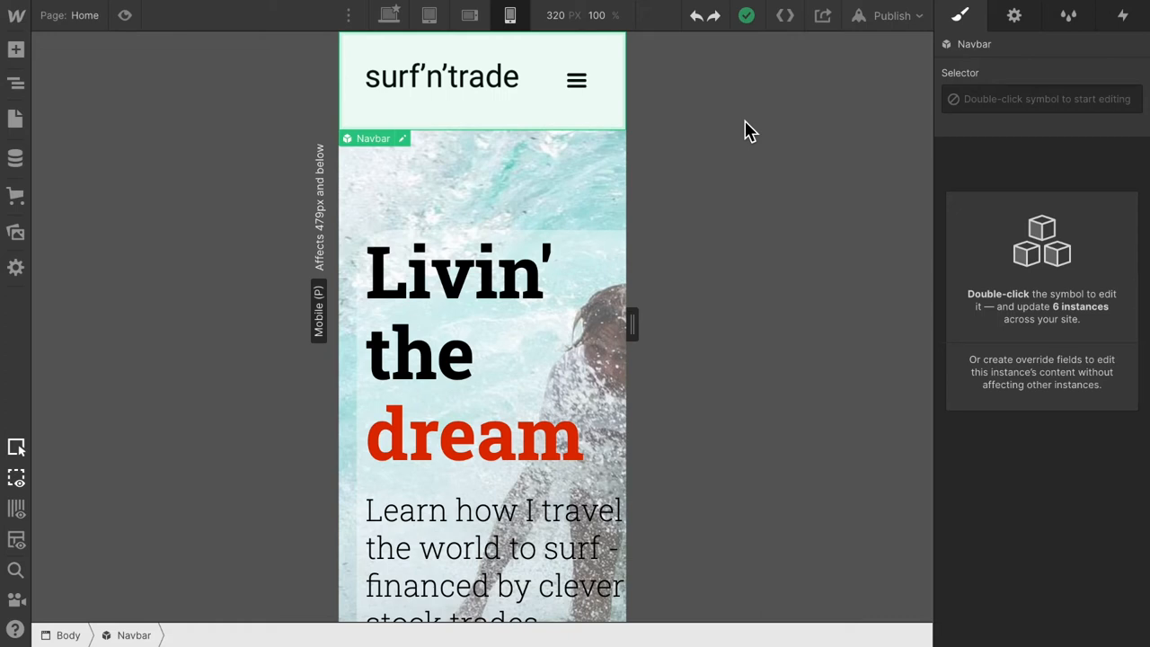
mouse_move(572, 170)
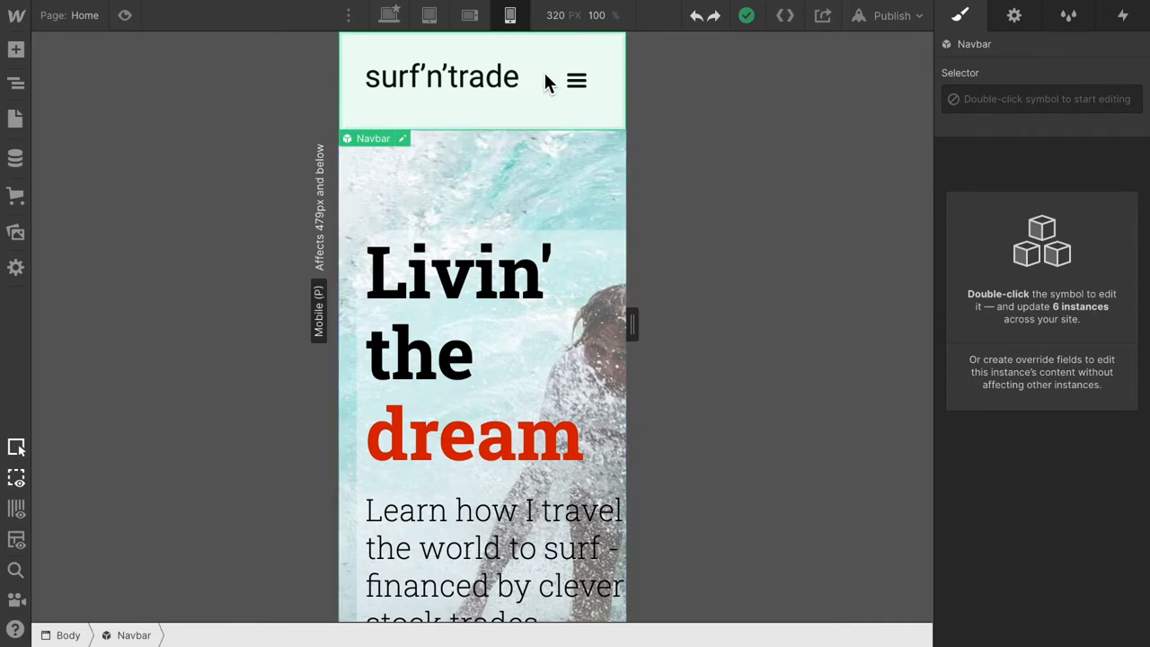
- Select Hero Text Wrap and remove its mobile left padding, setting it to 0
scroll("down", 3)
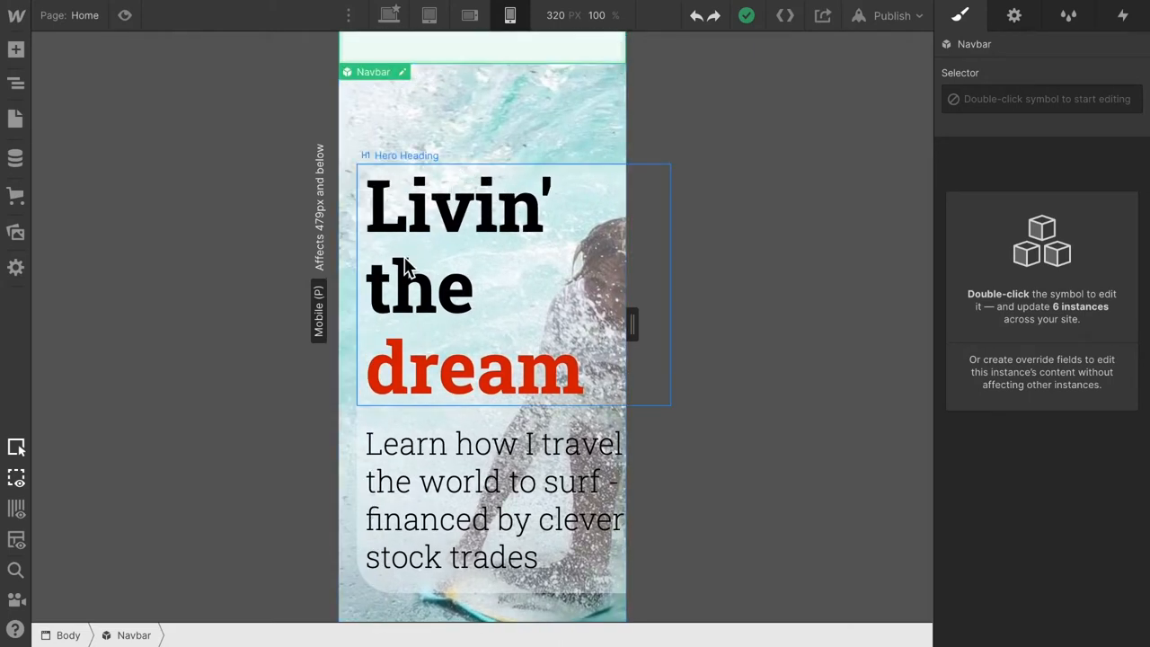
left_click(373, 427)
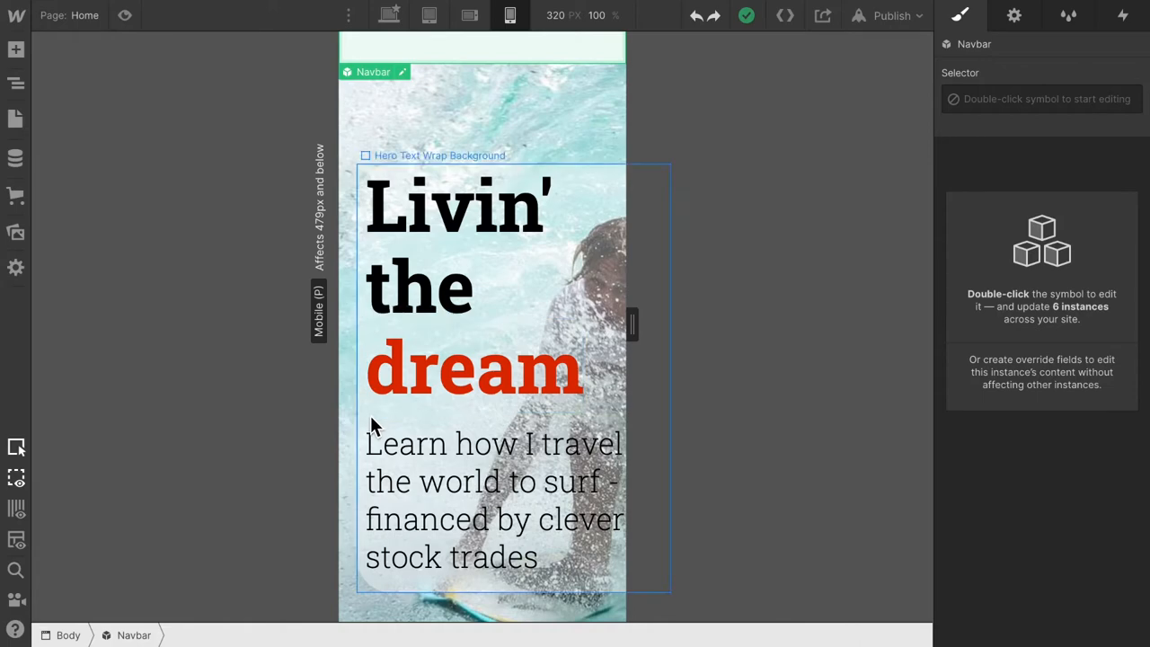
left_click(439, 154)
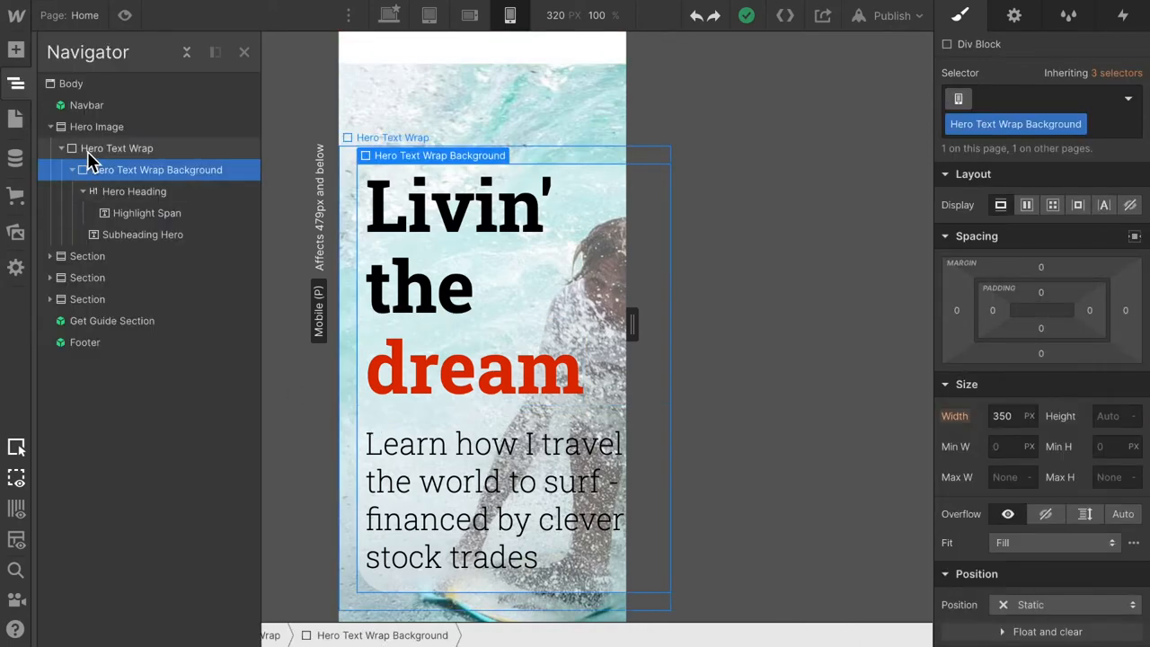
left_click(117, 149)
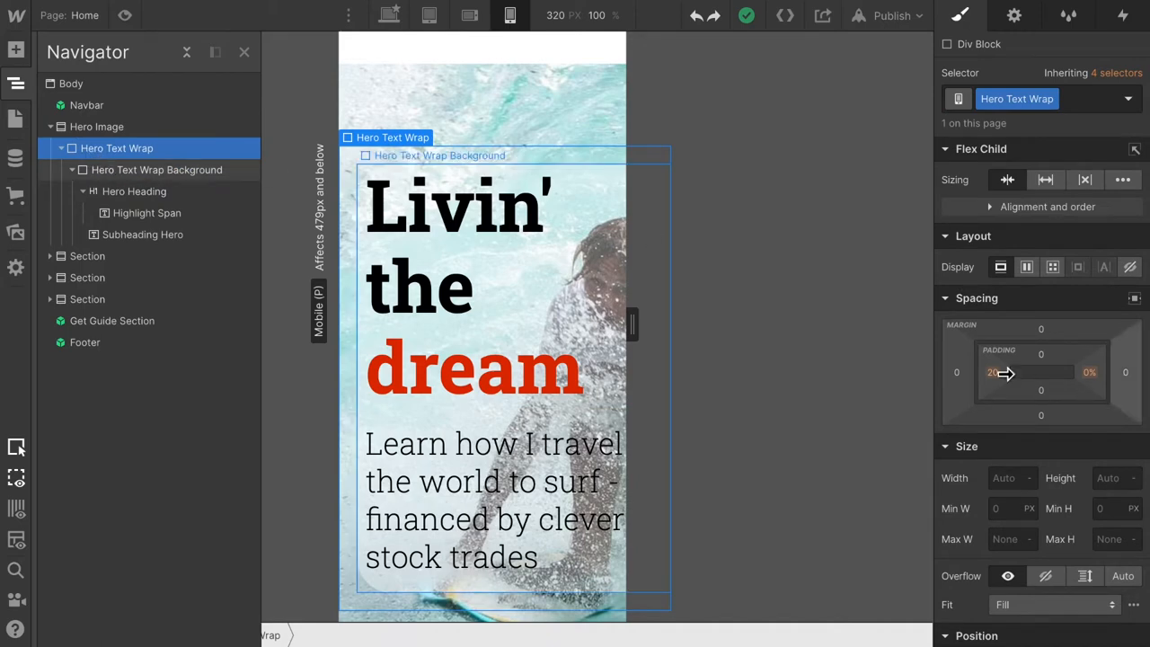
left_click(992, 372)
type("0")
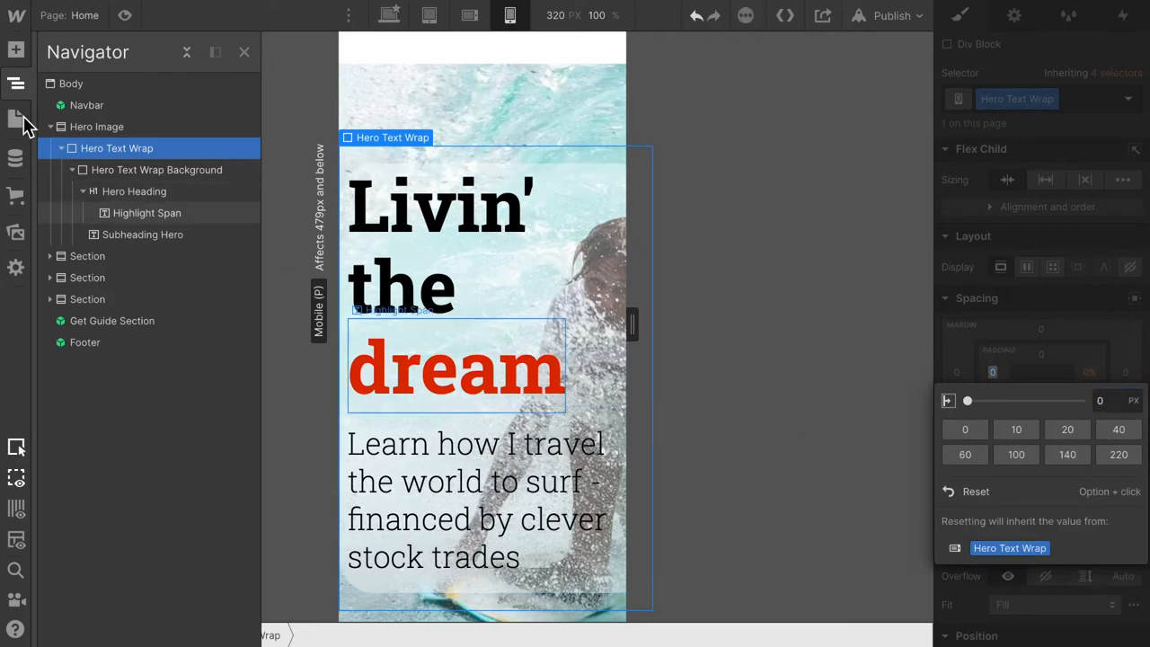
- Narrow Hero Text Wrap Background and Subheading Hero to 300px wide
left_click(156, 170)
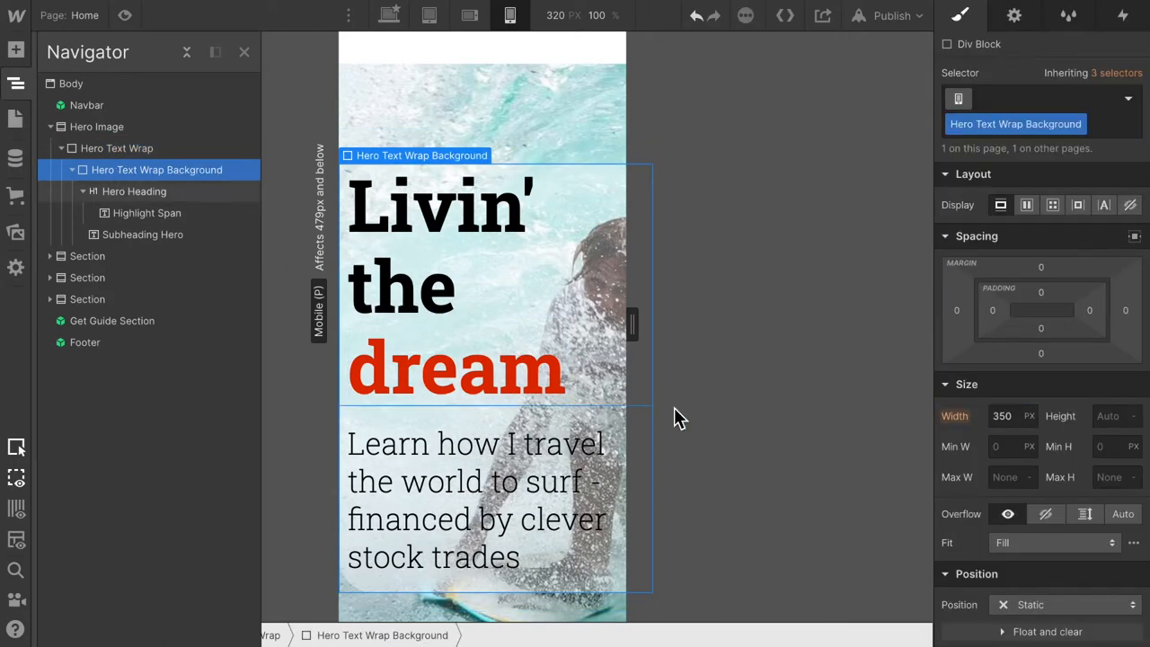
left_click(1002, 415)
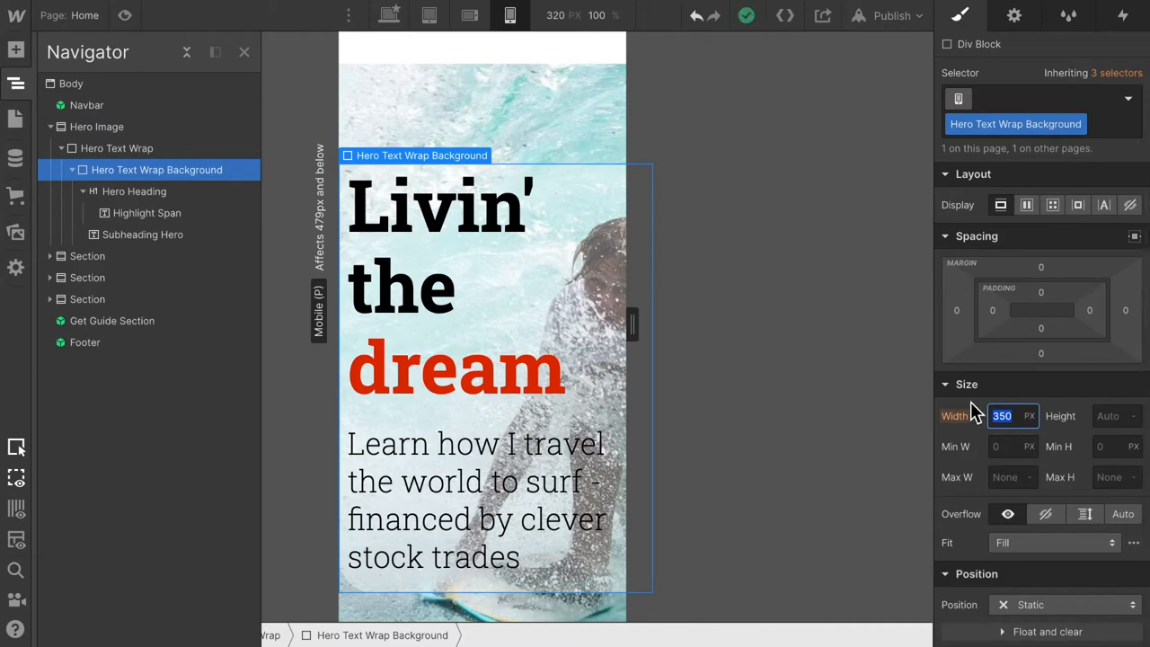
type("300")
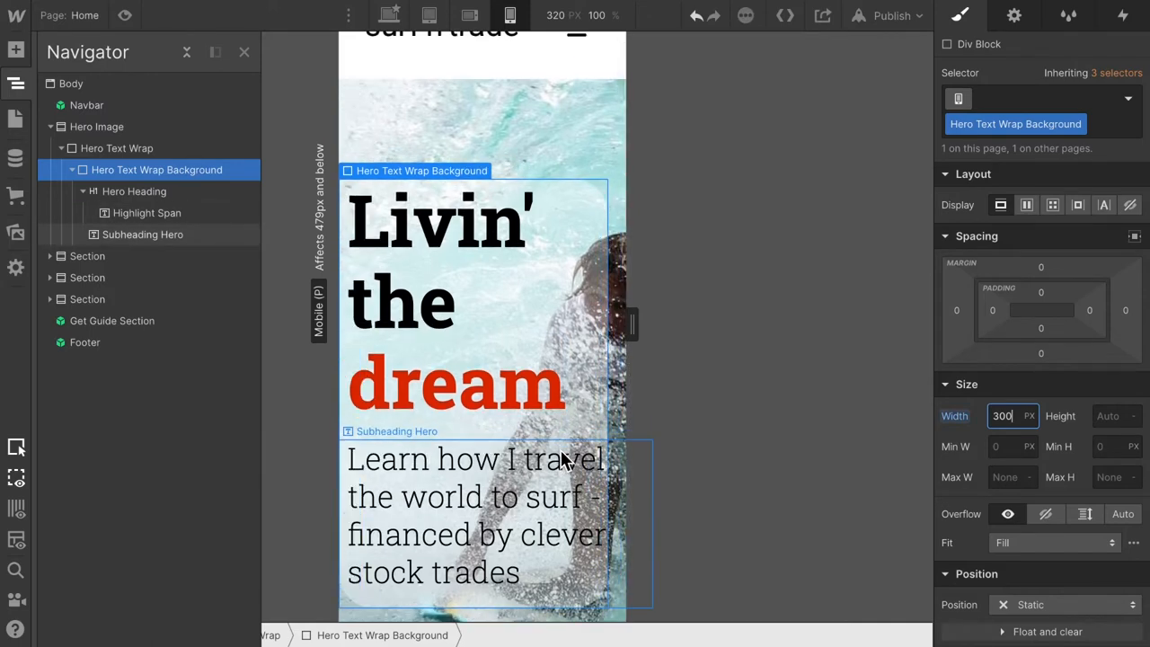
left_click(476, 516)
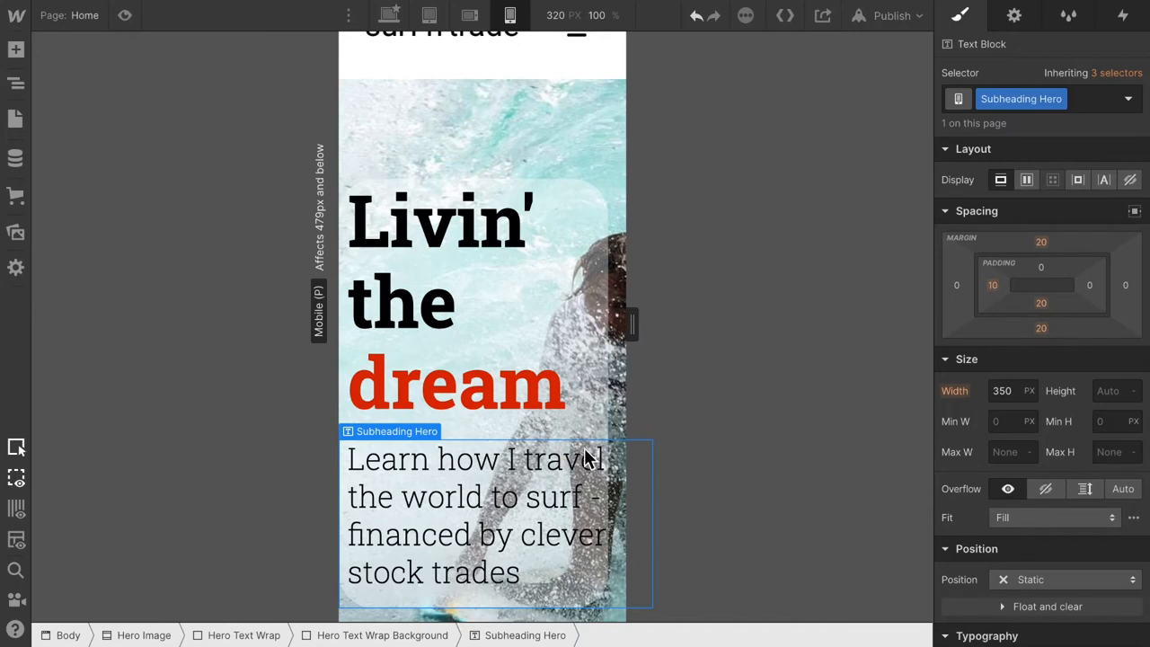
left_click(1002, 390)
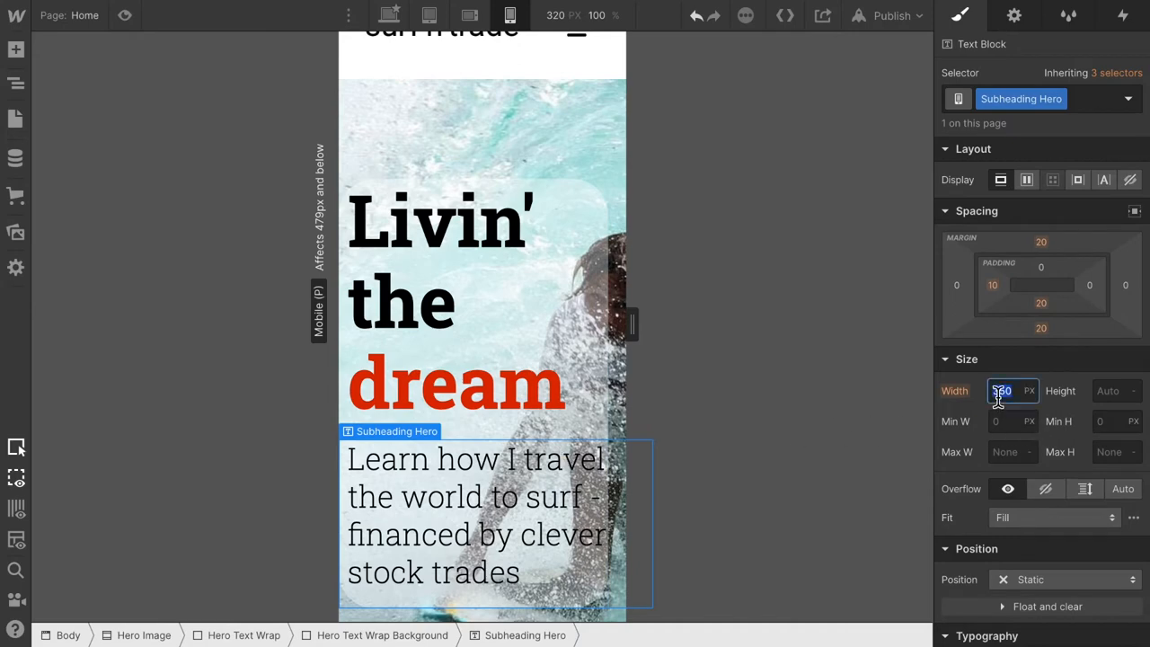
type("350")
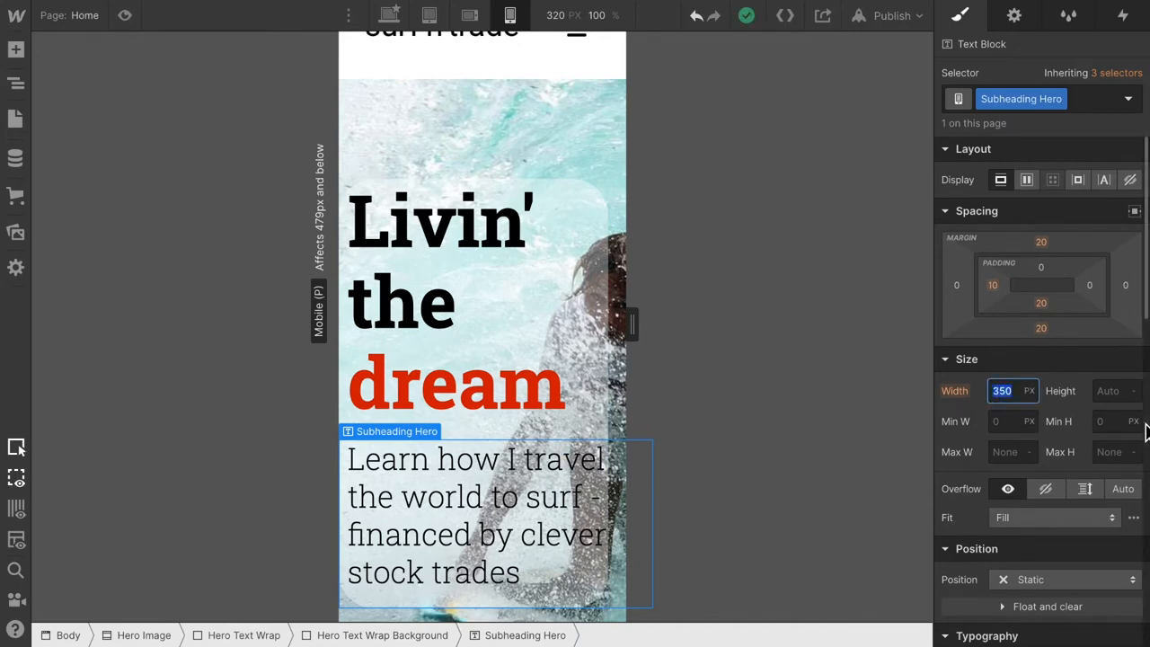
type("300")
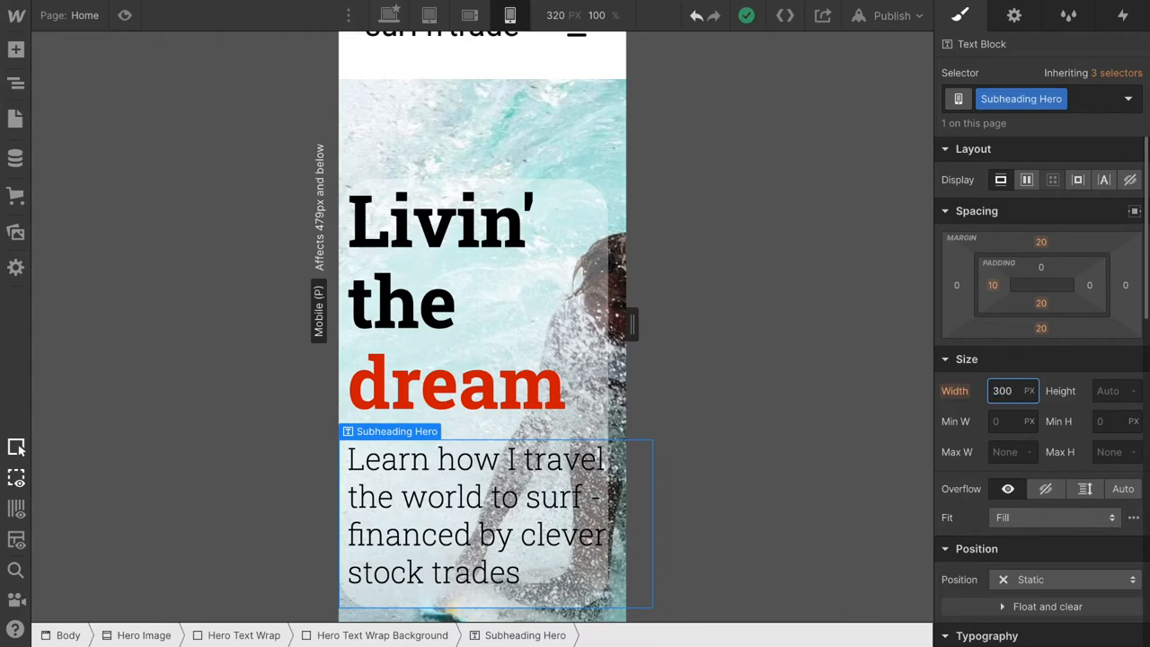
left_click(457, 384)
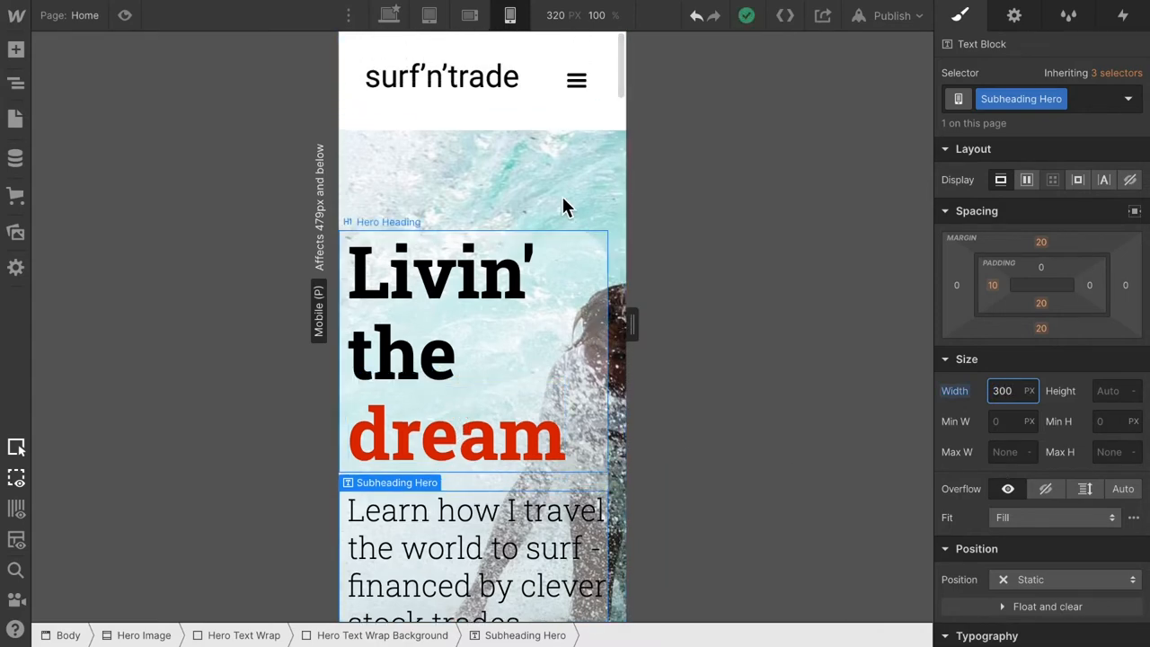
scroll("down", 3)
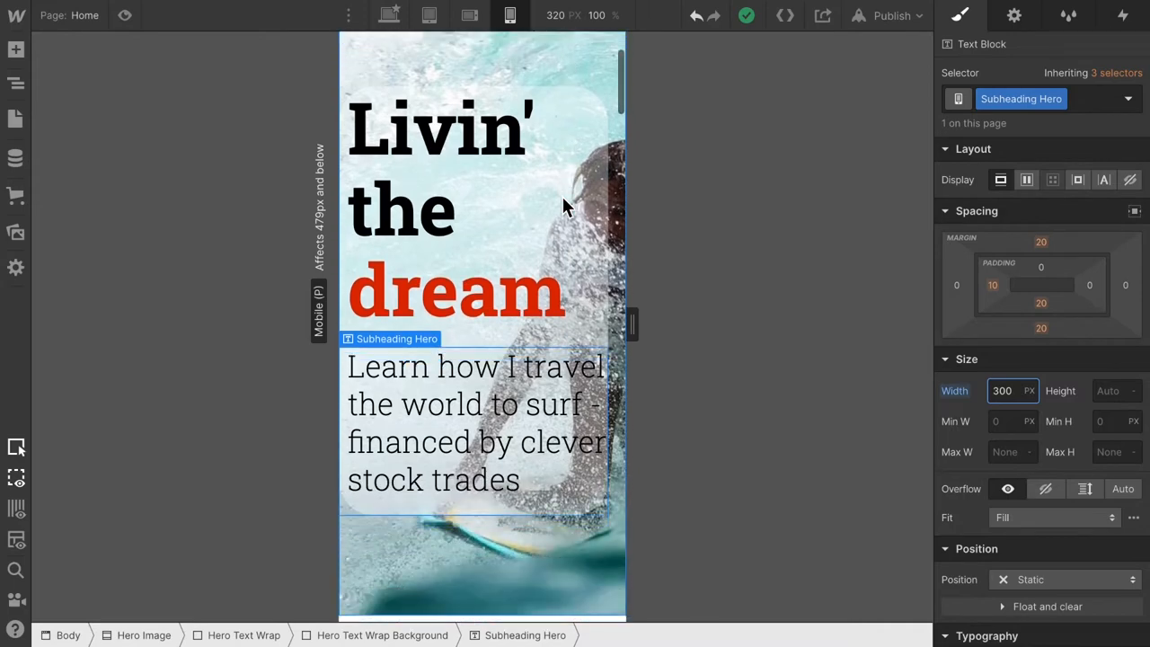
scroll("down", 3)
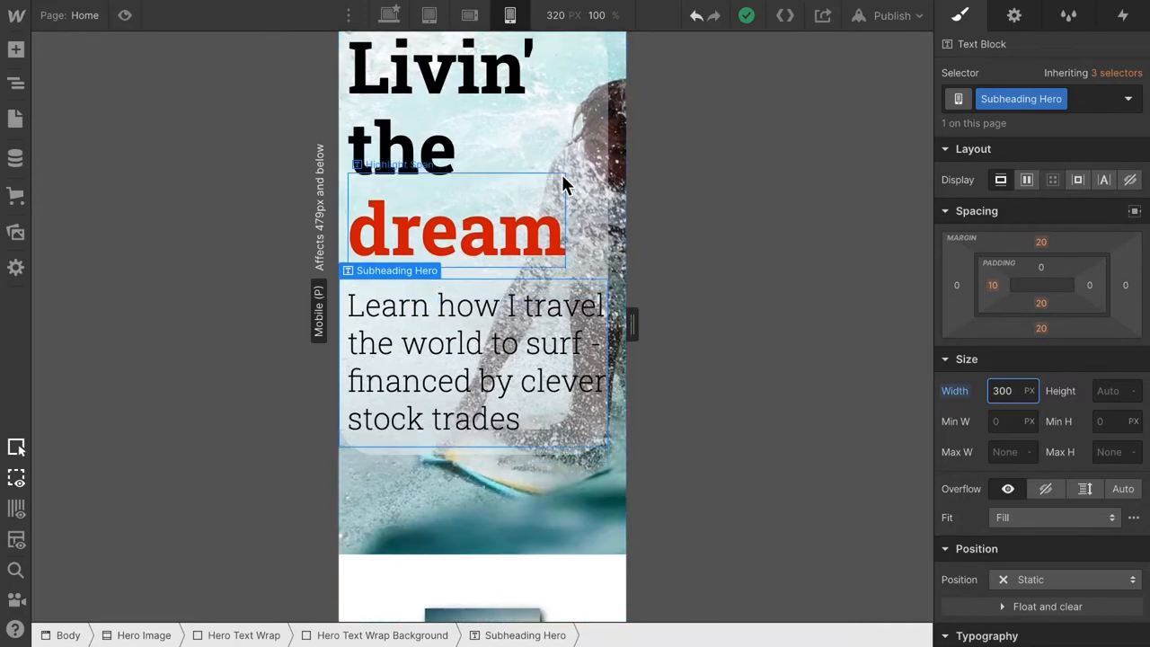
scroll("down", 3)
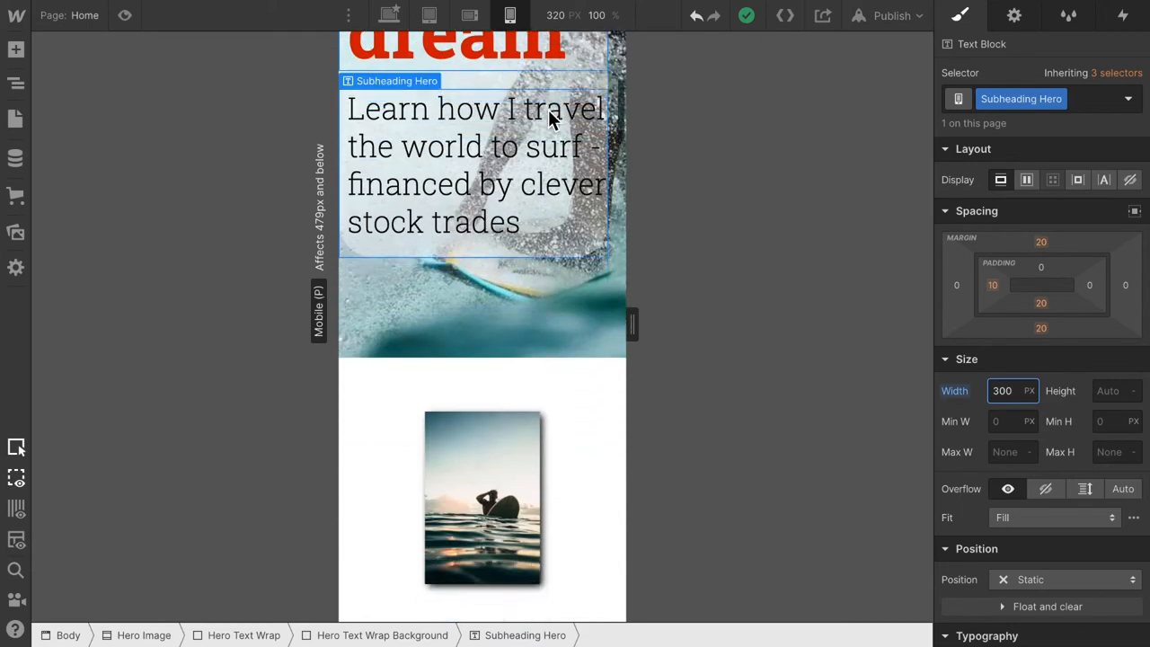
scroll("down", 3)
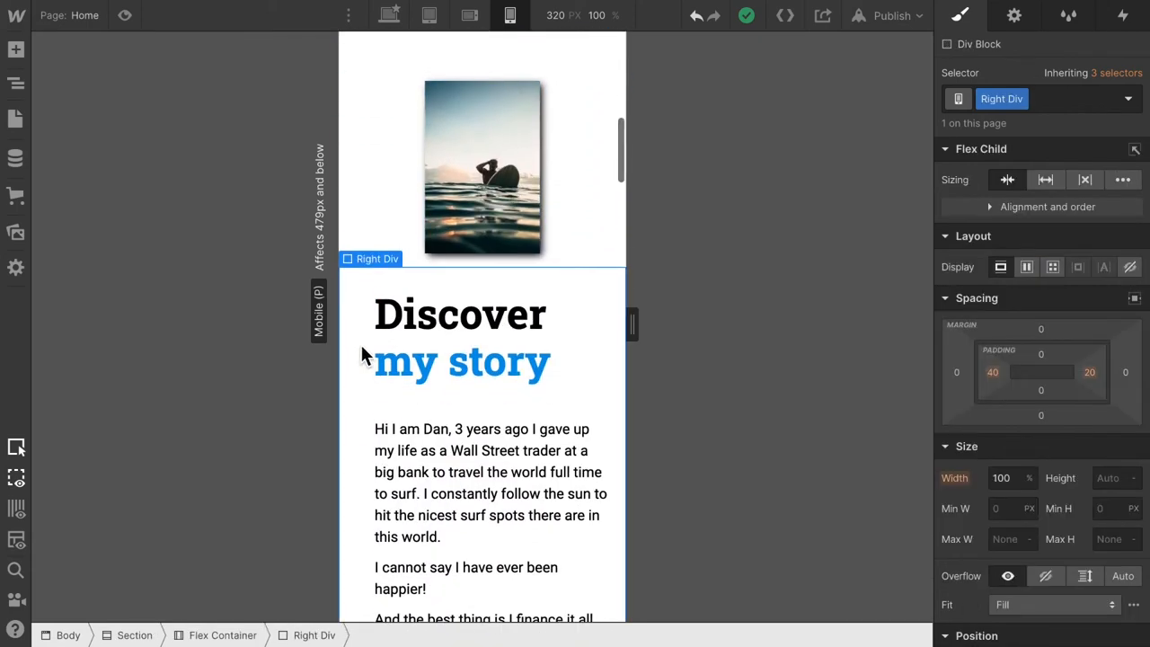
scroll("down", 3)
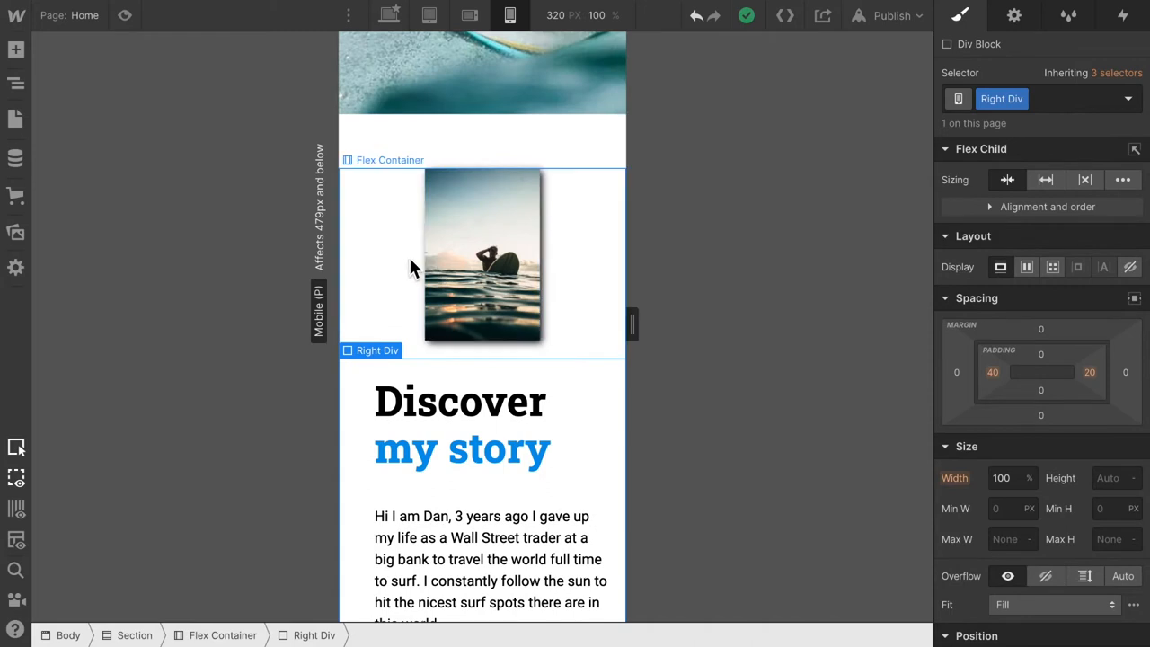
- Select Left Div in the Navigator and set its width to 60%
left_click(17, 83)
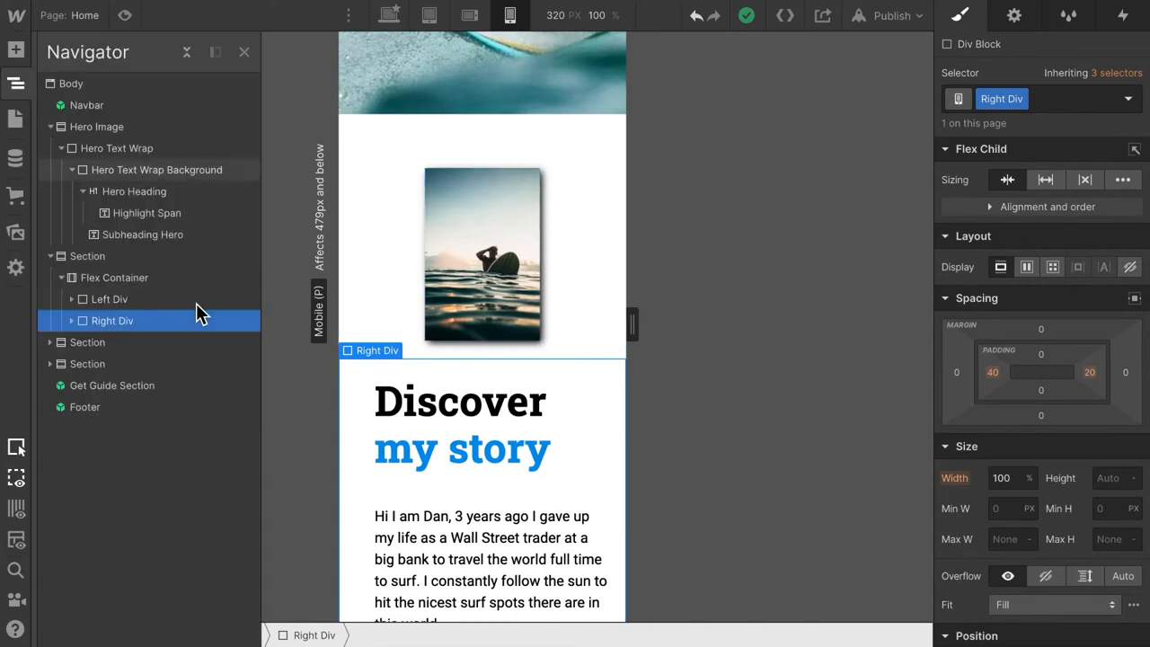
left_click(108, 299)
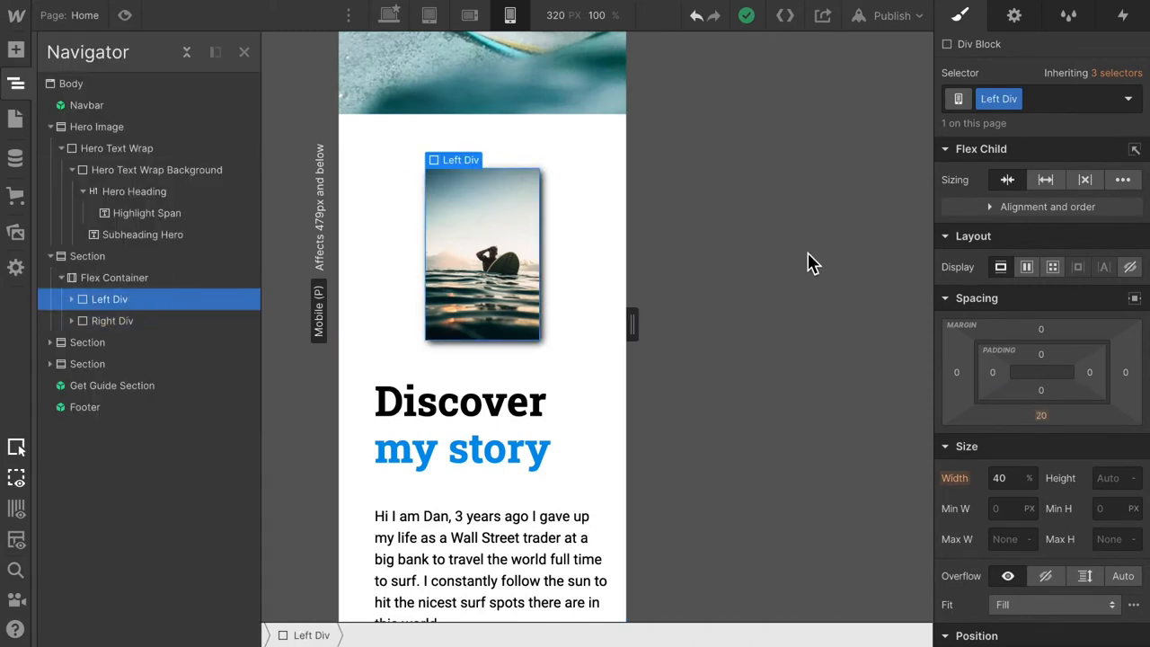
left_click(999, 477)
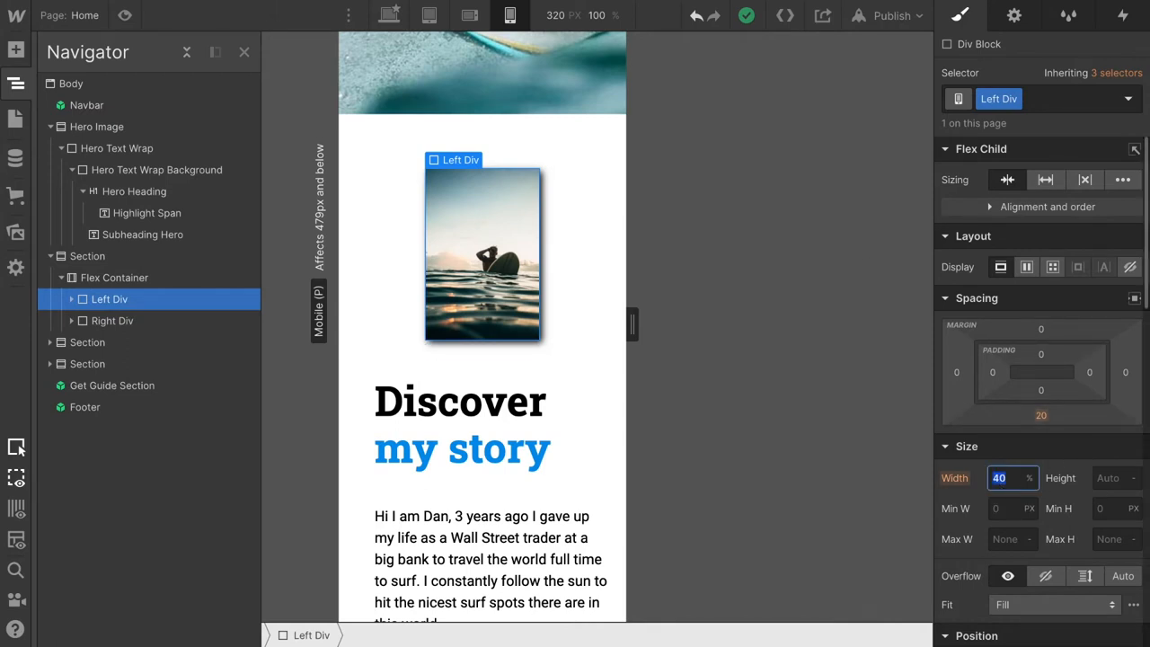
type("60")
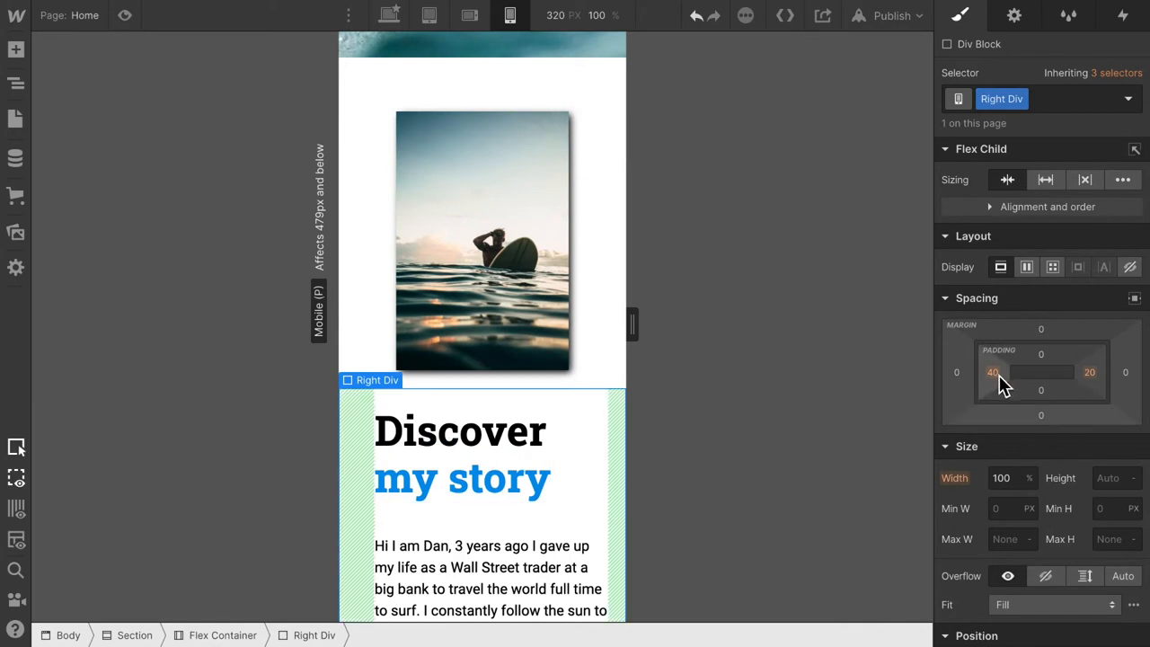
- Reduce Right Div's left padding from 40 to 20
left_click(993, 372)
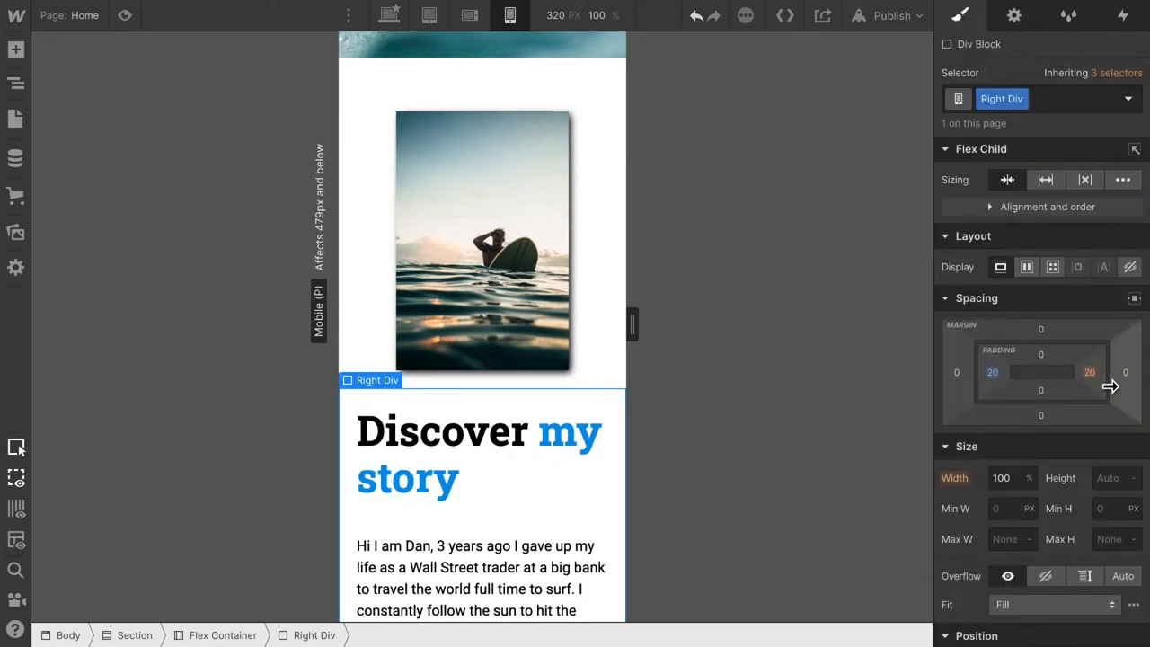
scroll("down", 3)
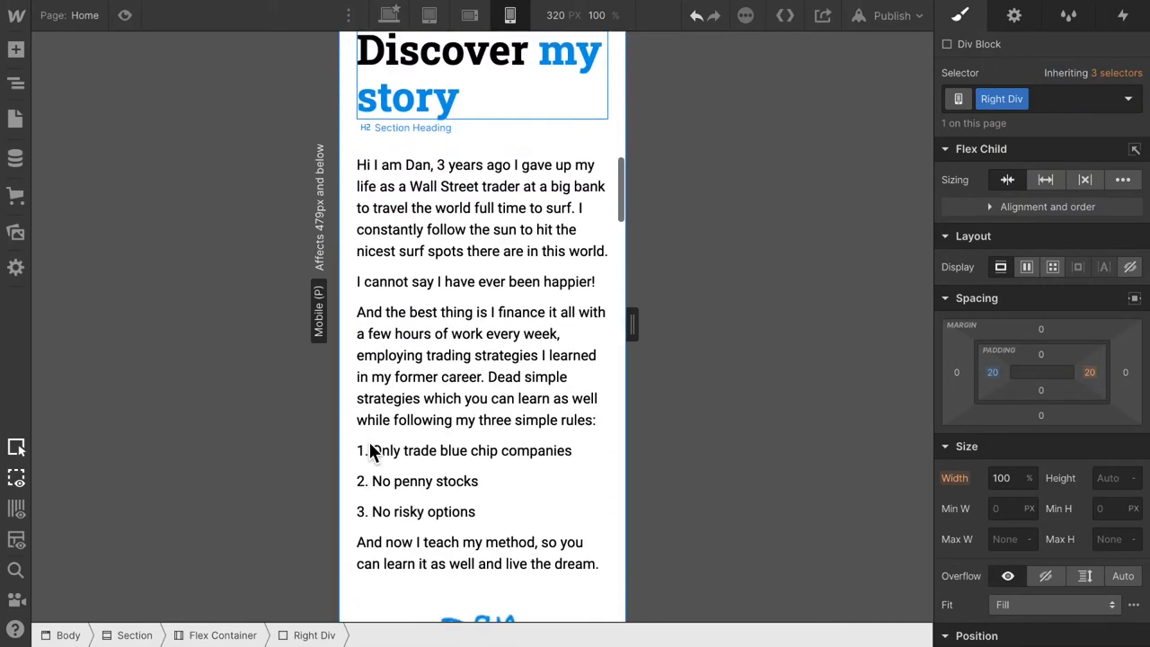
scroll("down", 3)
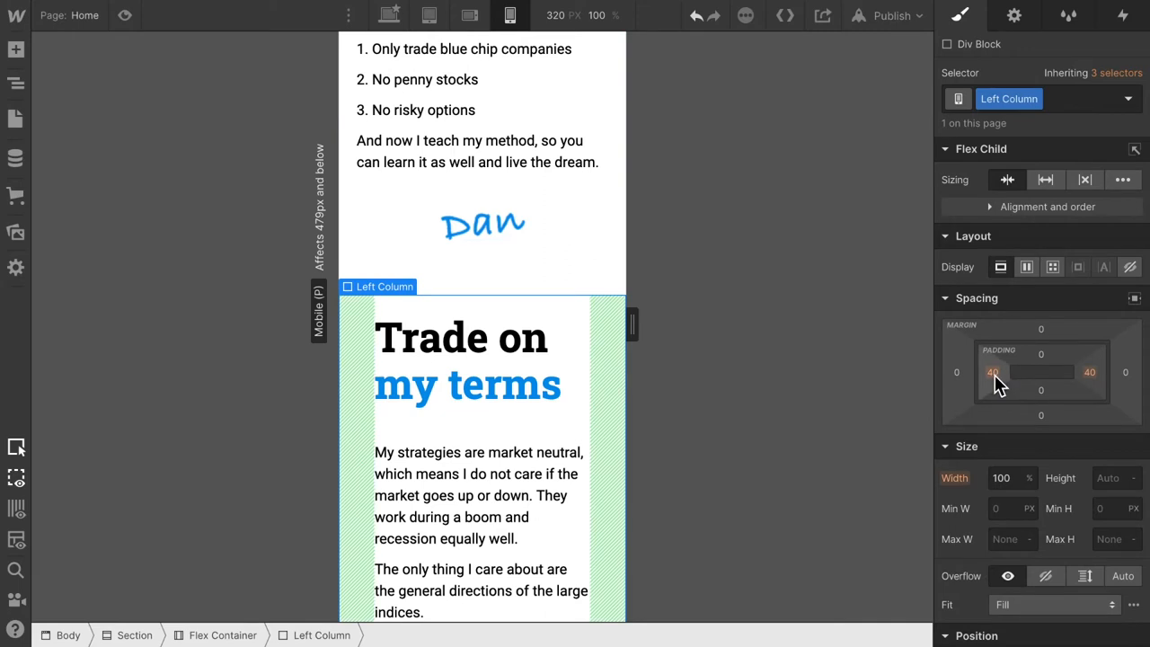
- Set the Trade on my terms Left Column's left and right padding to 20px at Mobile (P)
left_click(992, 371)
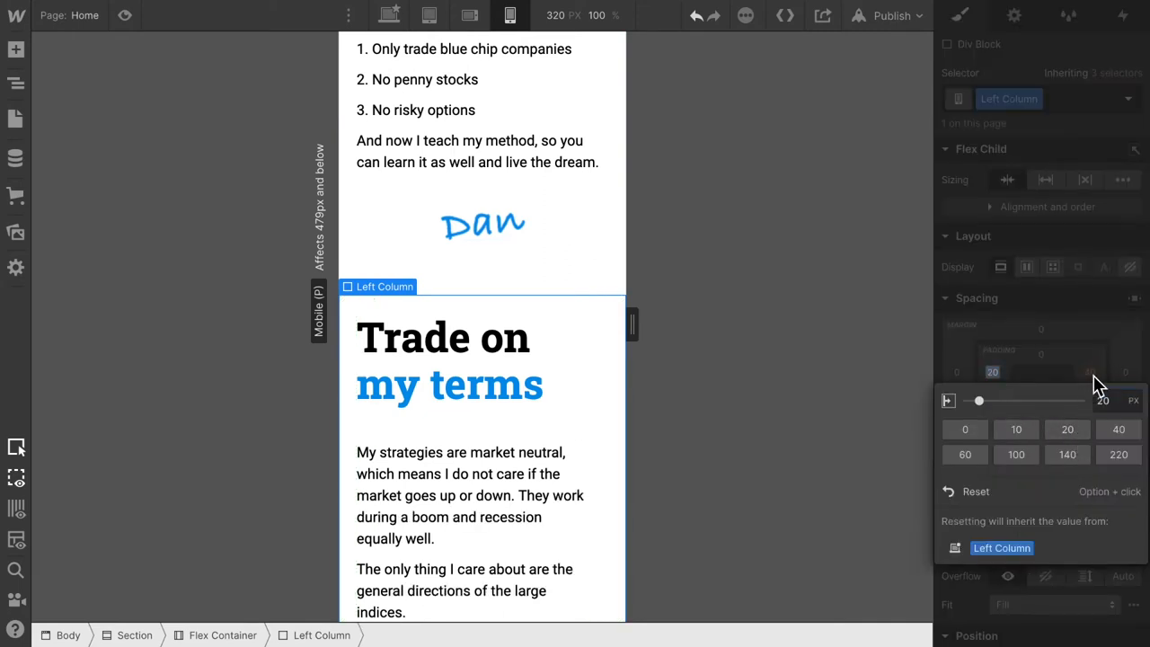
left_click(1118, 429)
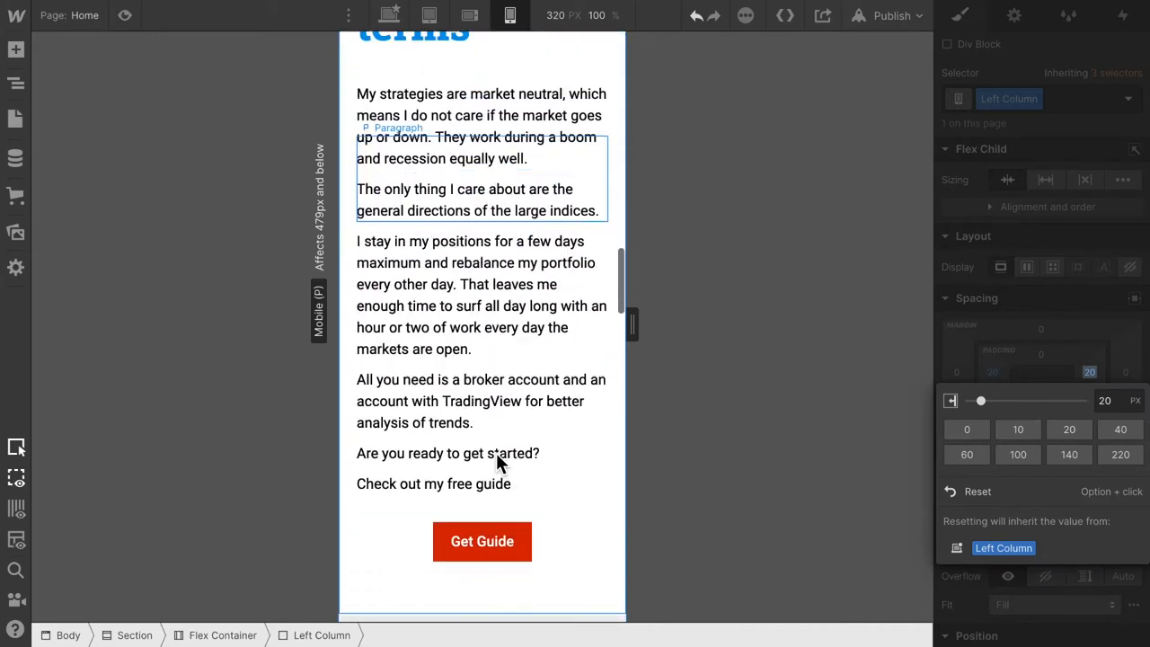
scroll("down", 3)
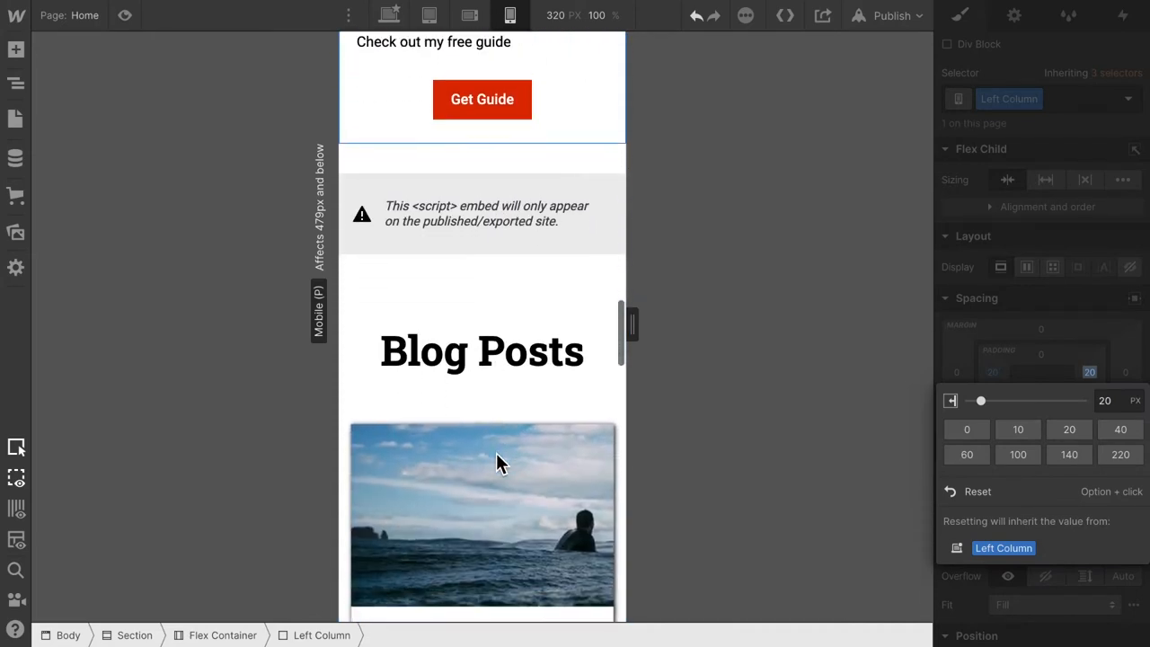
scroll("down", 3)
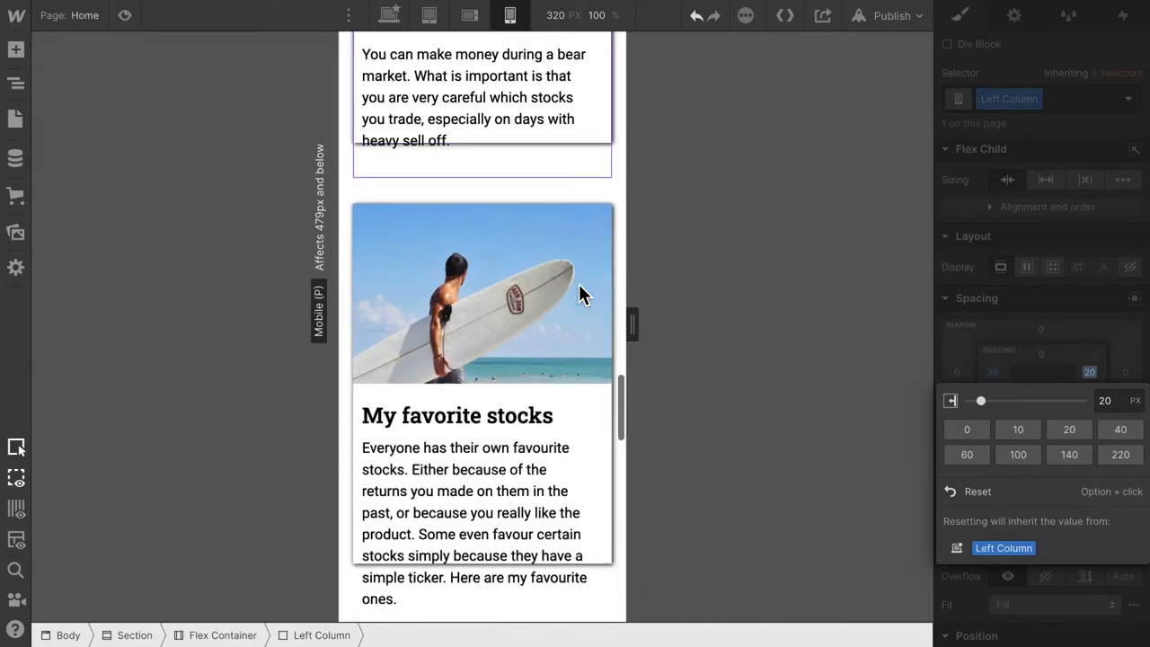
scroll("down", 3)
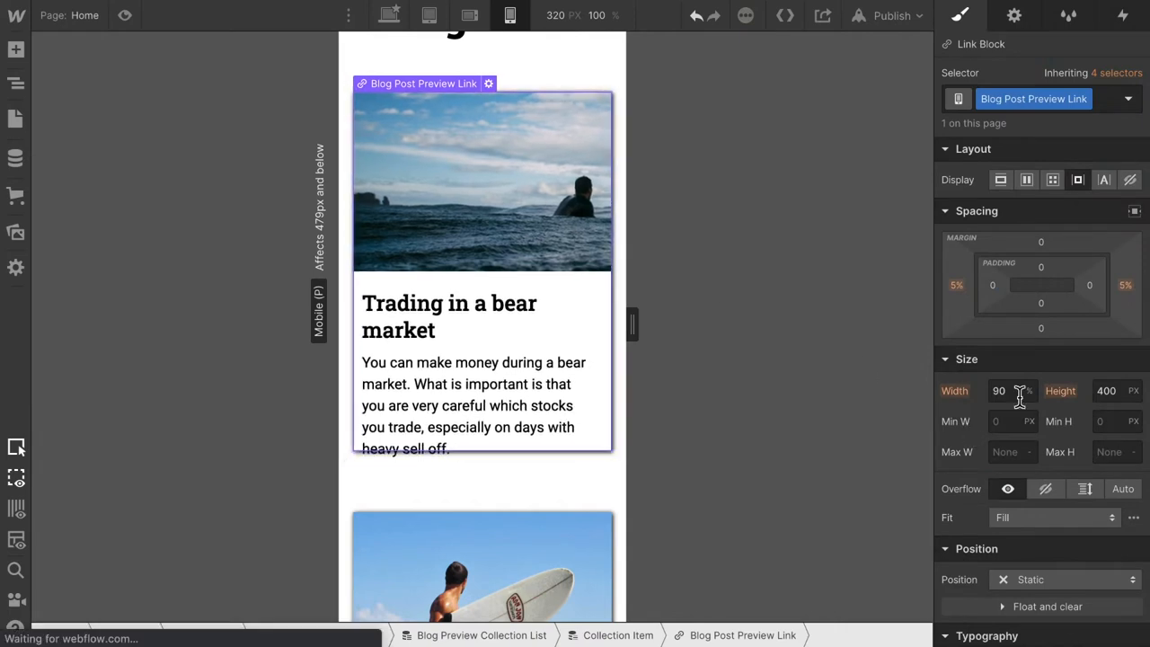
- Set Blog Post Preview Link height to 500px, then scroll down toward the footer
left_click(1106, 390)
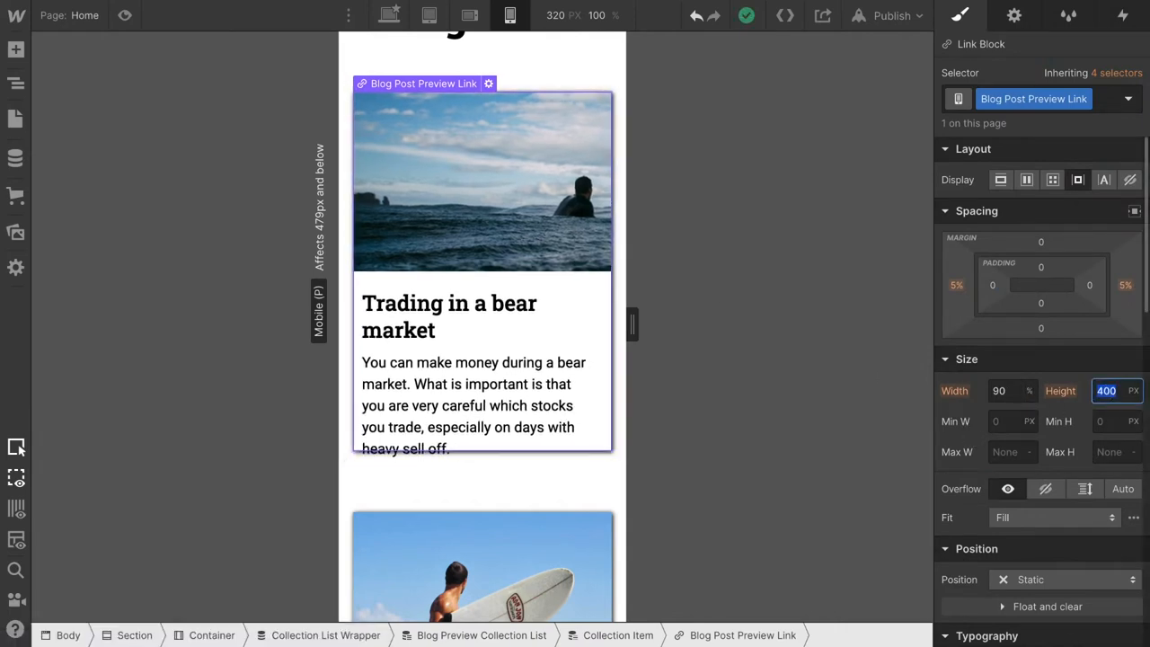
type("500")
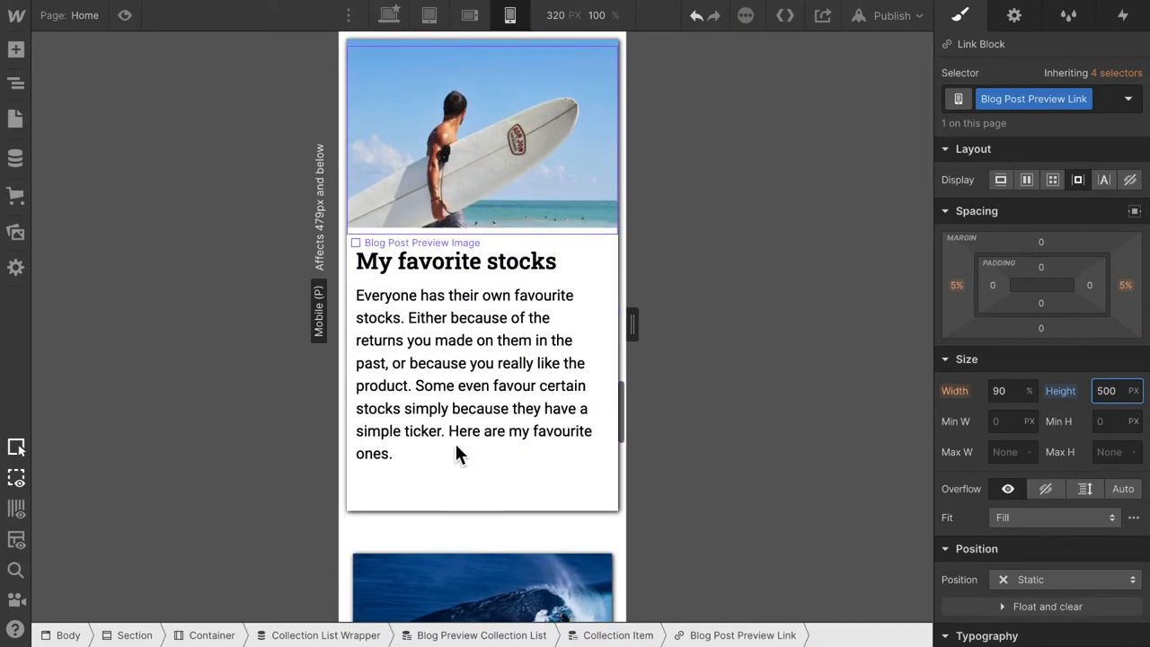
scroll("down", 3)
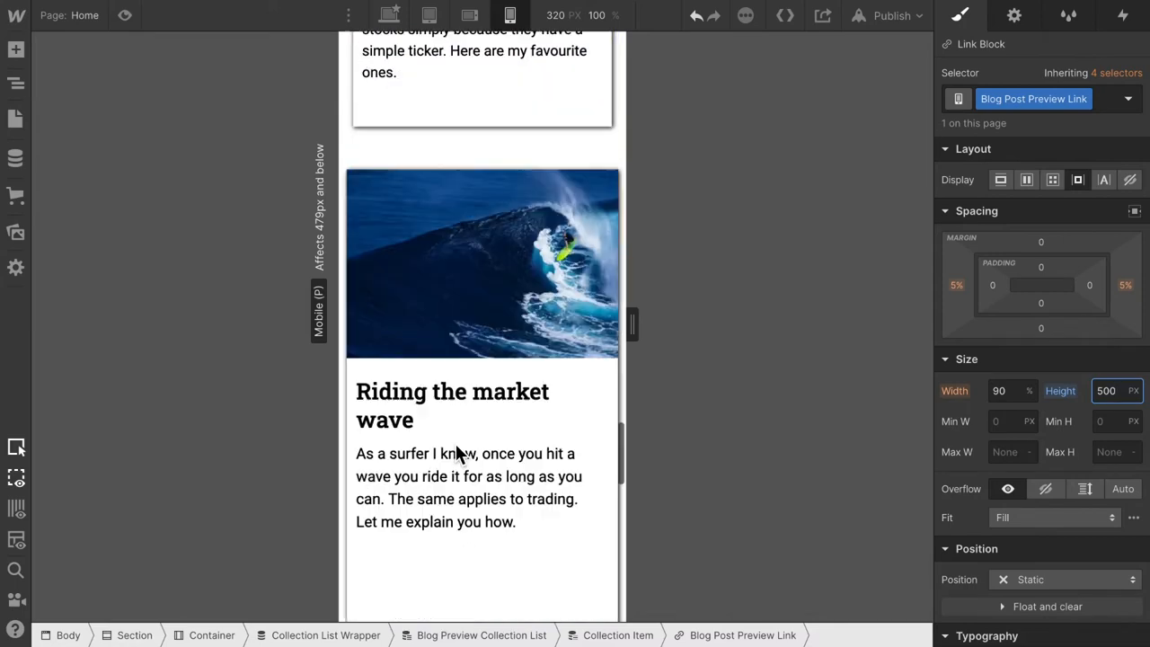
scroll("down", 3)
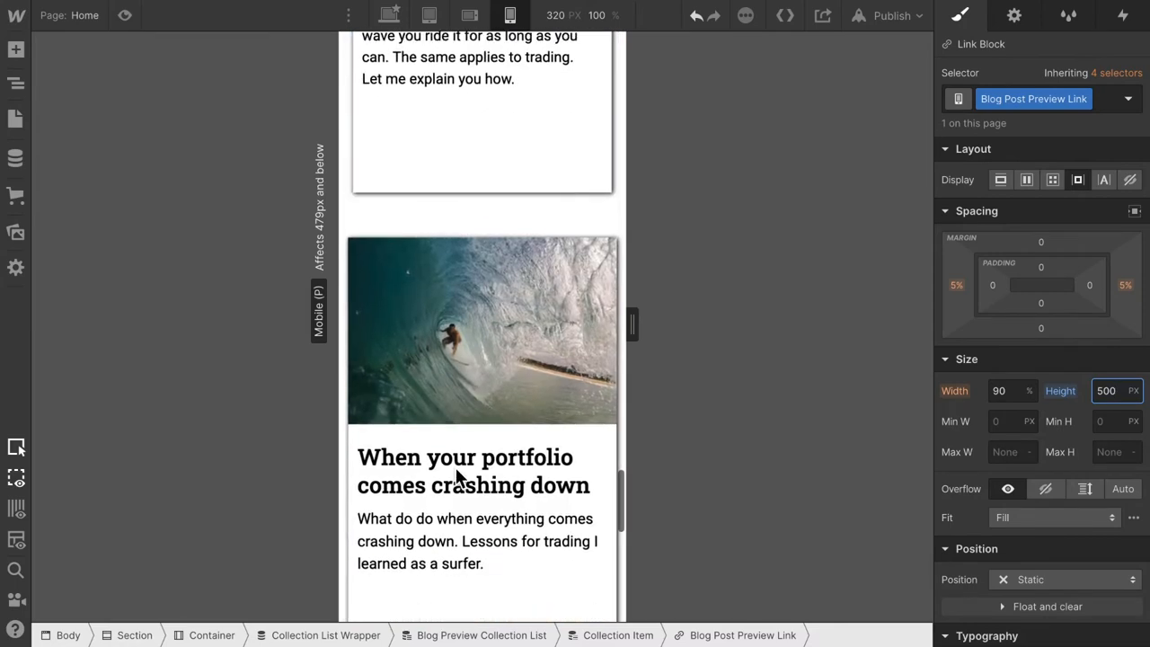
scroll("down", 3)
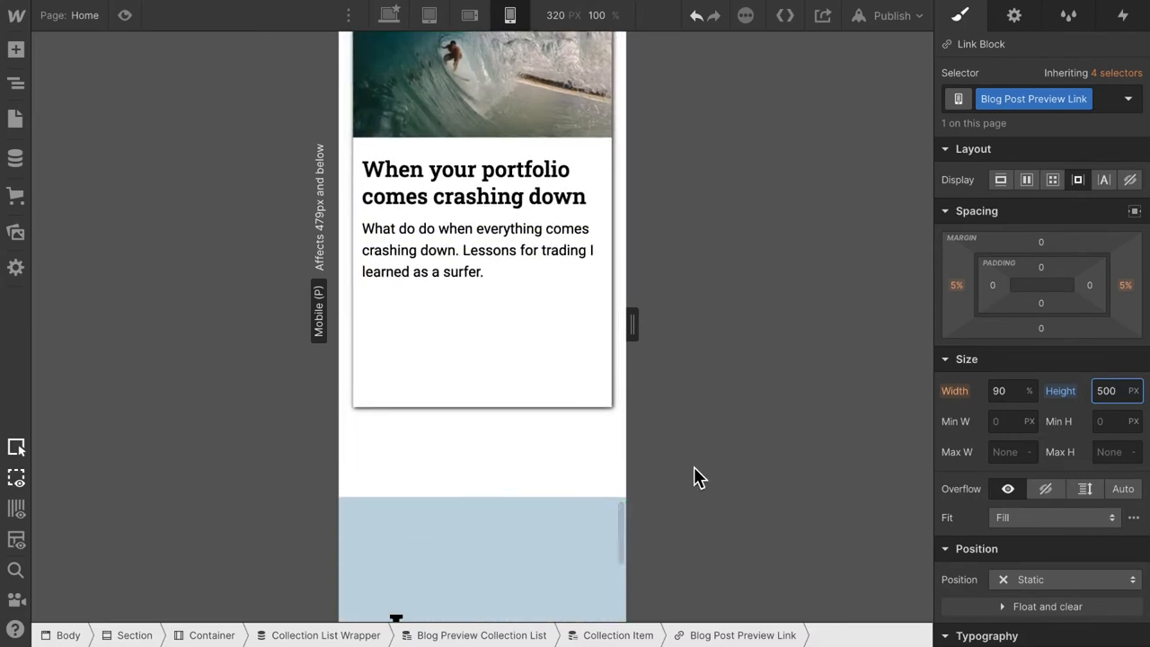
scroll("down", 3)
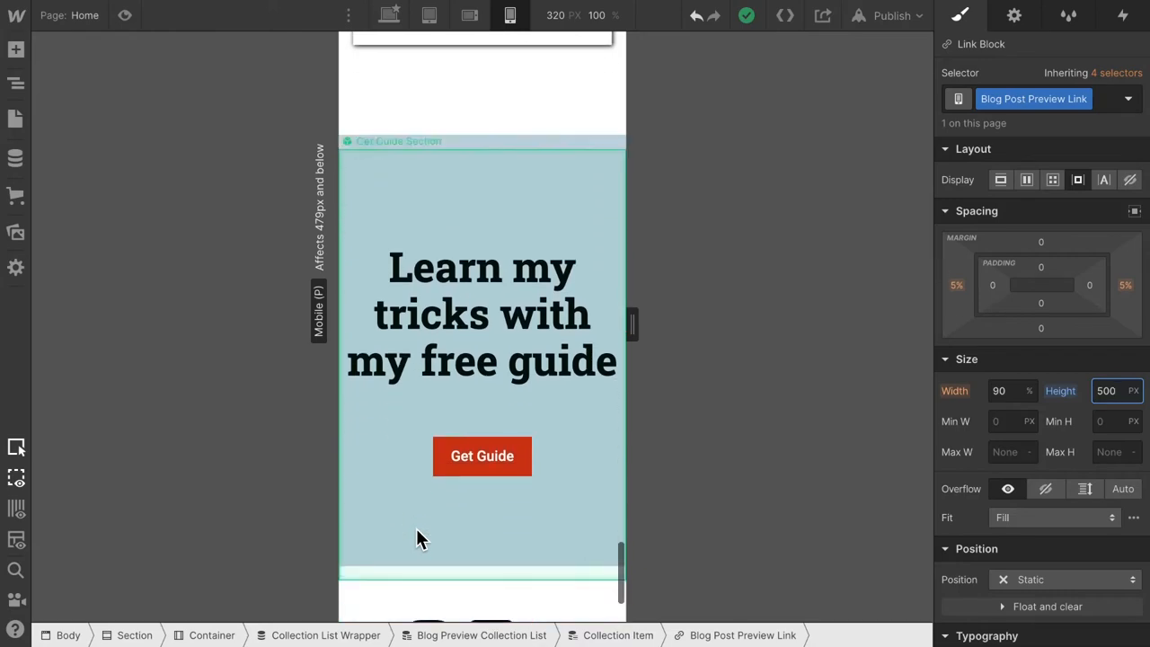
scroll("down", 3)
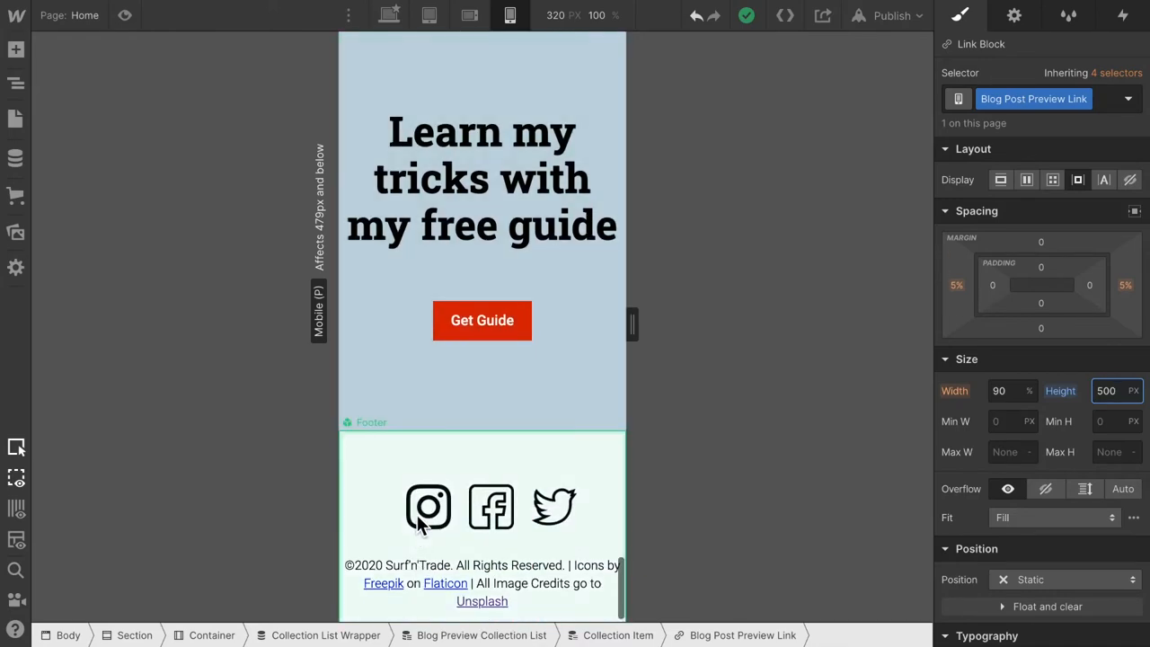
scroll("down", 3)
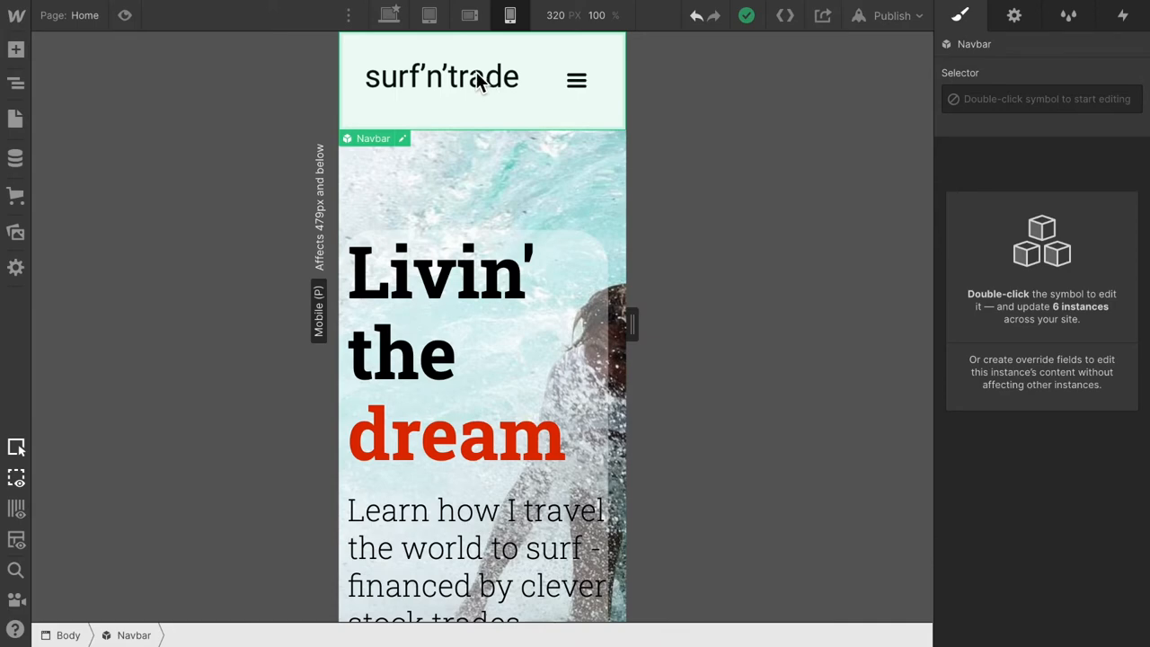
- In the Navbar symbol, set Nav Logo Link top padding to 20px and exit symbol editing
double_click(576, 80)
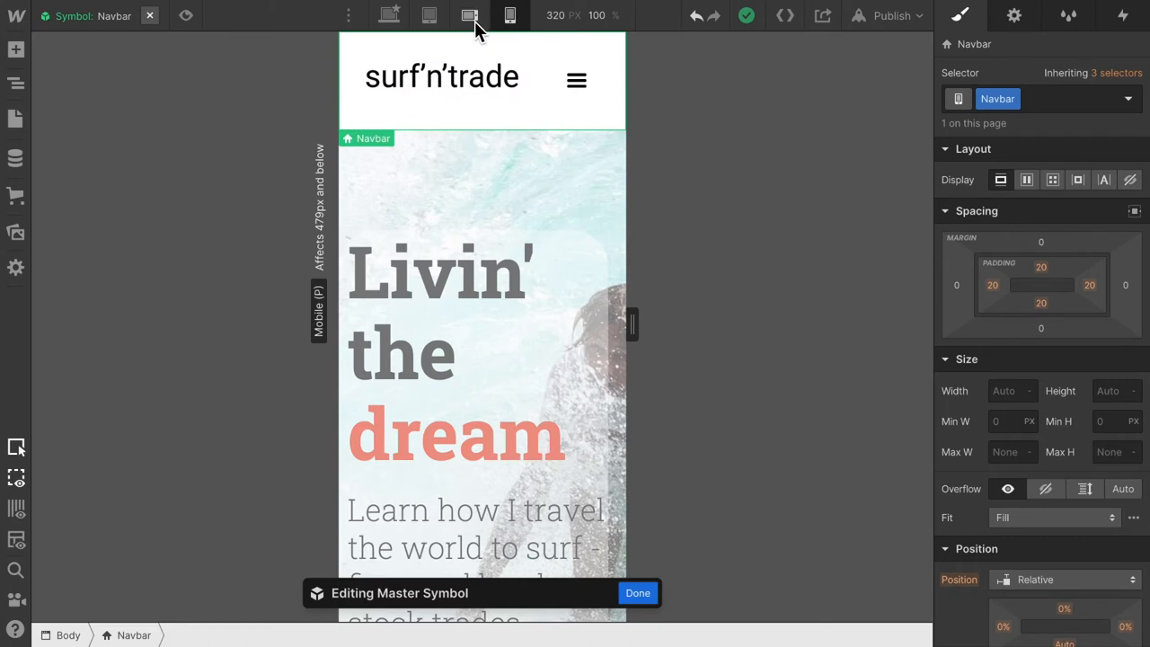
left_click(469, 15)
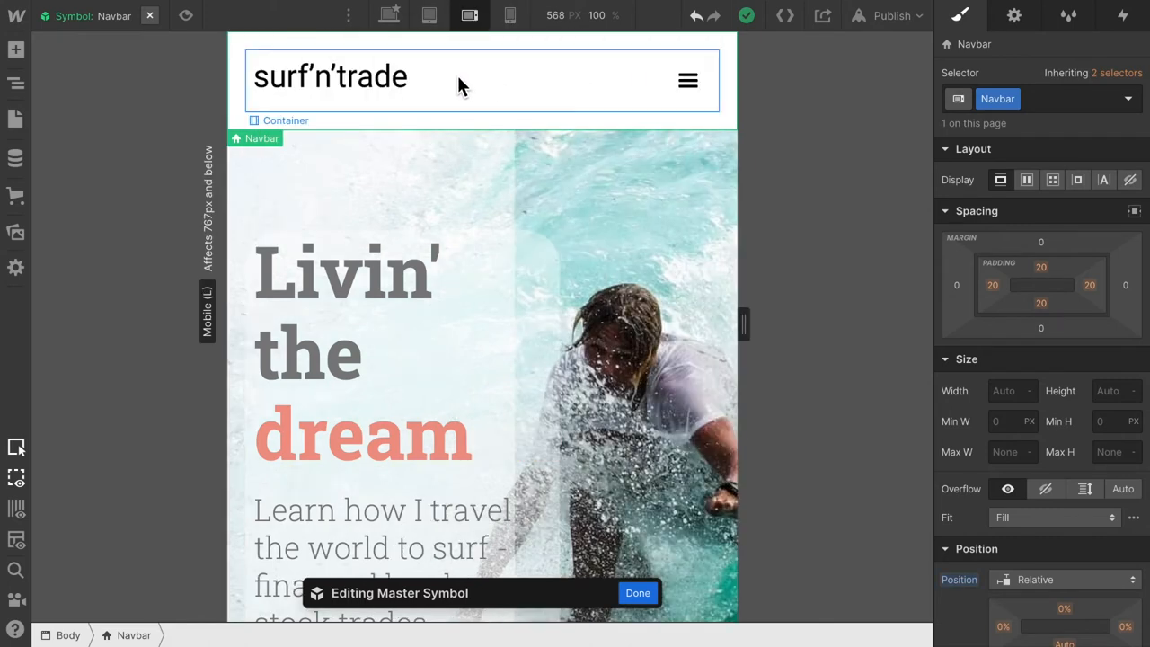
left_click(330, 77)
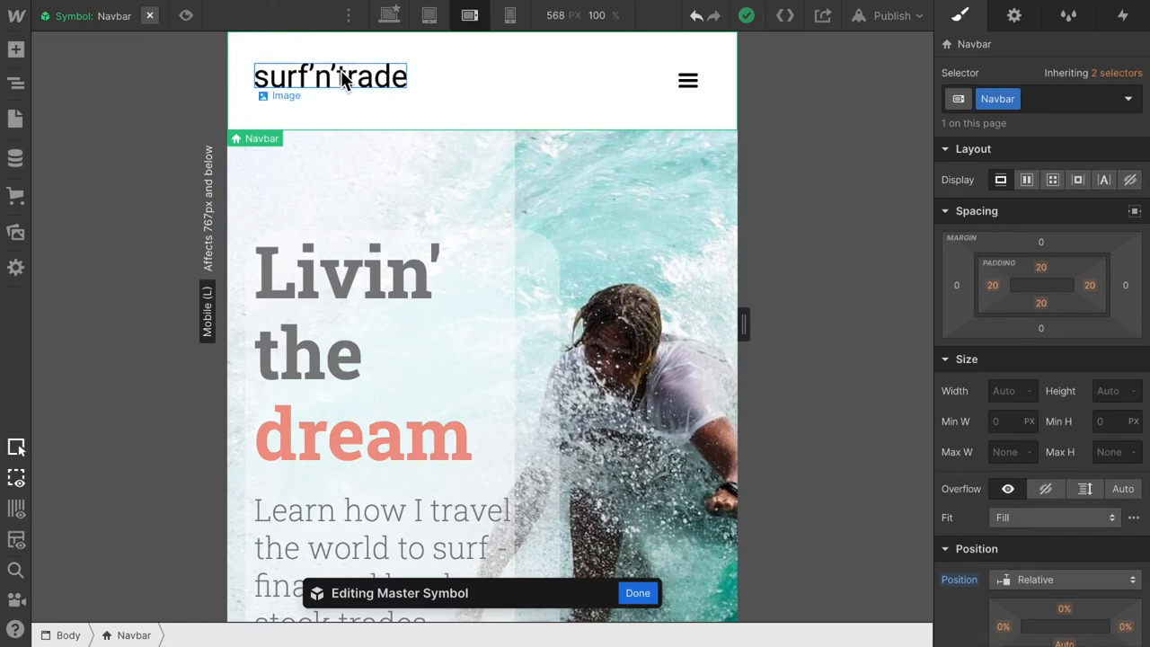
left_click(329, 76)
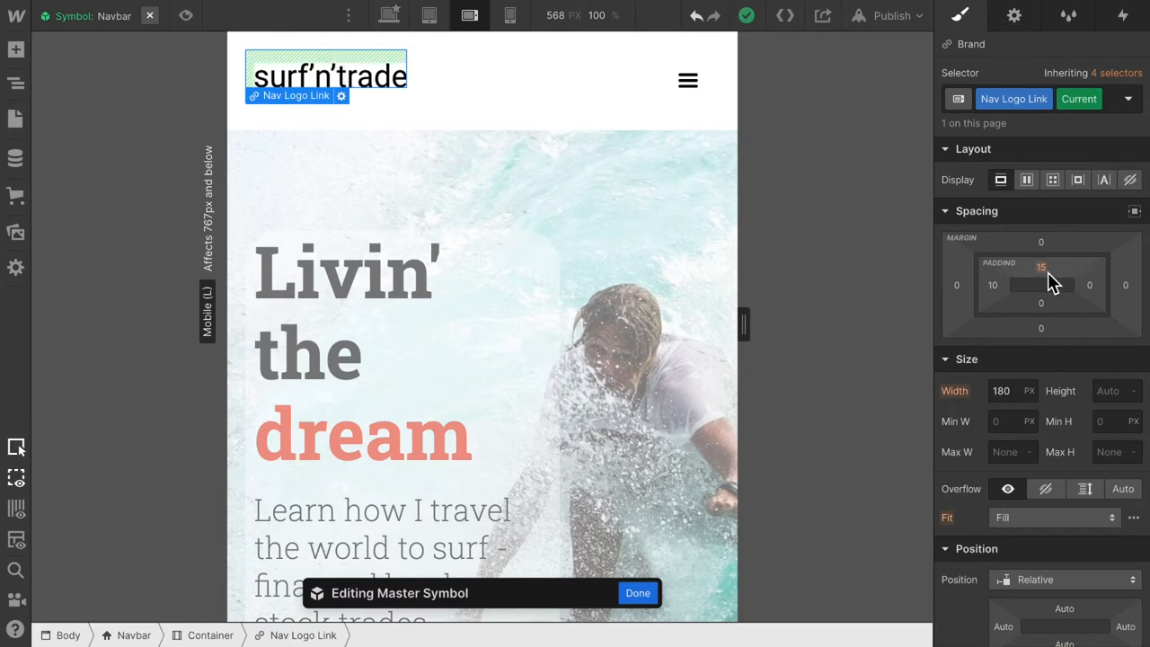
left_click(1041, 267)
type("20")
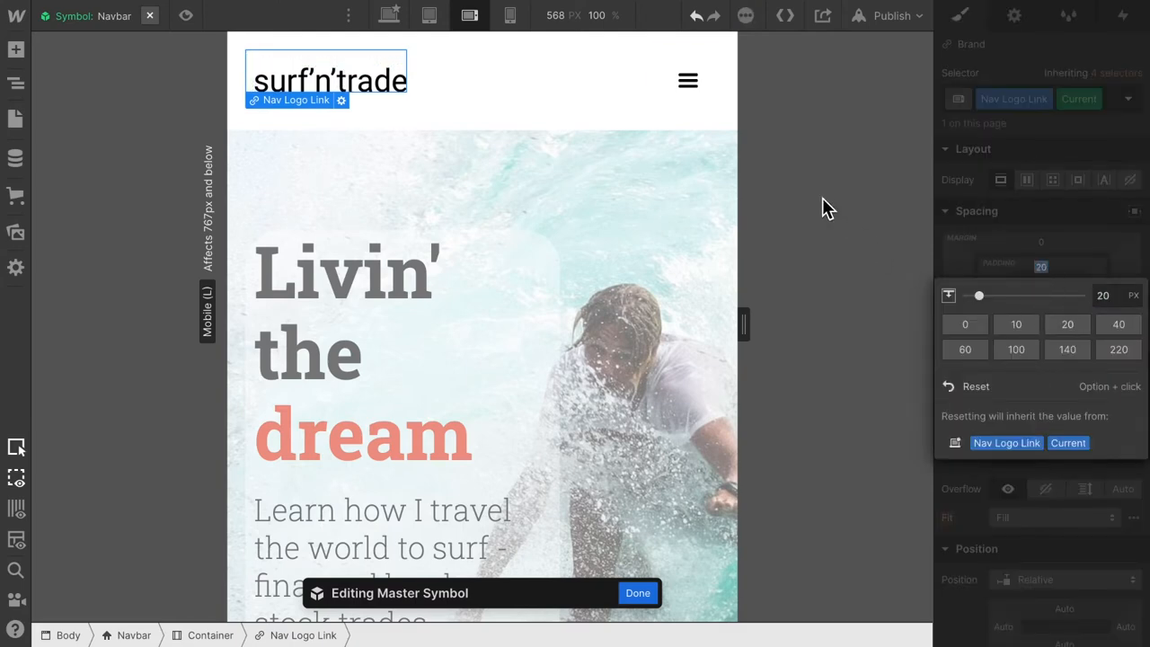
left_click(510, 15)
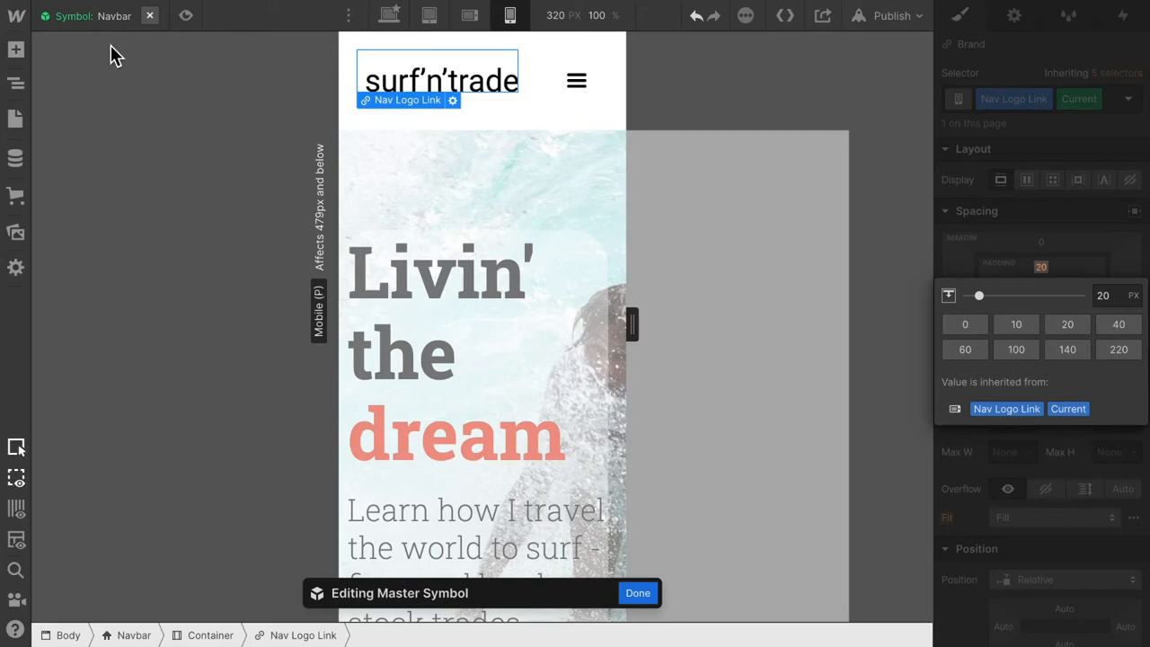
mouse_move(16, 84)
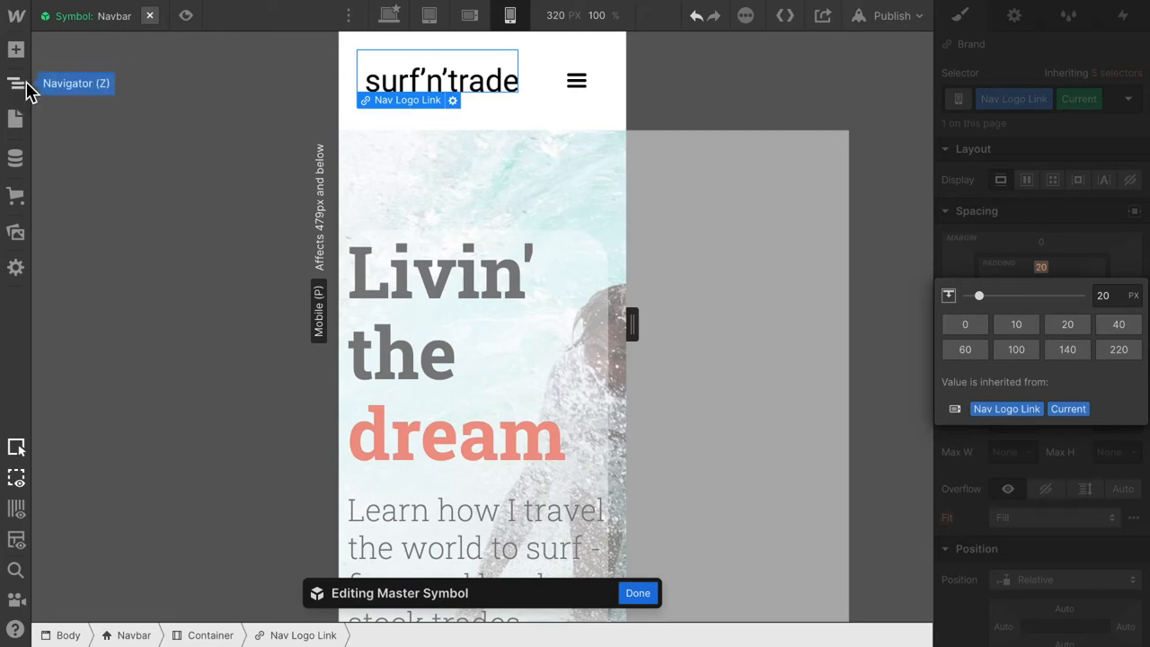
left_click(17, 83)
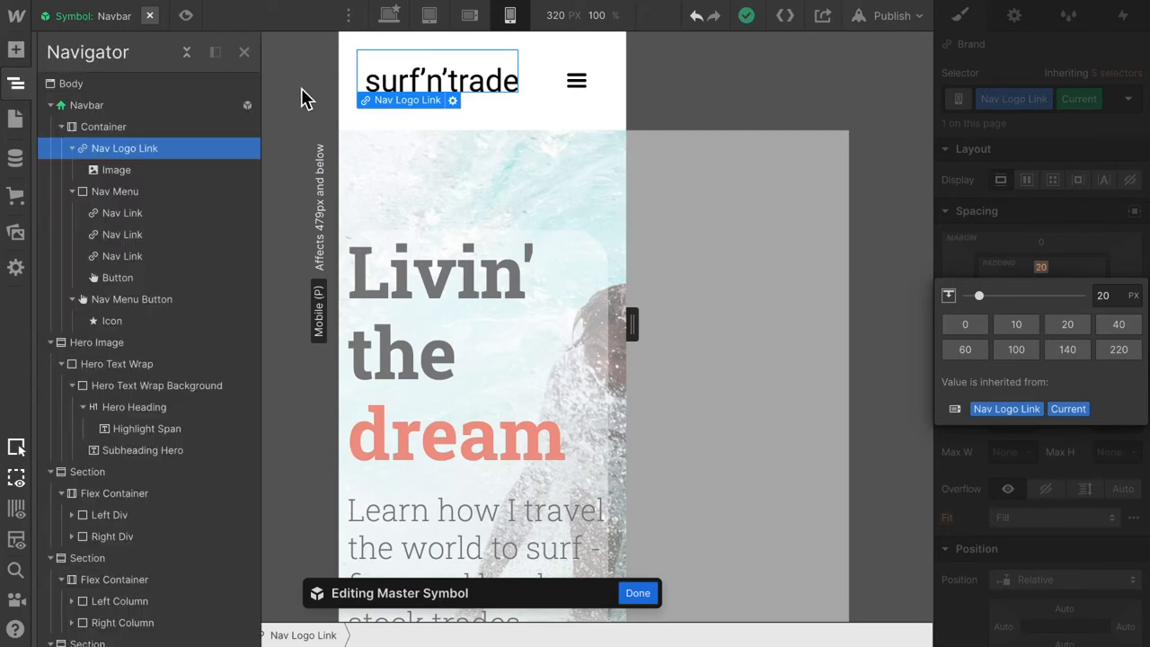
left_click(637, 593)
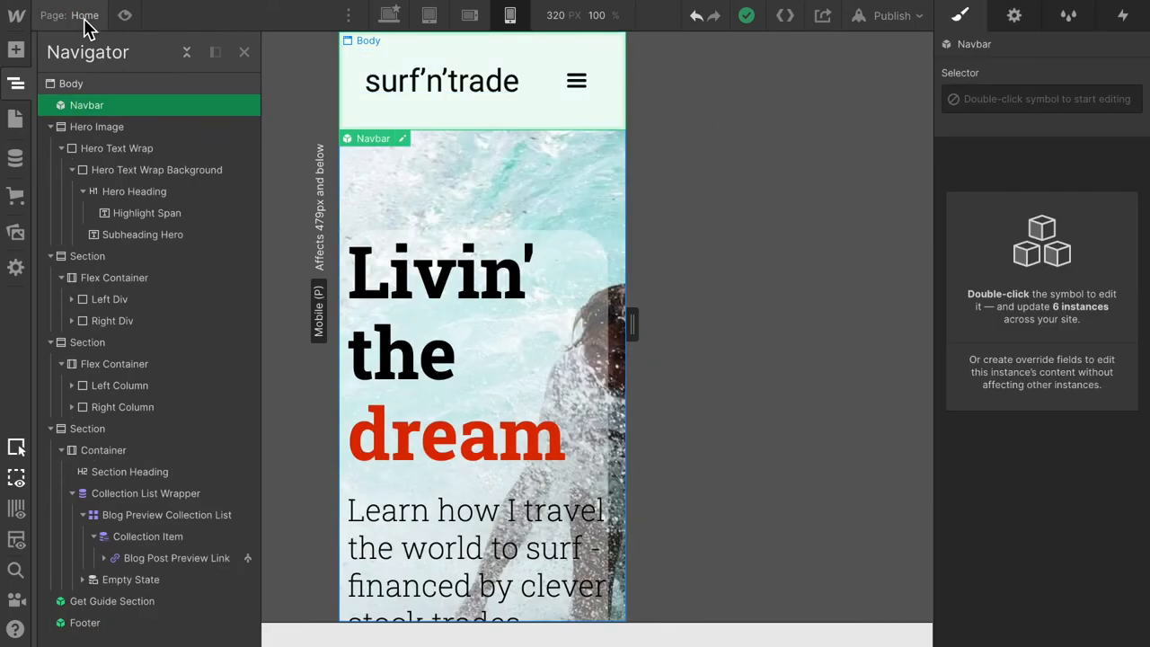
- Open the Contact page, edit the Navbar symbol, and set the logo link's top padding to 20
left_click(15, 119)
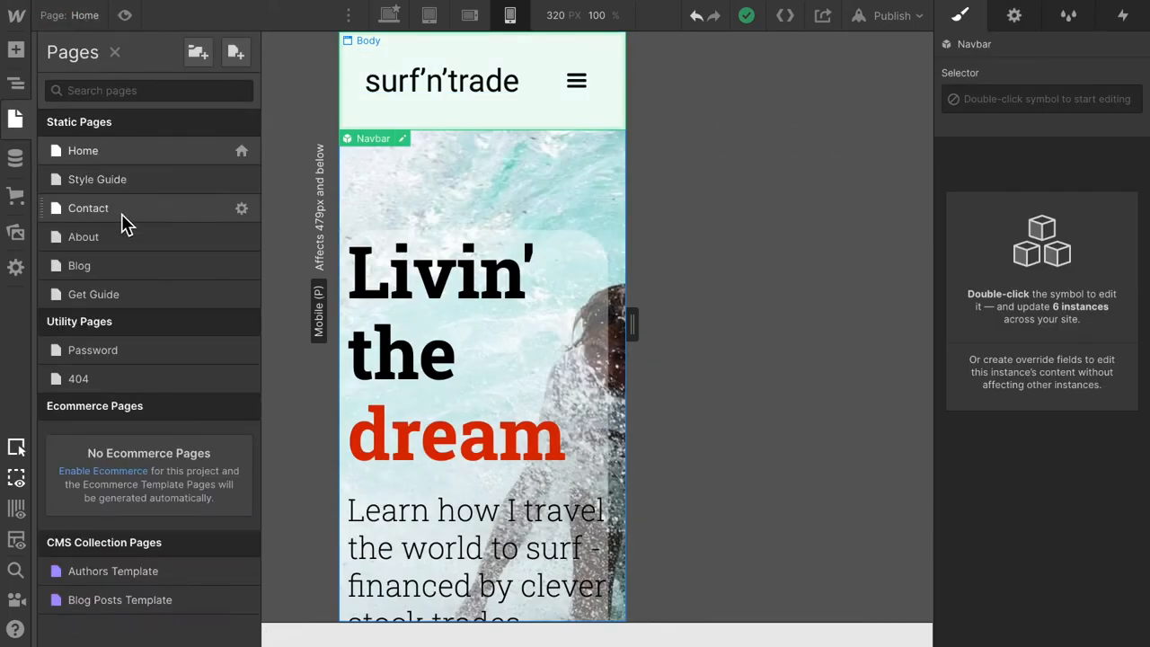
left_click(88, 208)
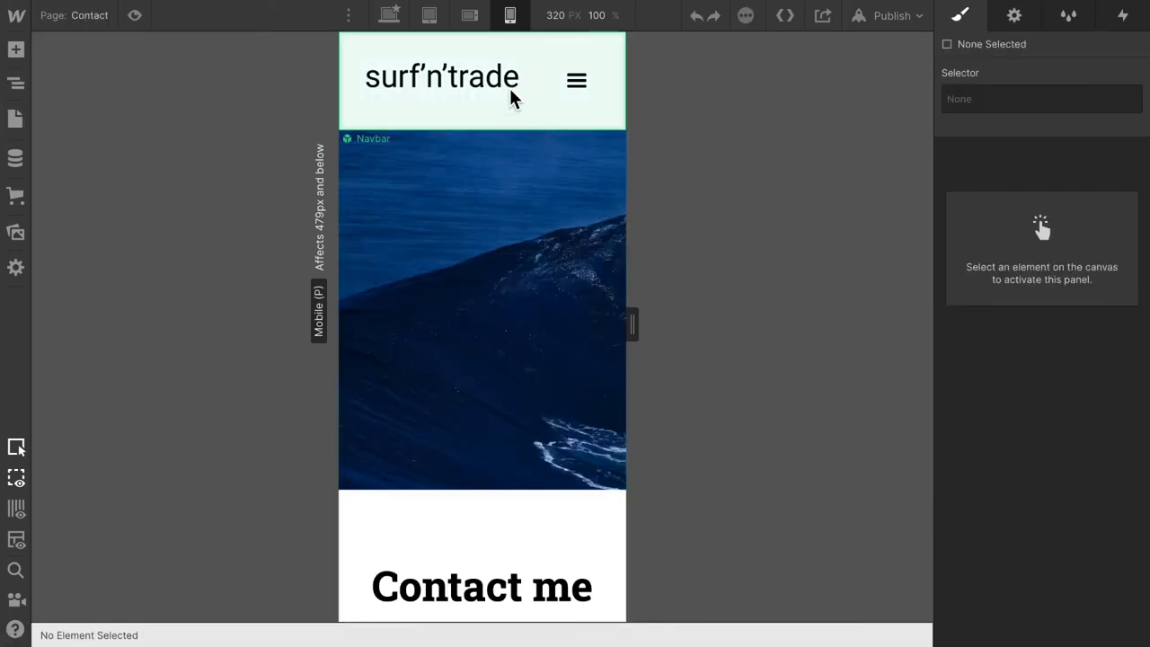
left_click(480, 81)
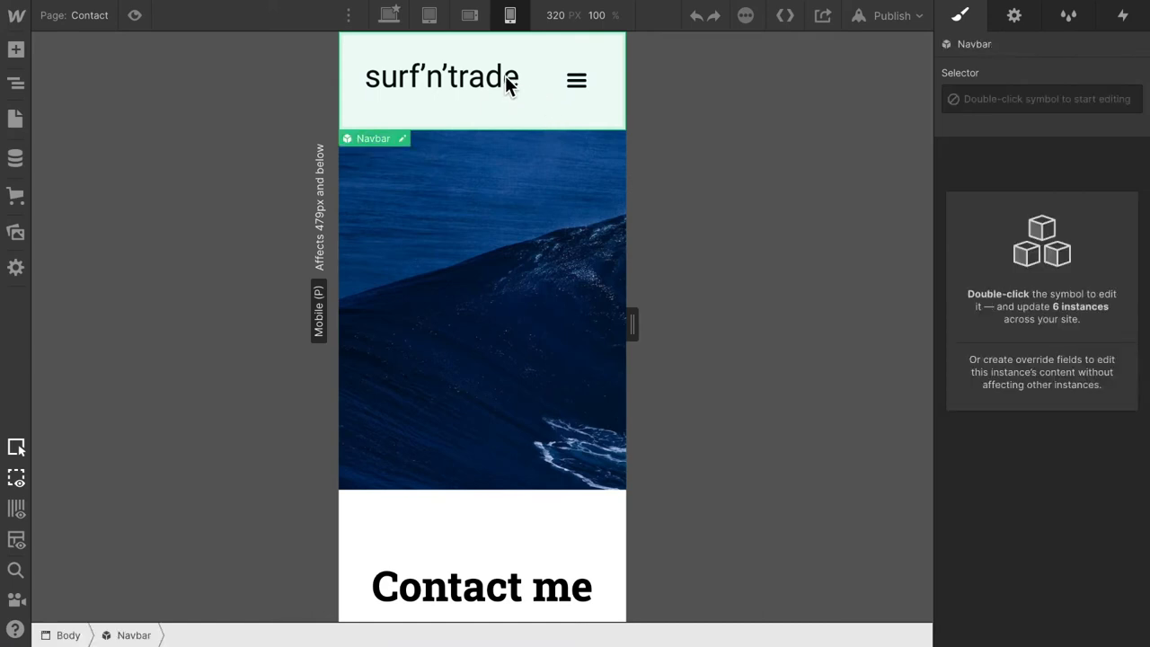
double_click(440, 76)
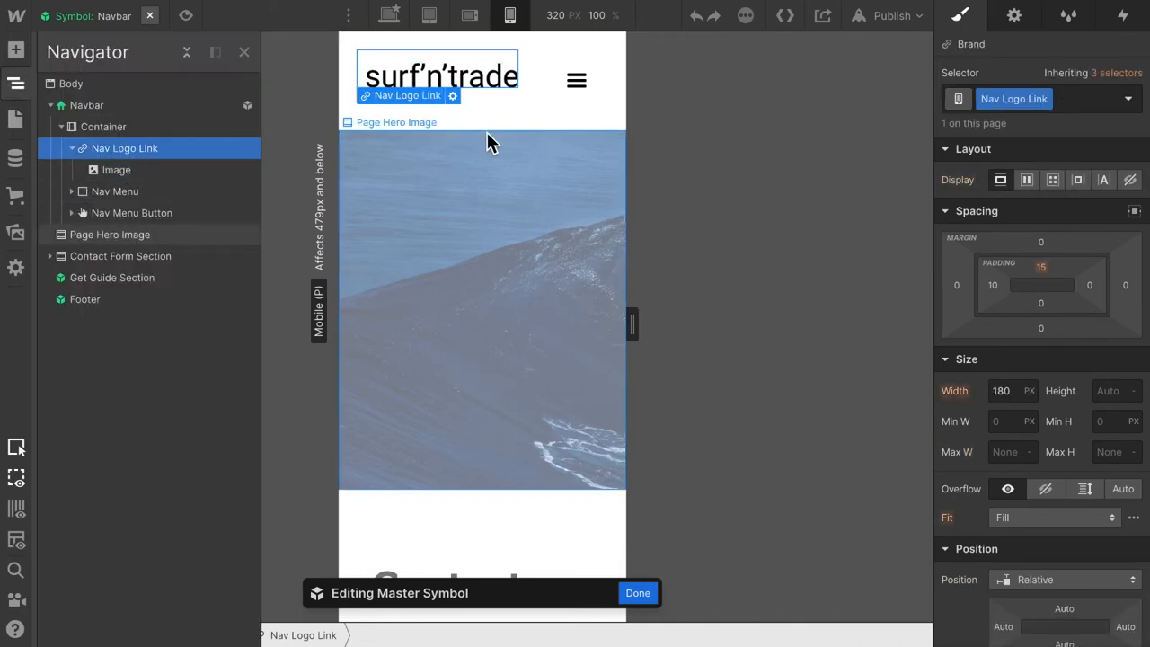
left_click(1041, 266)
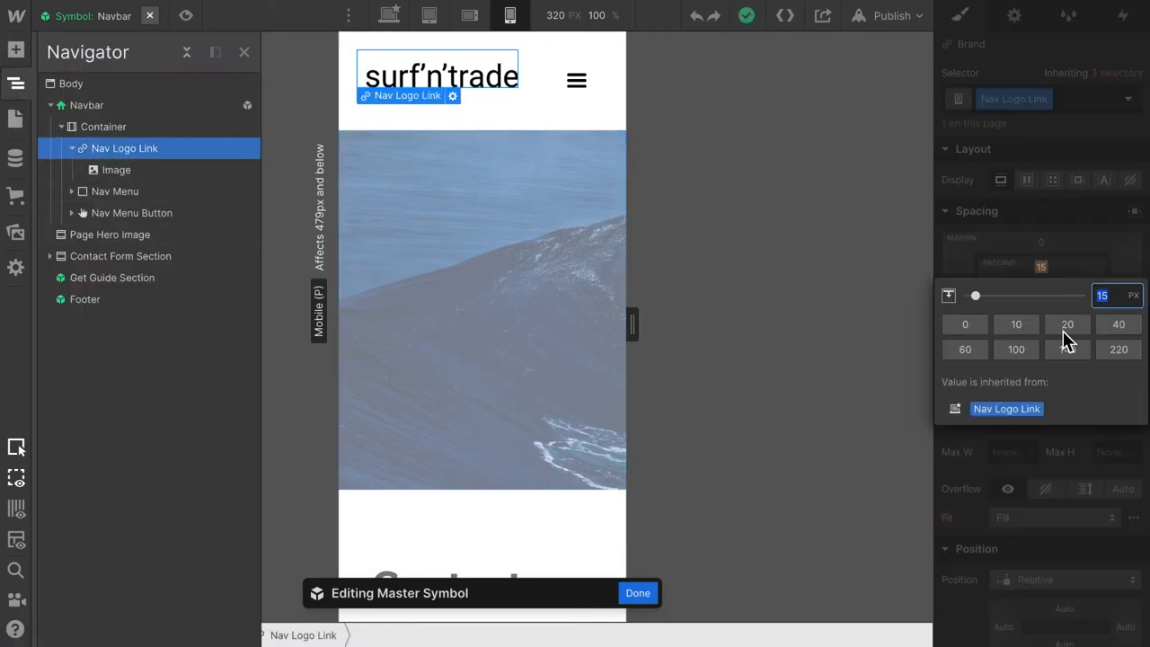
left_click(1067, 324)
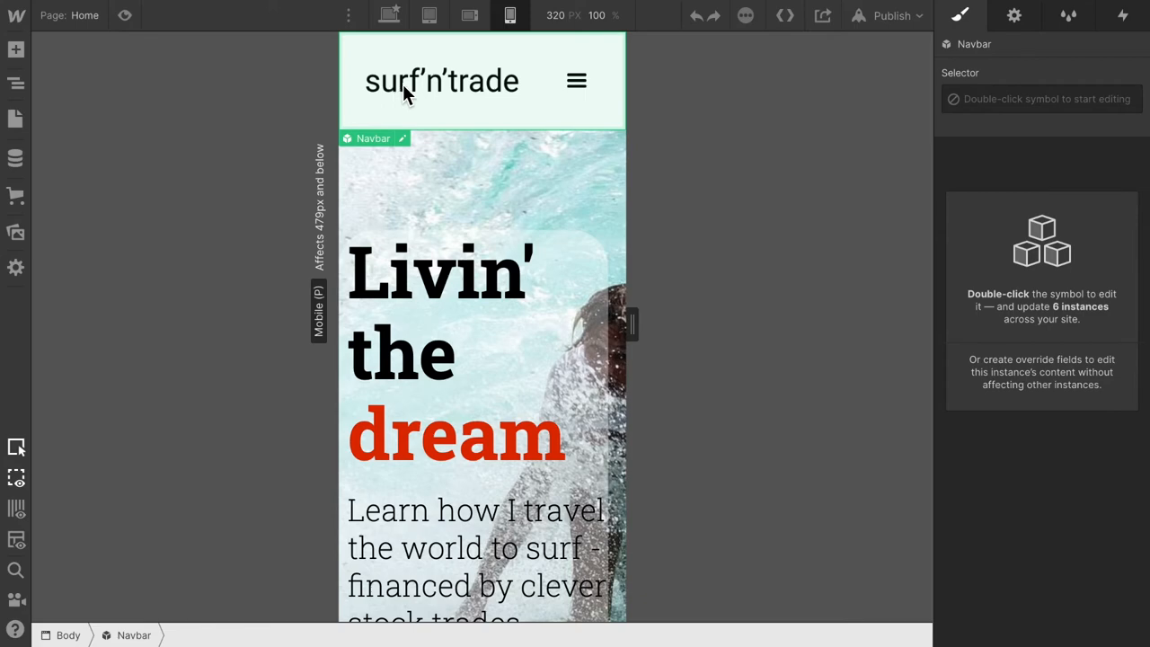
double_click(441, 81)
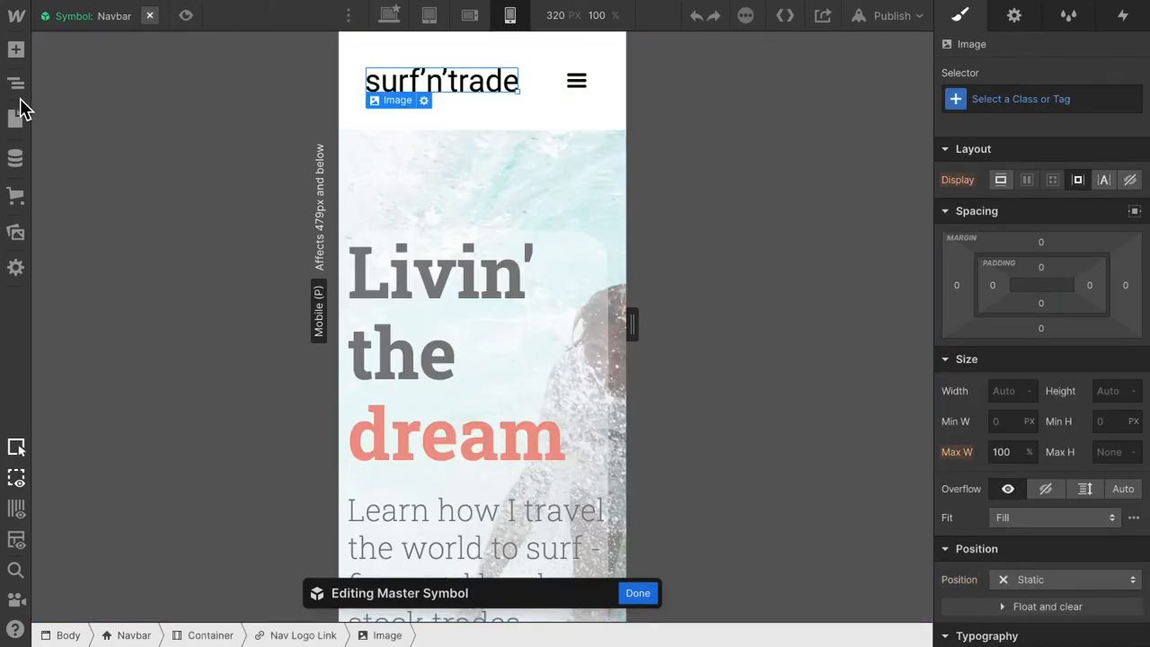
left_click(16, 83)
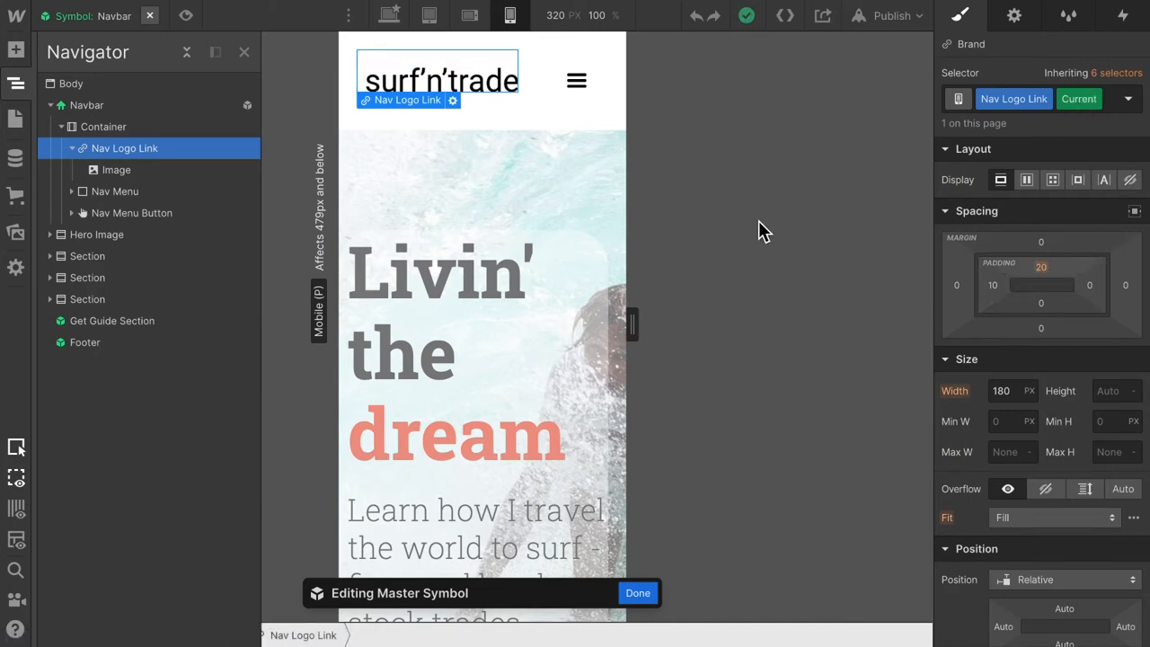
mouse_move(1065, 86)
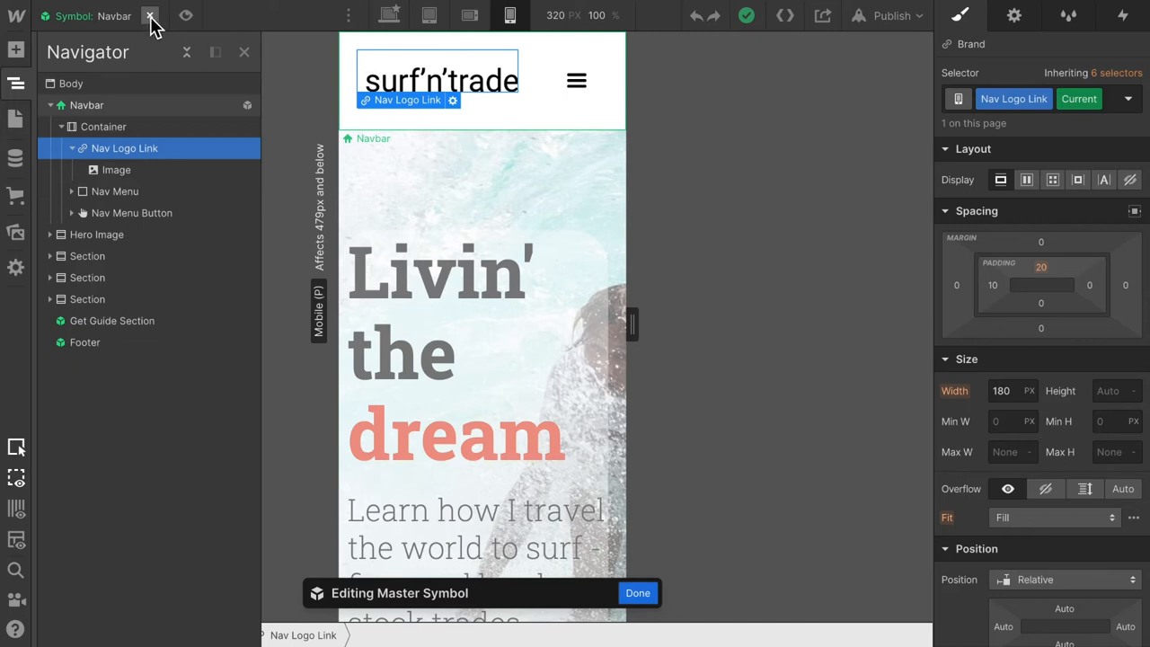
mouse_move(153, 26)
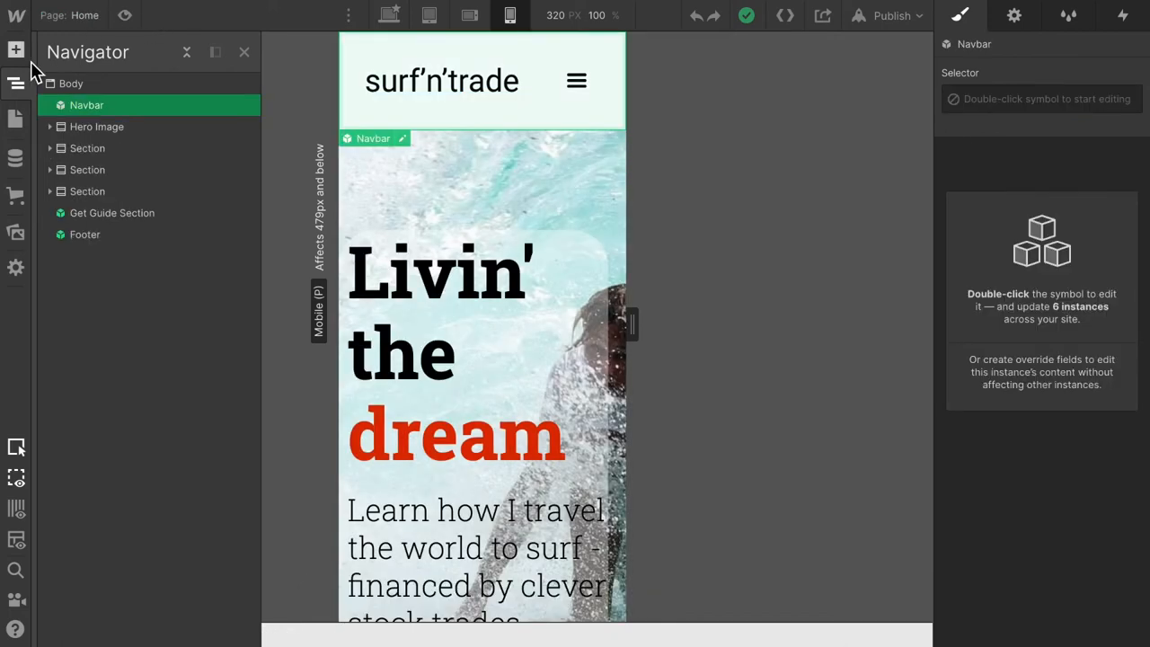
- Go to the Contact page and double-click the navbar to edit the Navbar symbol
left_click(15, 118)
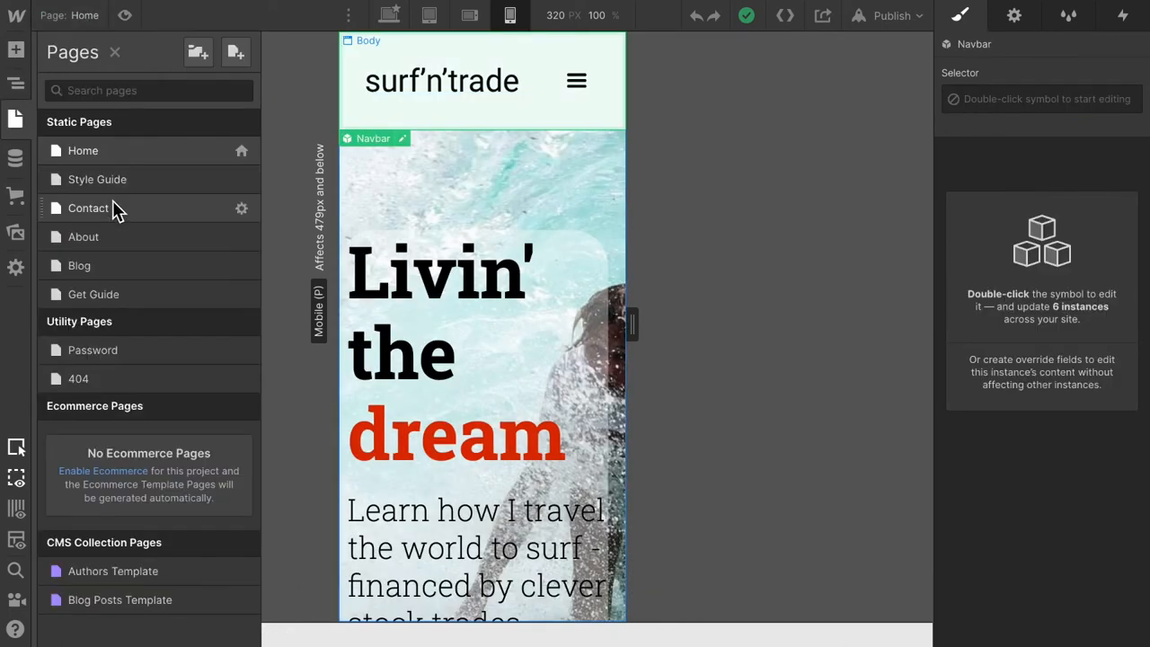
left_click(88, 207)
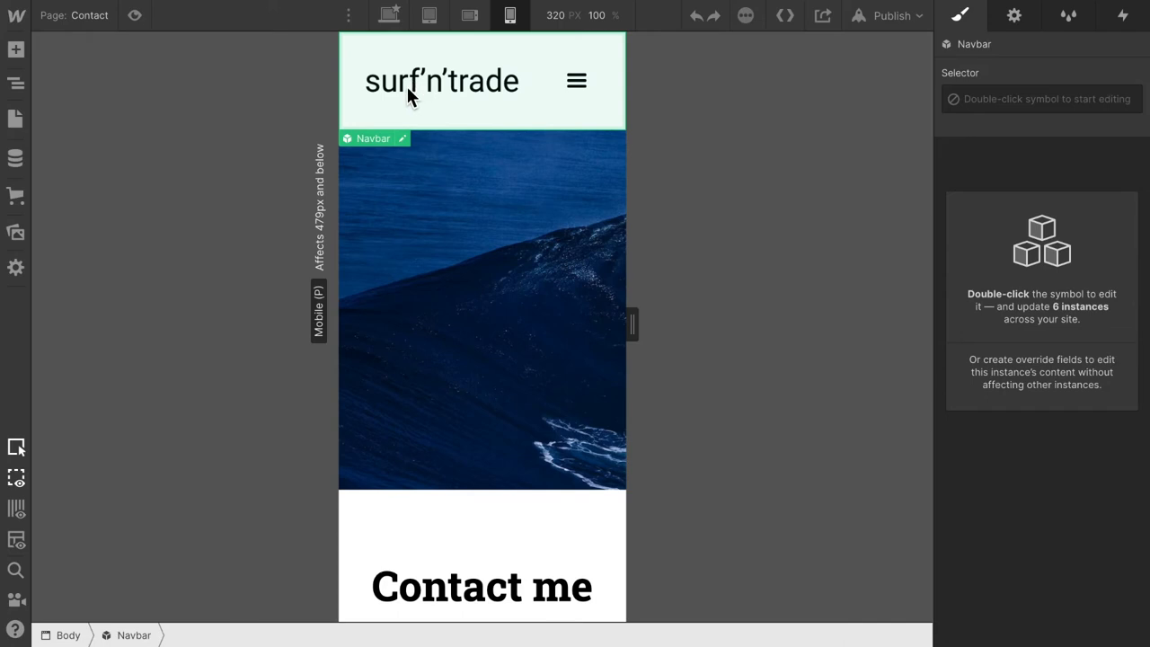
double_click(442, 81)
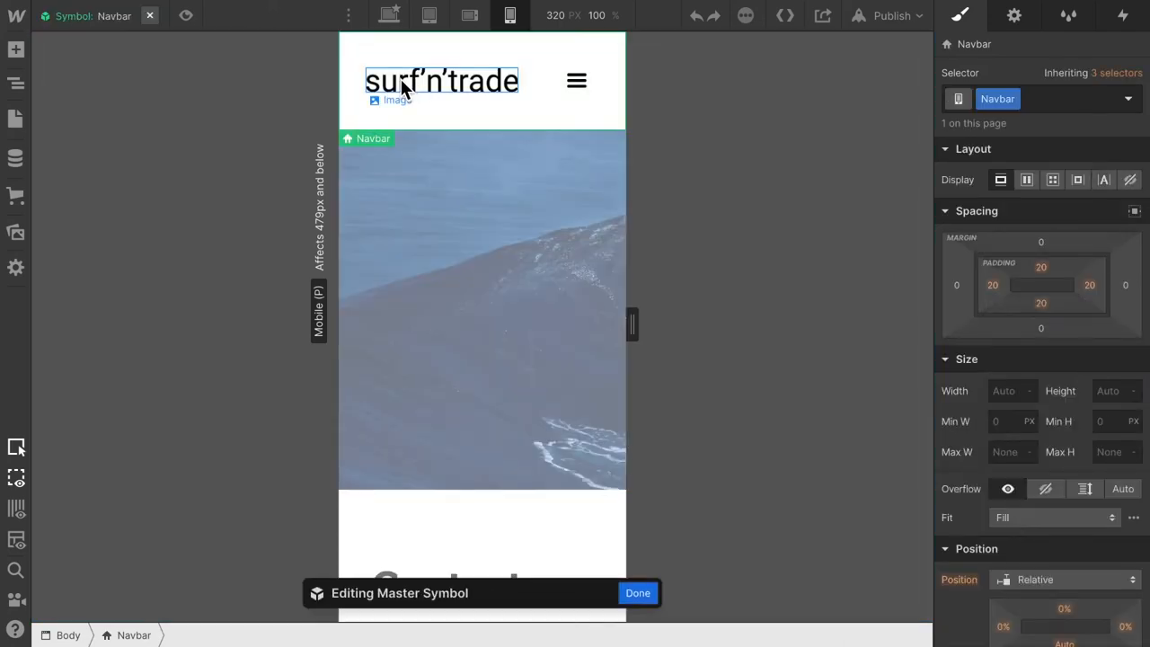
left_click(16, 83)
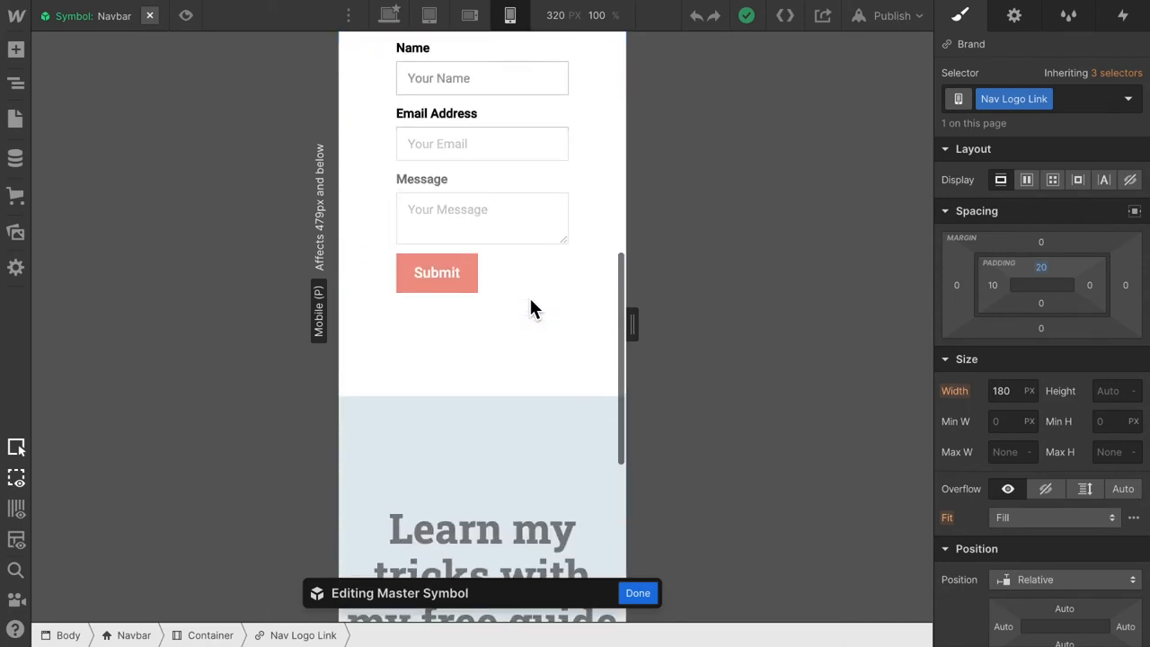
- Select the Contact page's Page Hero Image and scroll to its background image settings
left_click(638, 592)
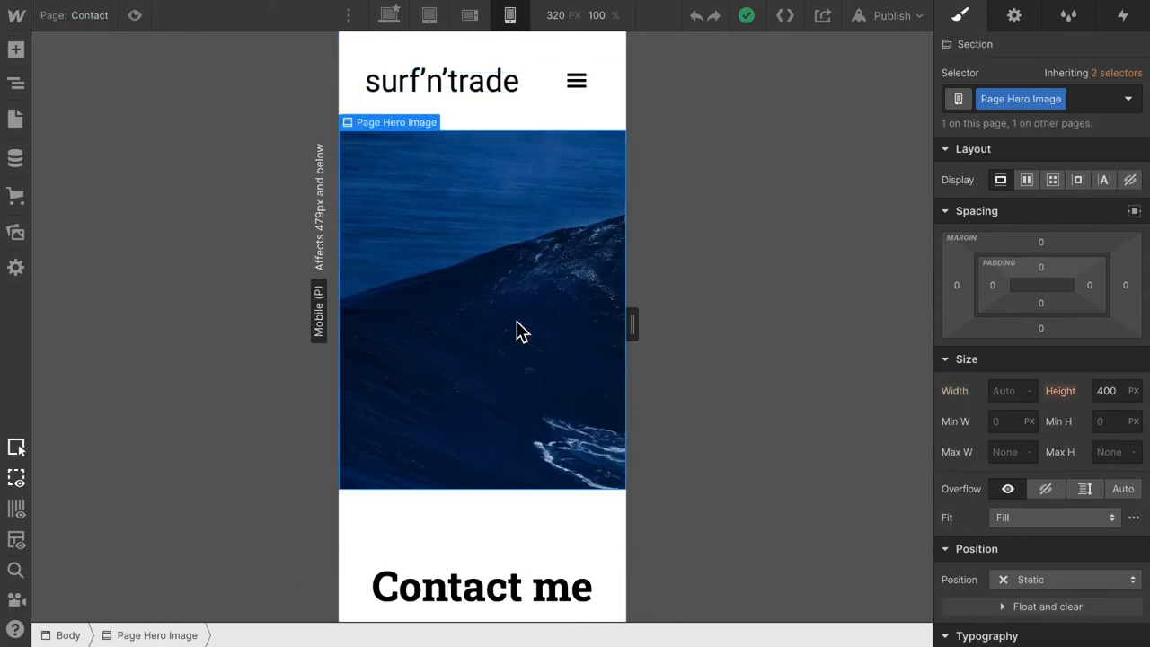
left_click(1013, 16)
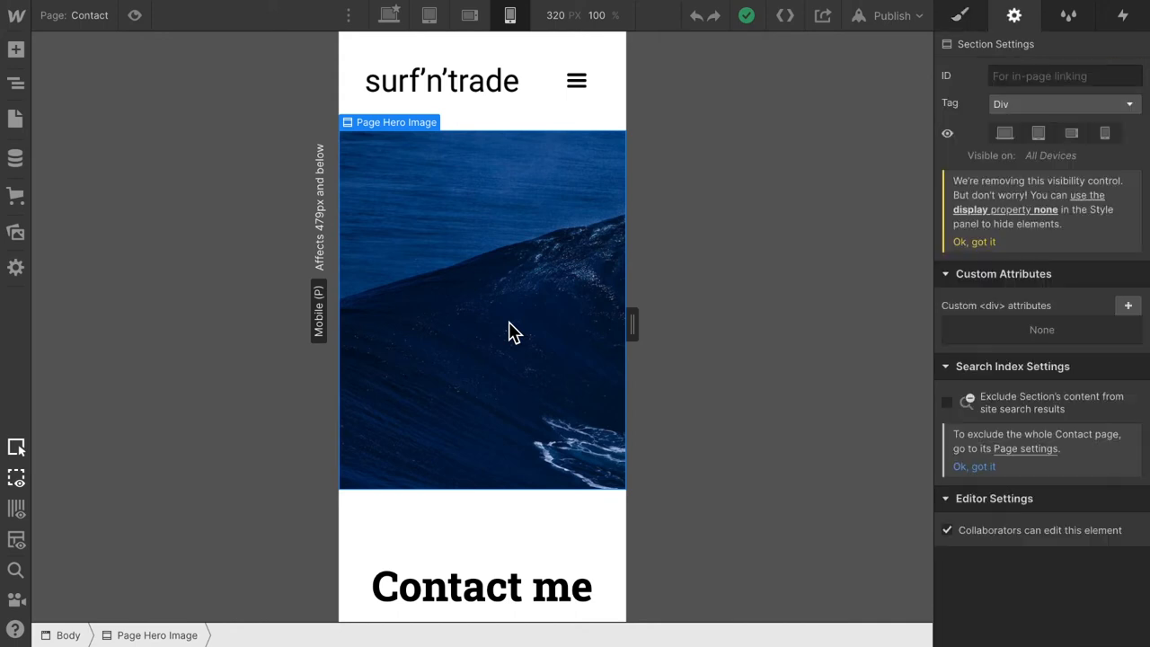
left_click(960, 15)
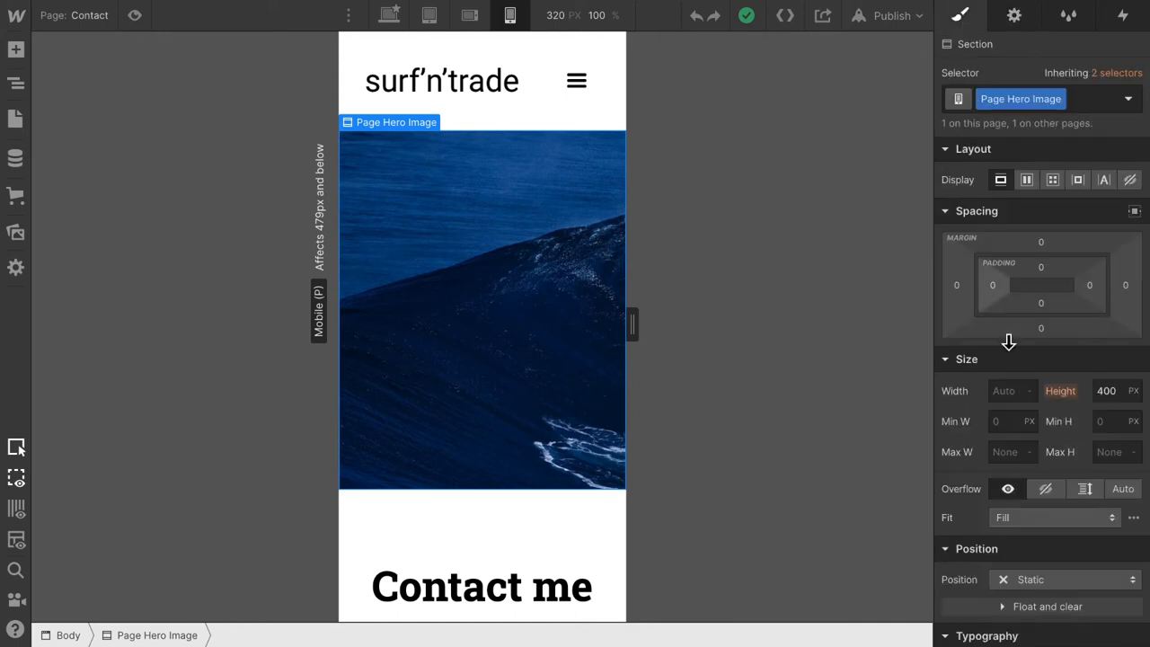
scroll("down", 3)
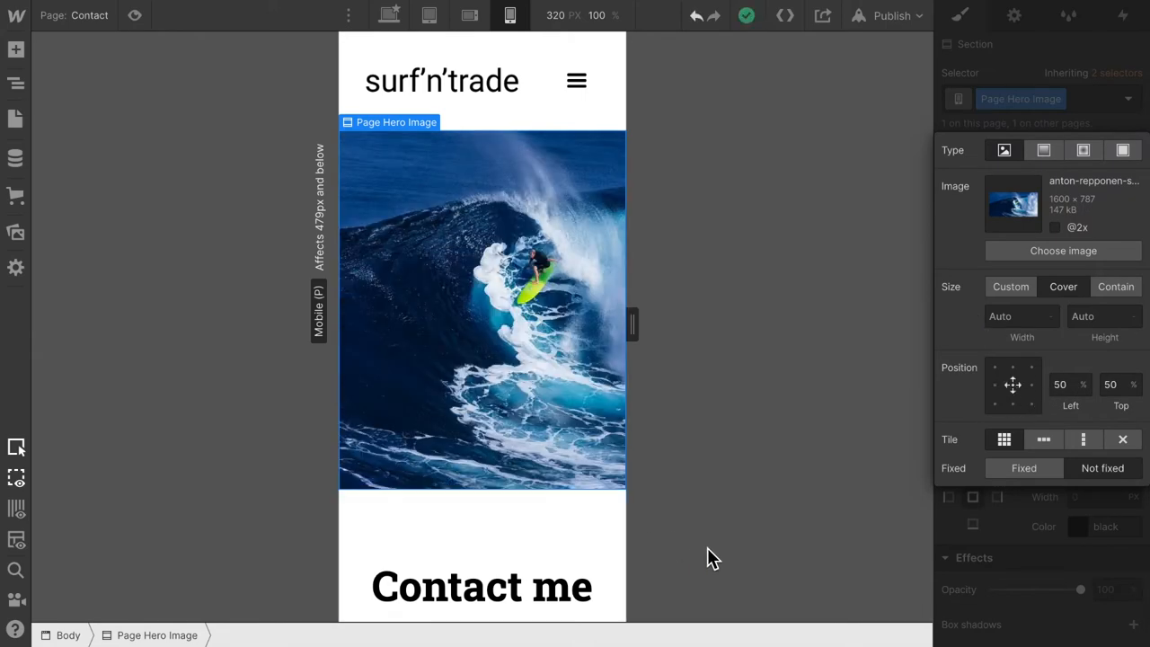
scroll("down", 3)
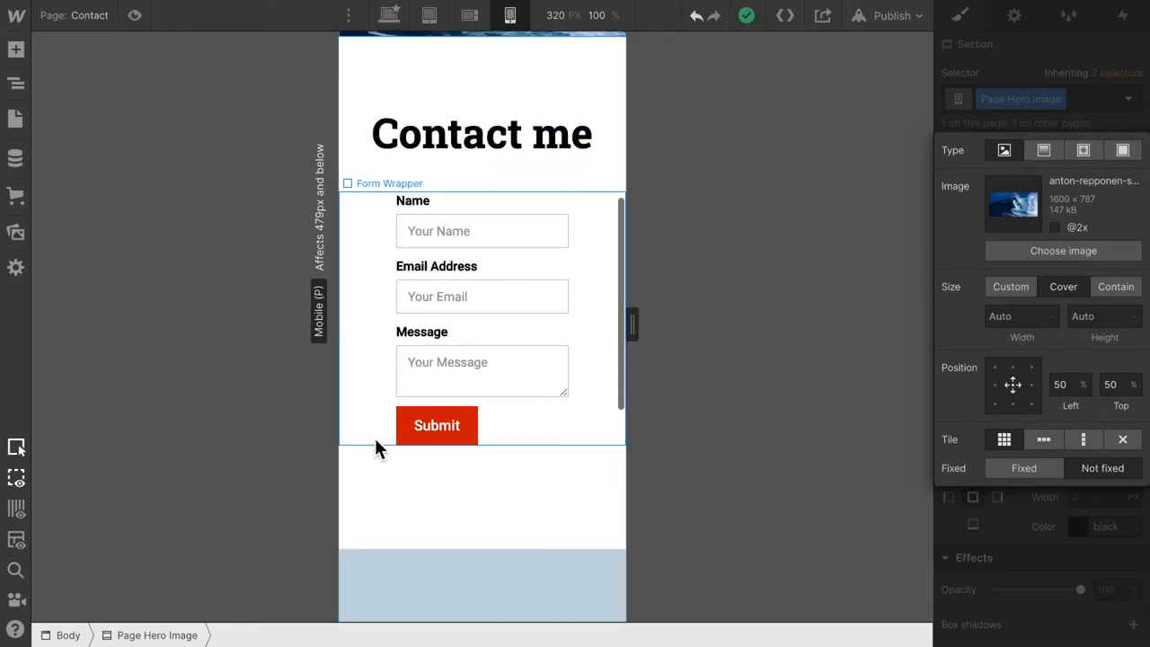
- Select Form Wrapper and set its mobile right padding to the 10% preset
left_click(389, 183)
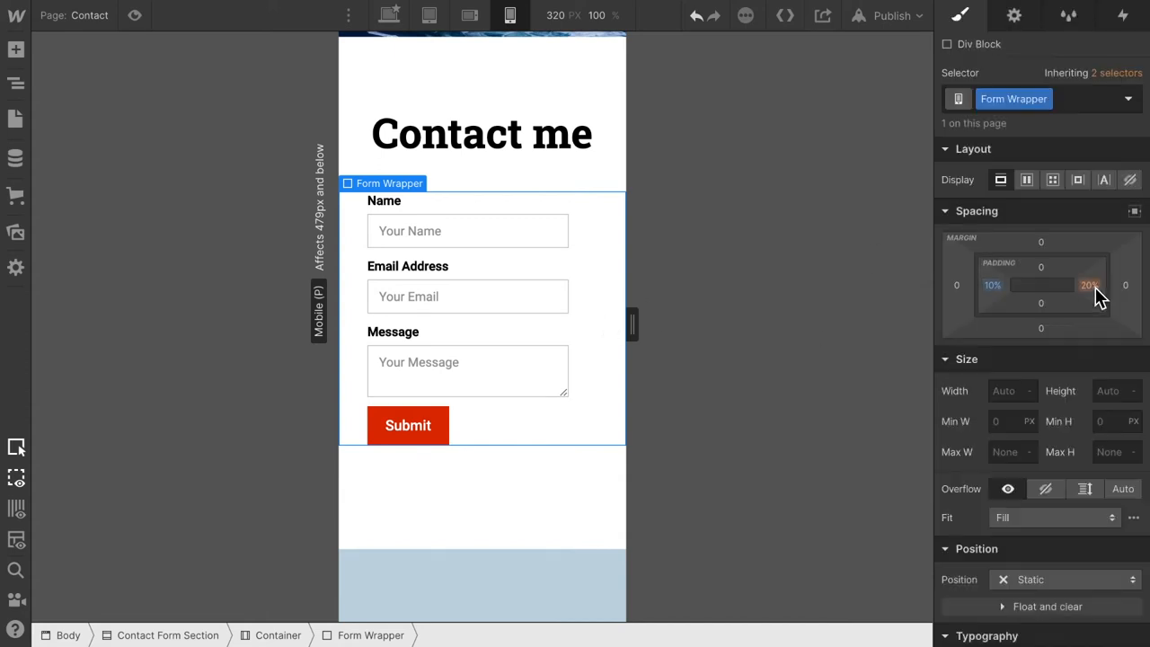
left_click(1088, 285)
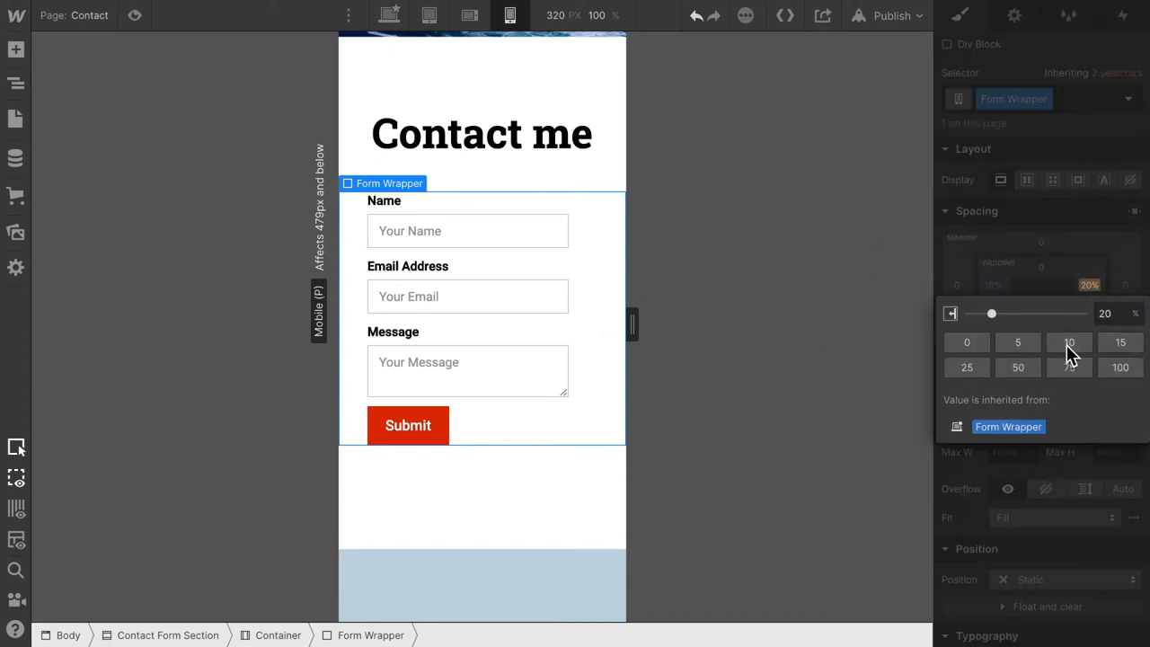
left_click(1069, 342)
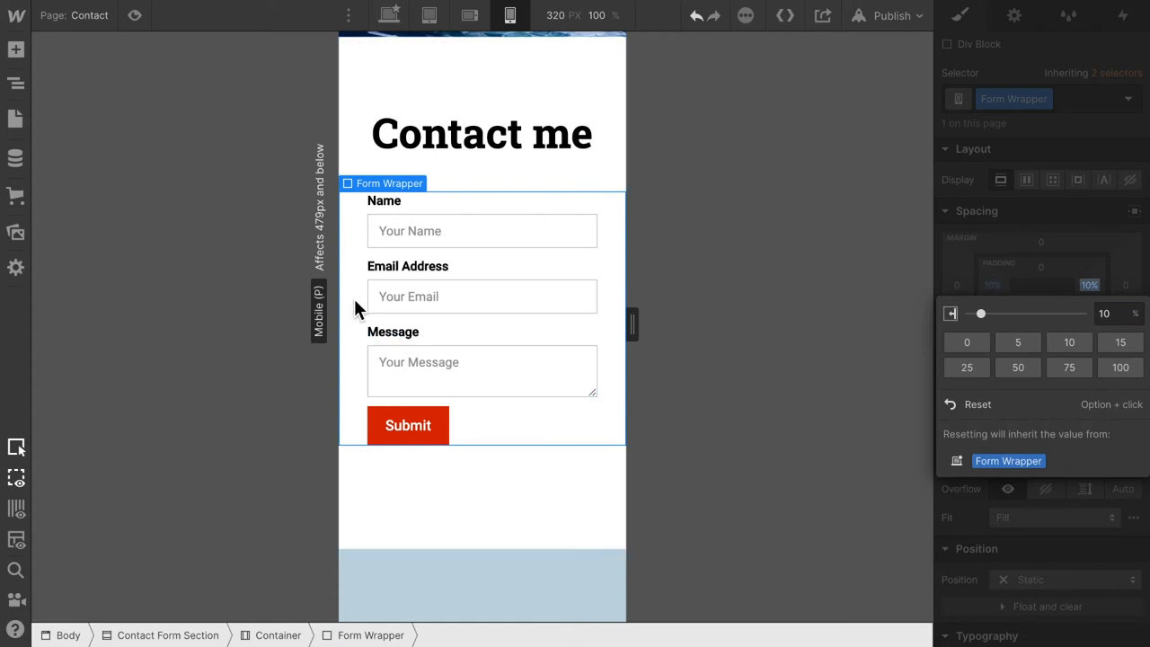
left_click_drag(981, 313, 975, 312)
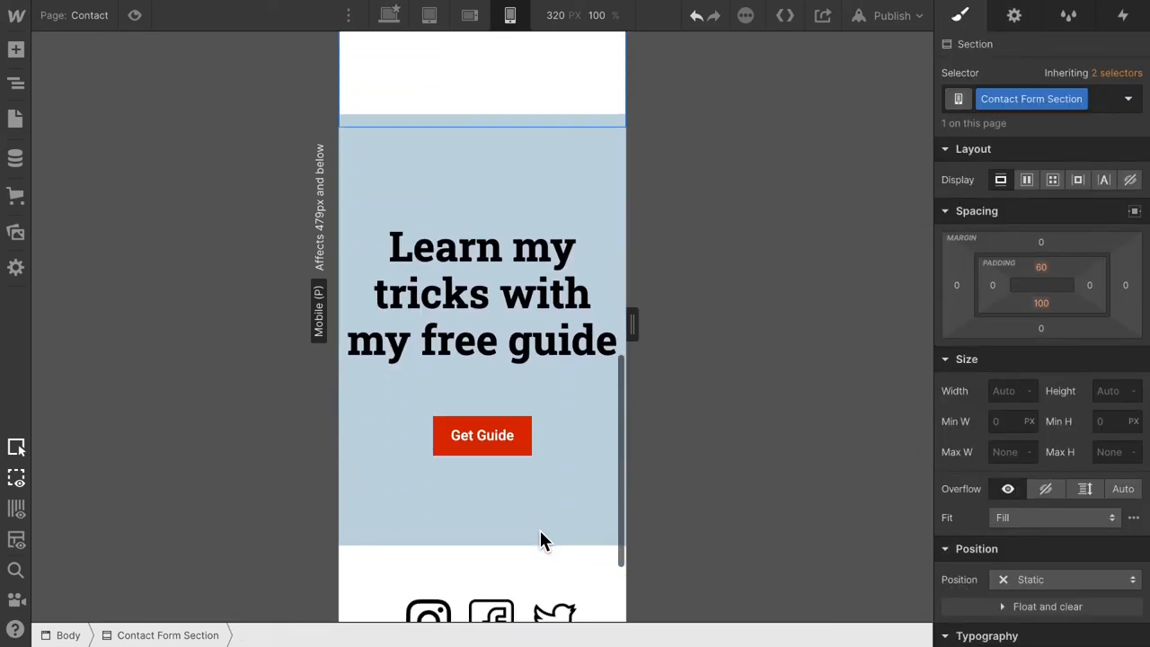
- In the Footer symbol, set Social Media Link Block width and height to 40px
scroll("down", 3)
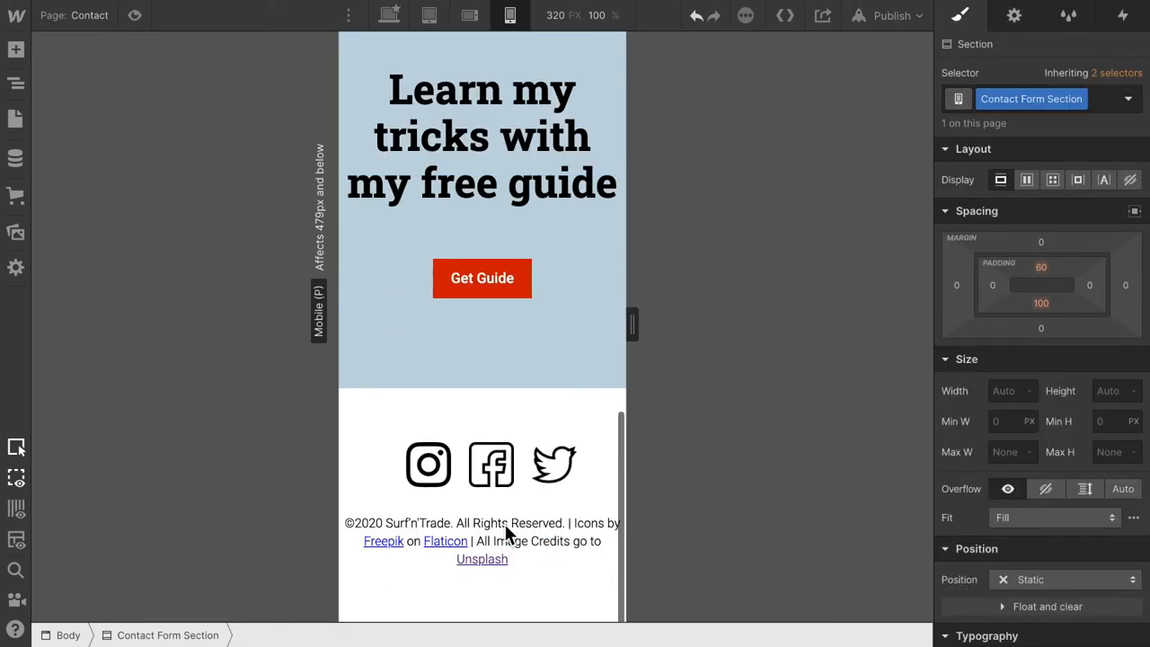
double_click(428, 463)
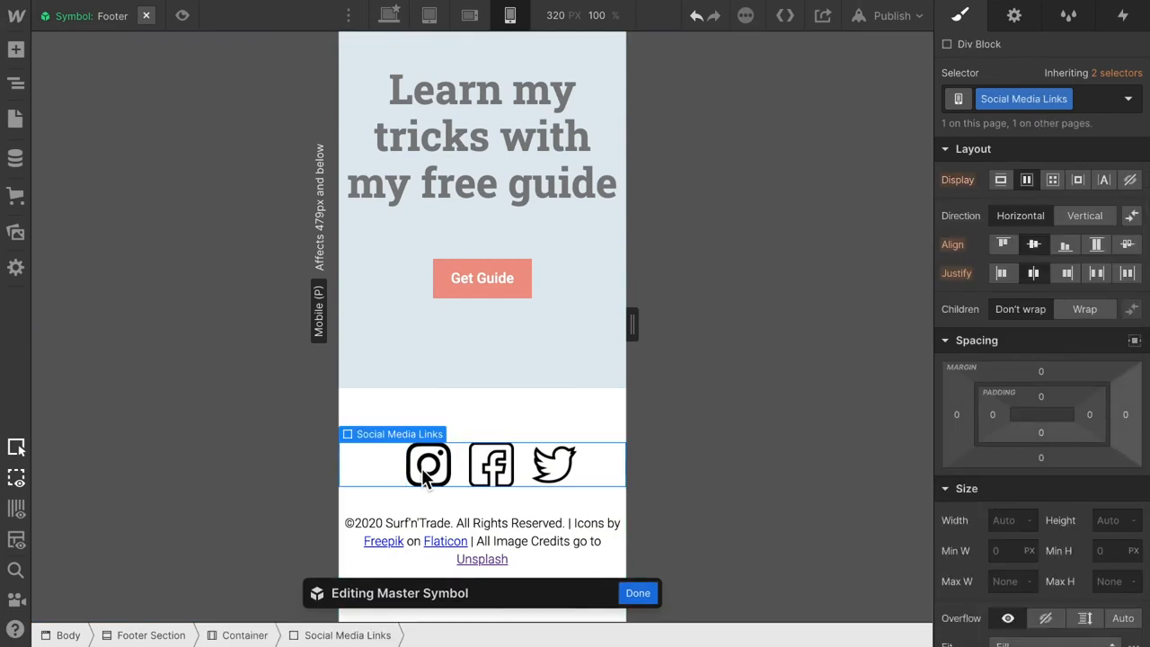
left_click(428, 465)
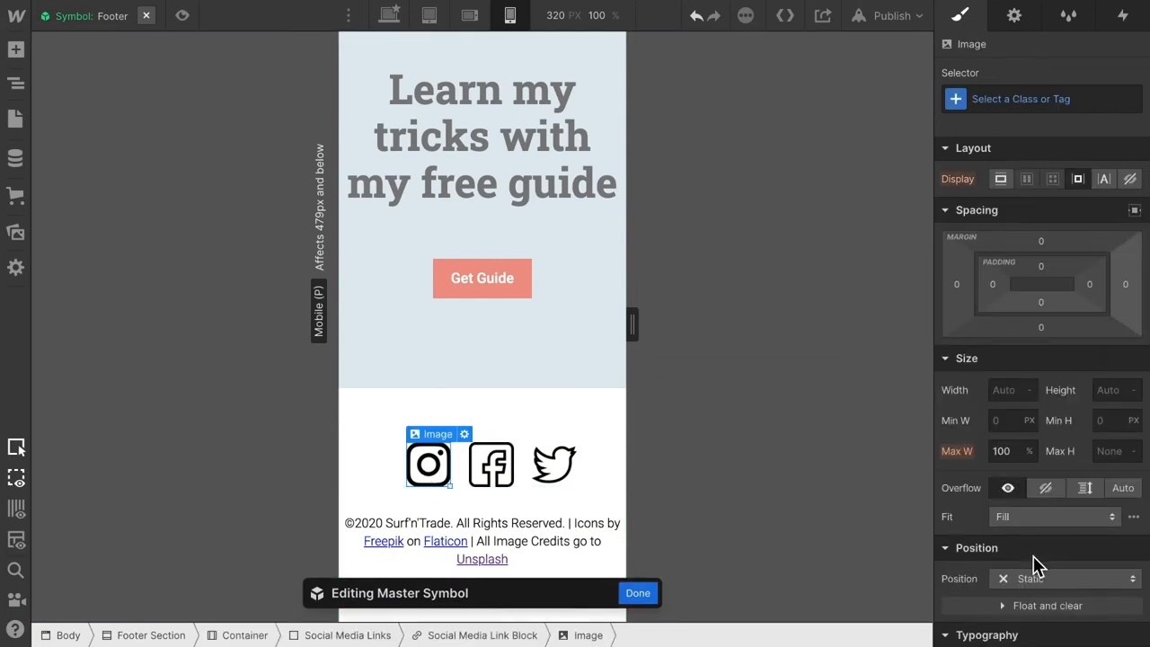
scroll("down", 3)
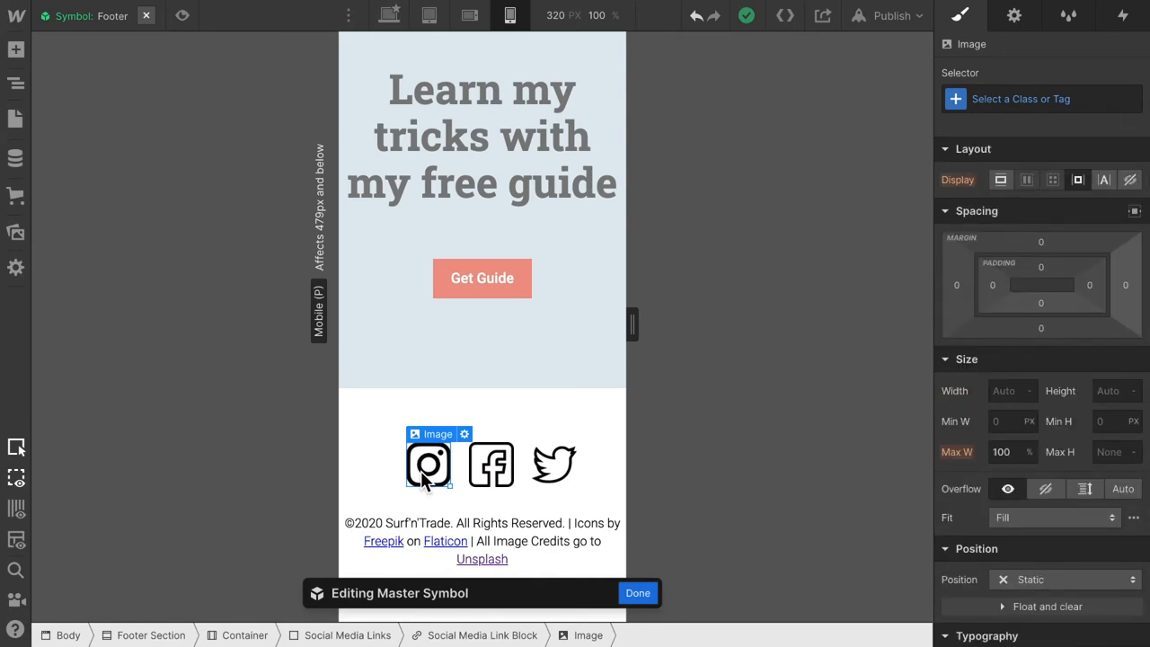
mouse_move(18, 121)
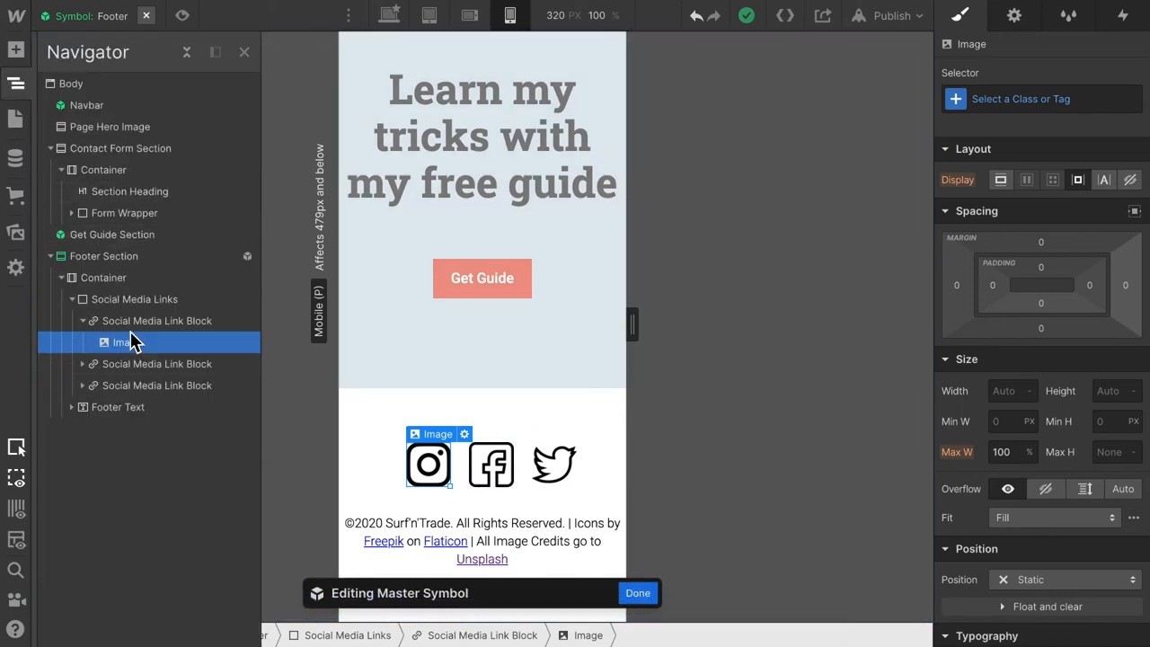
left_click(157, 320)
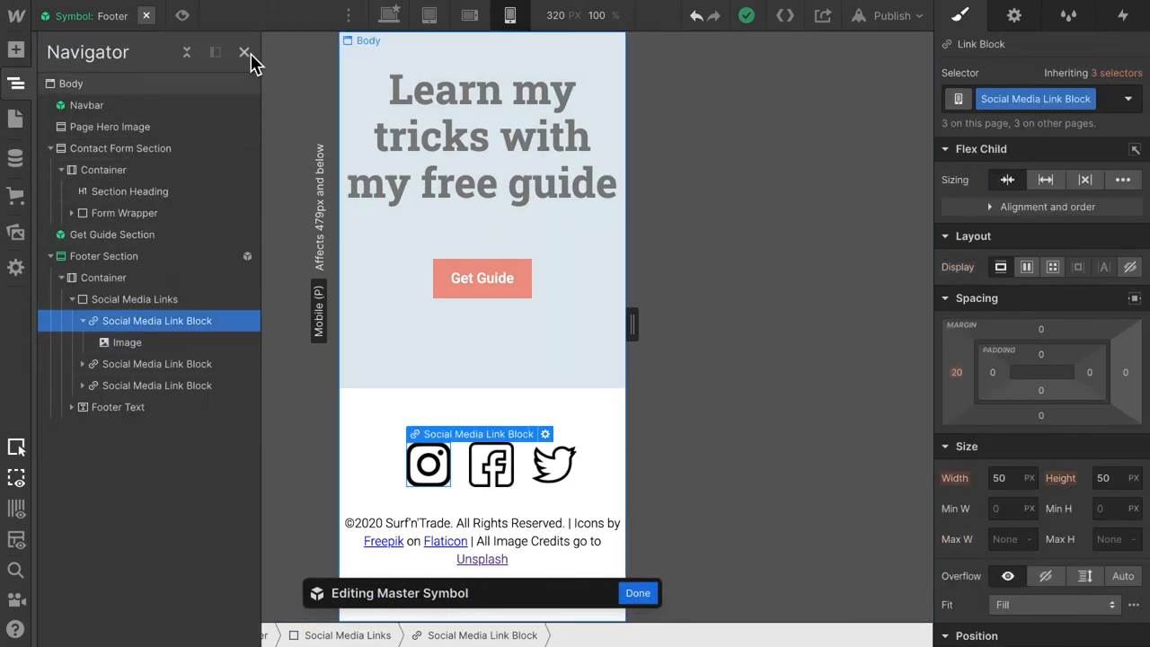
left_click(243, 52)
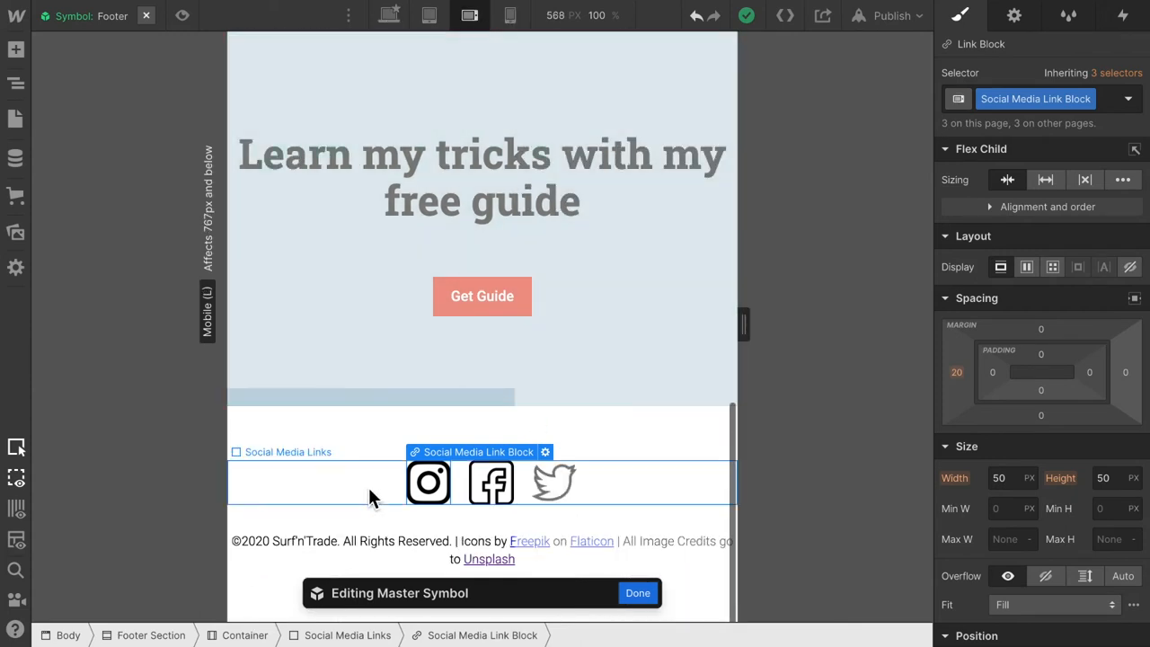
left_click(998, 477)
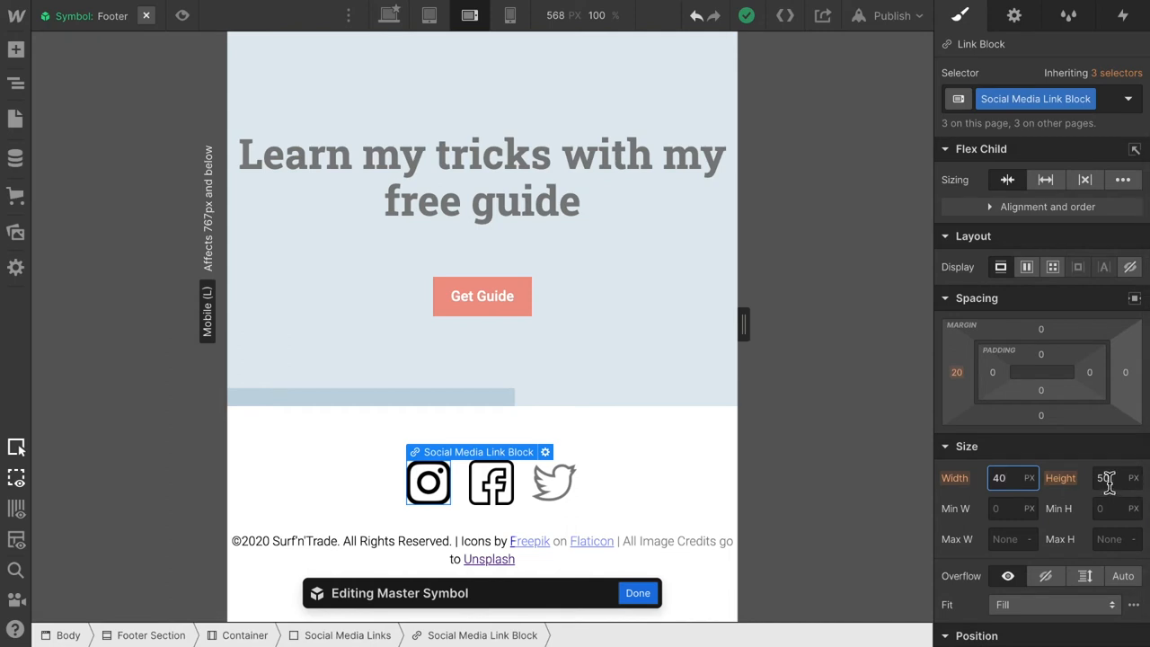
type("40")
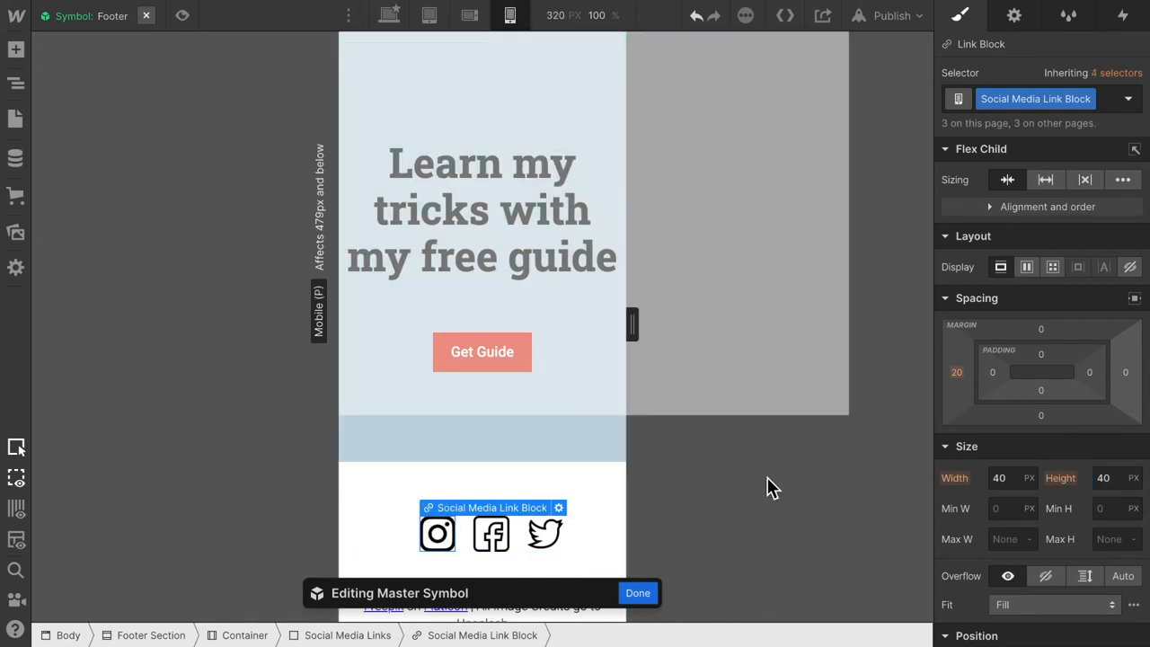
left_click(638, 592)
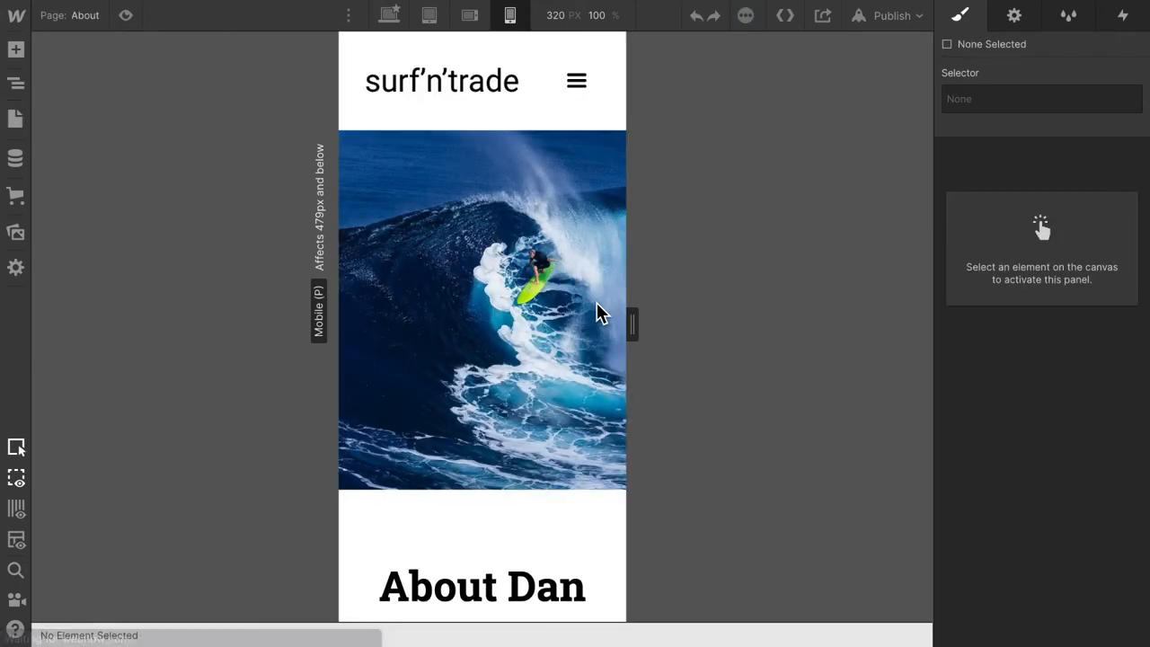
- Scroll down the About page's mobile layout to the pictures grid in Section 2
scroll("down", 3)
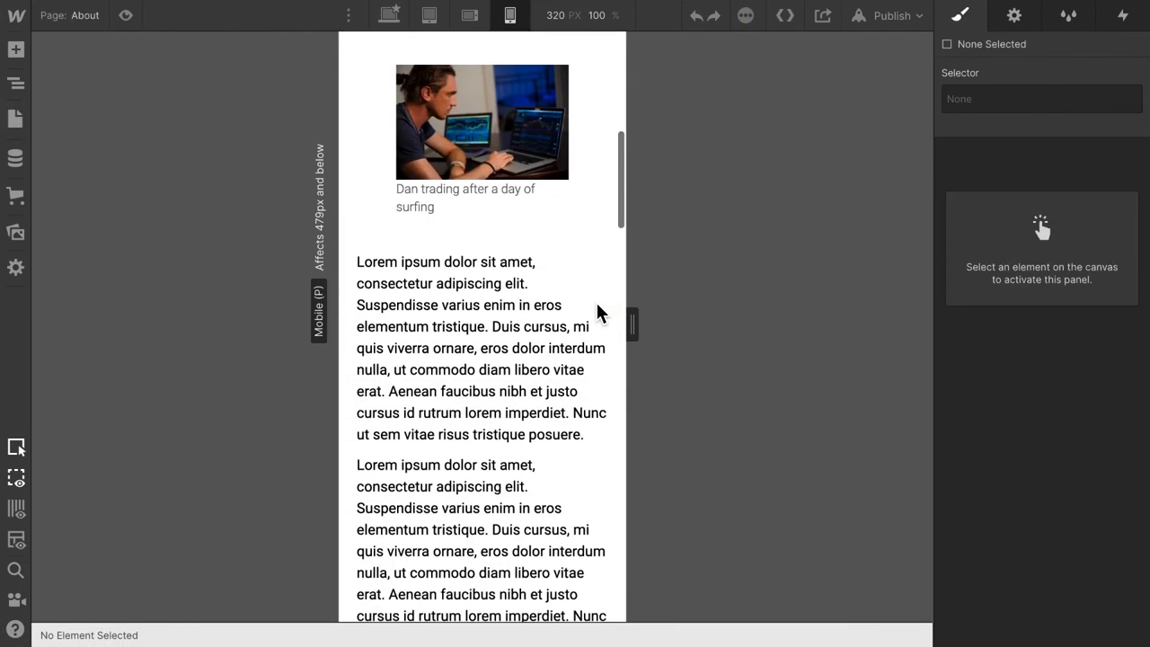
scroll("down", 3)
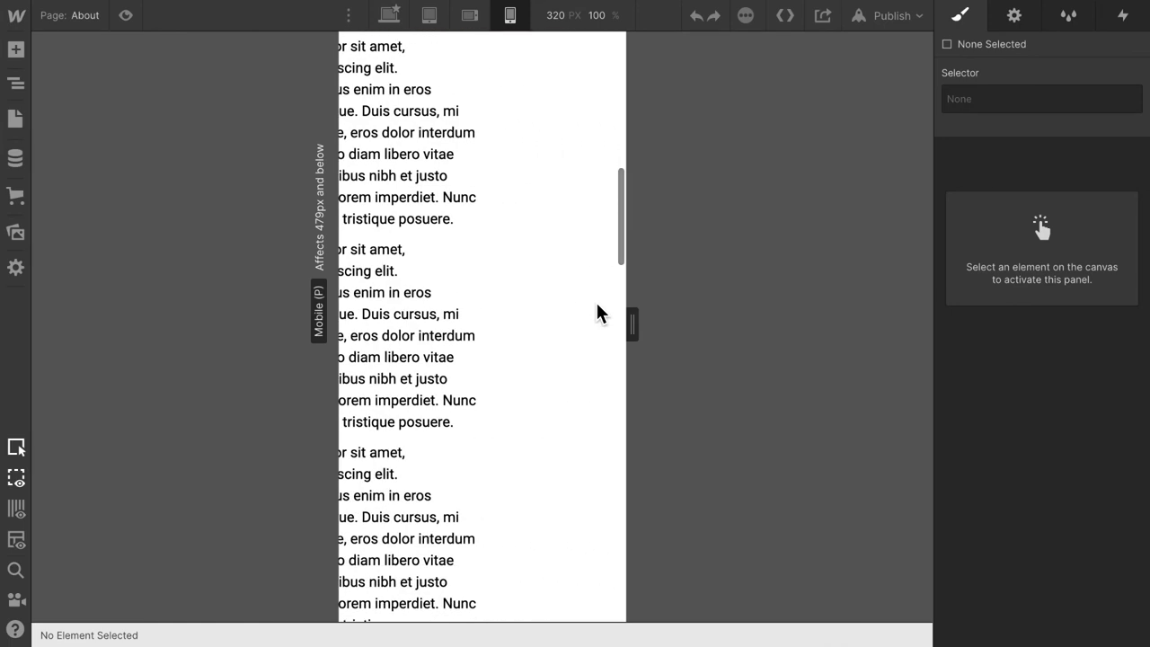
scroll("down", 3)
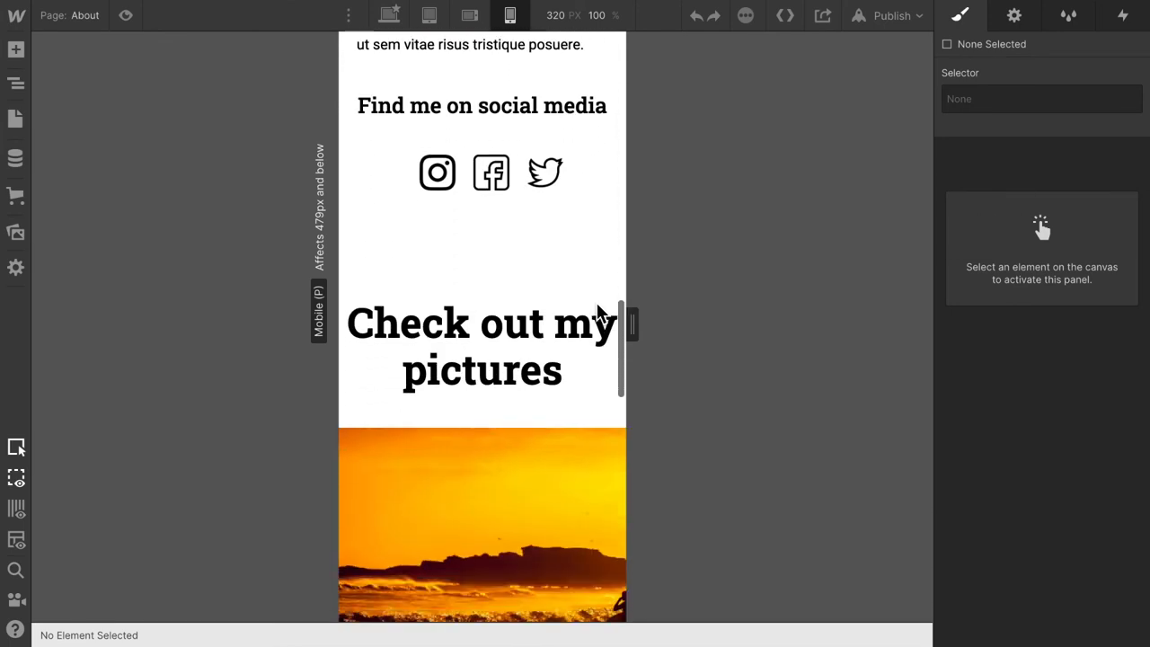
scroll("down", 3)
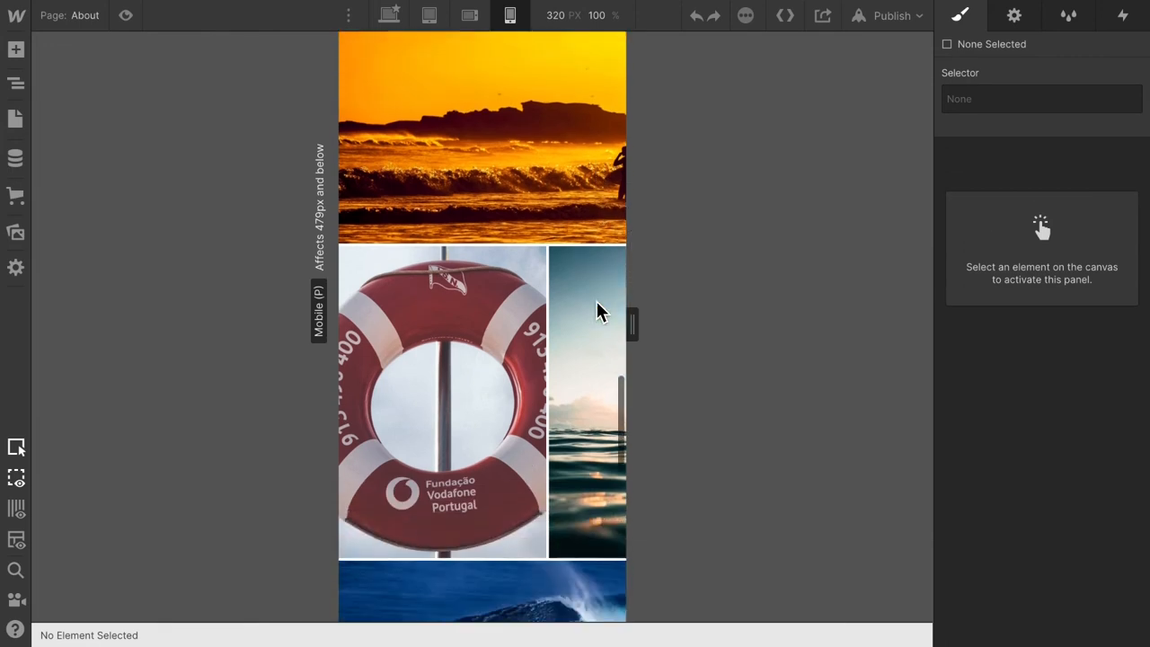
scroll("down", 3)
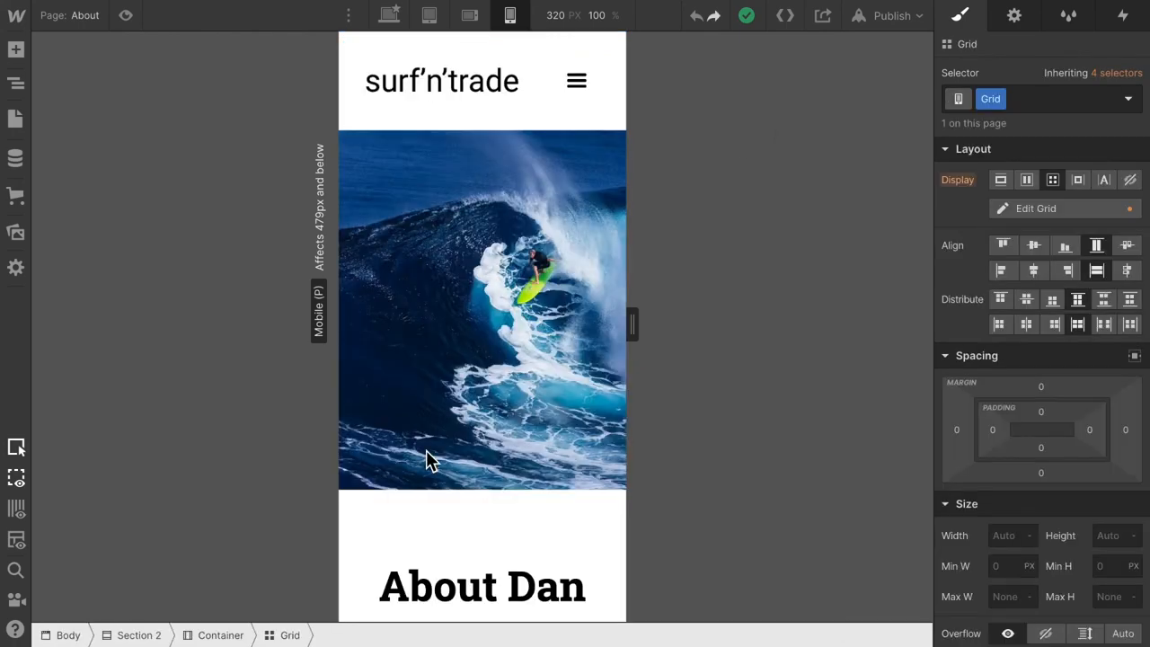
- Cut the pictures grid to 4 columns, with the sunset surfer image spanning all four
scroll("down", 3)
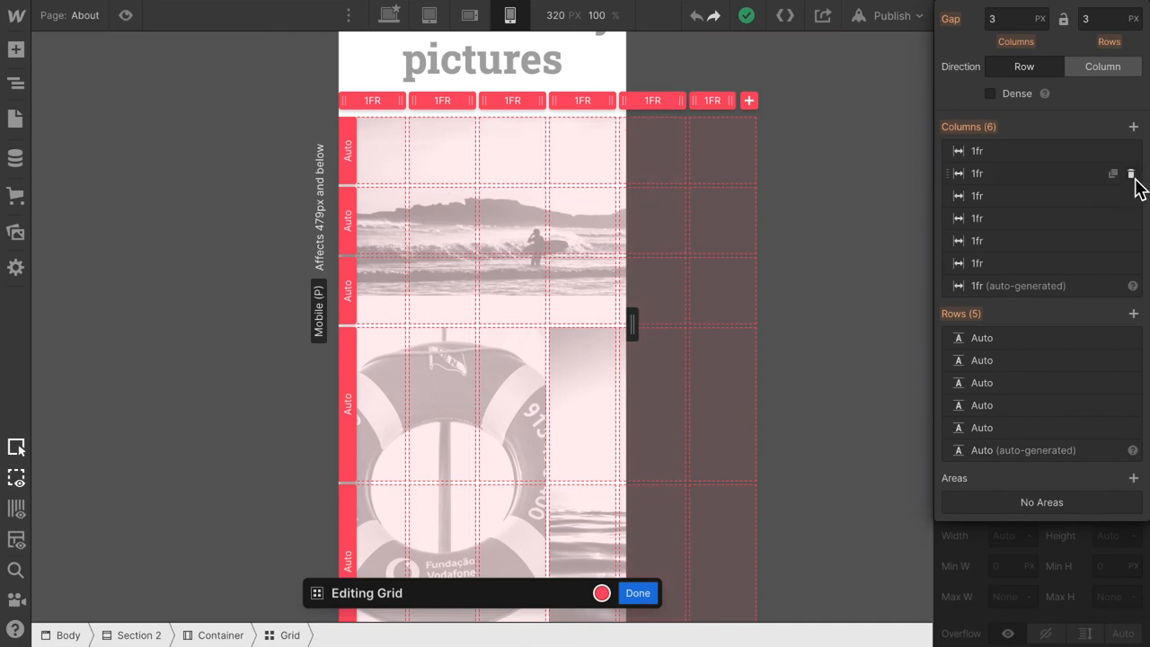
left_click(1131, 172)
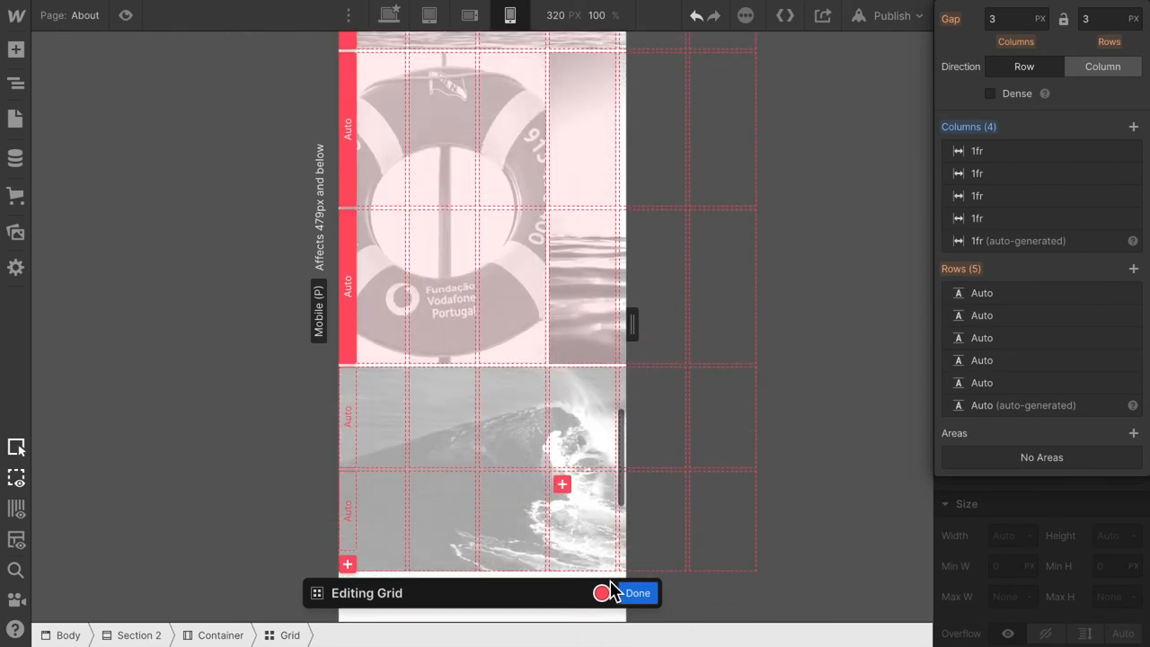
left_click(637, 592)
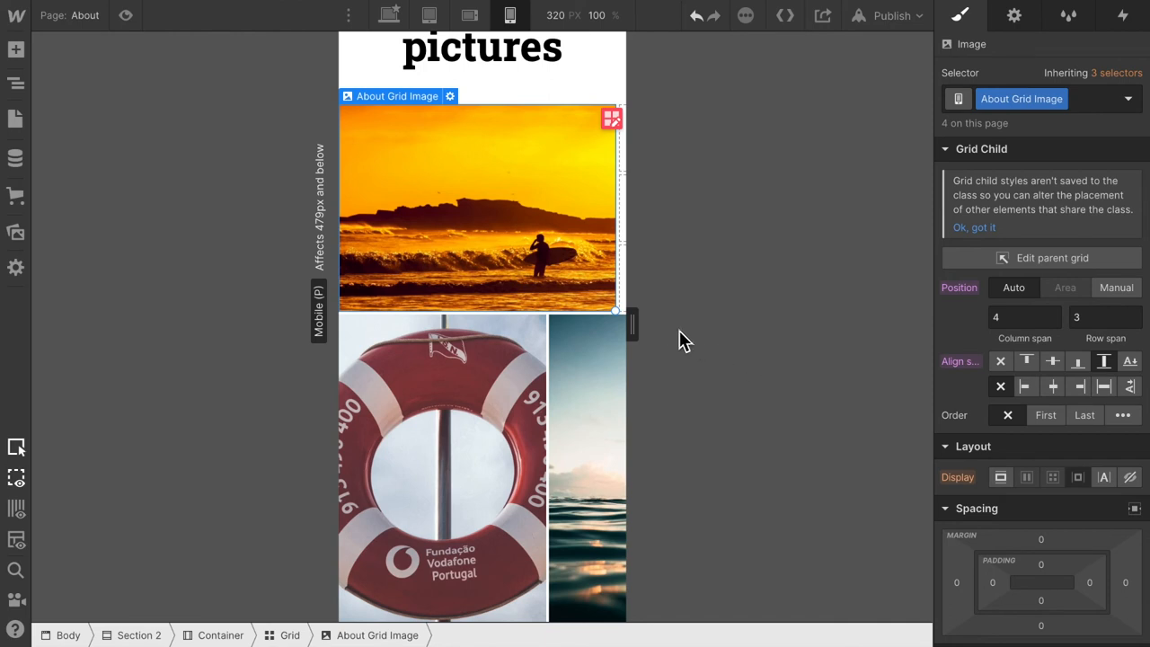
mouse_move(613, 117)
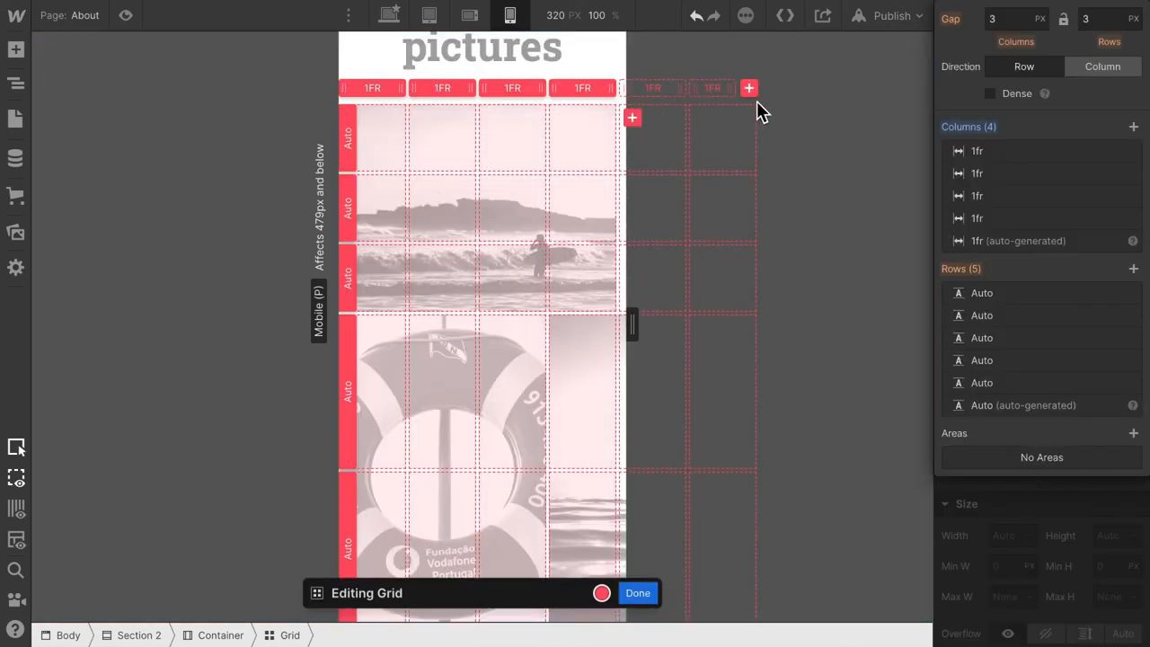
left_click(637, 593)
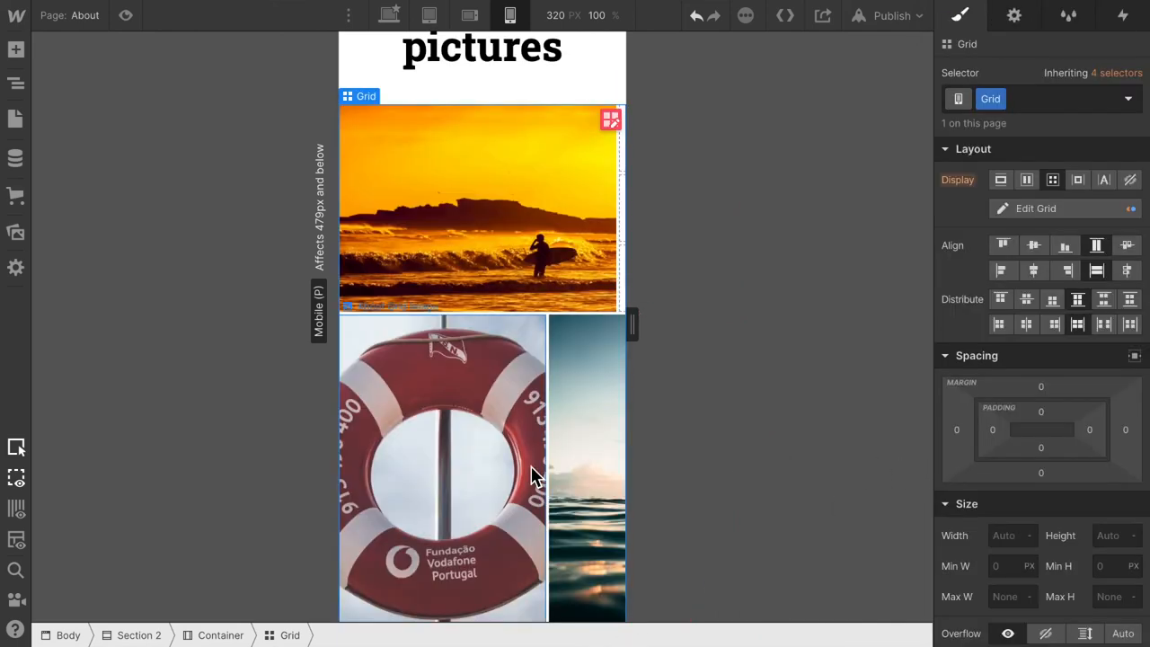
scroll("down", 3)
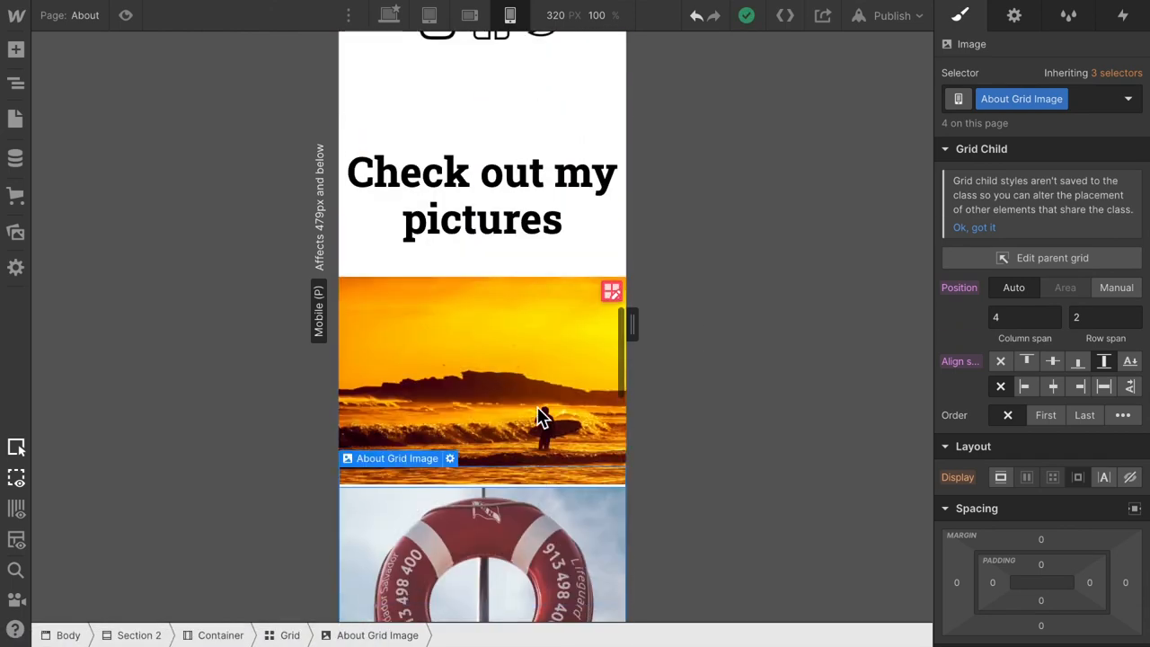
scroll("down", 3)
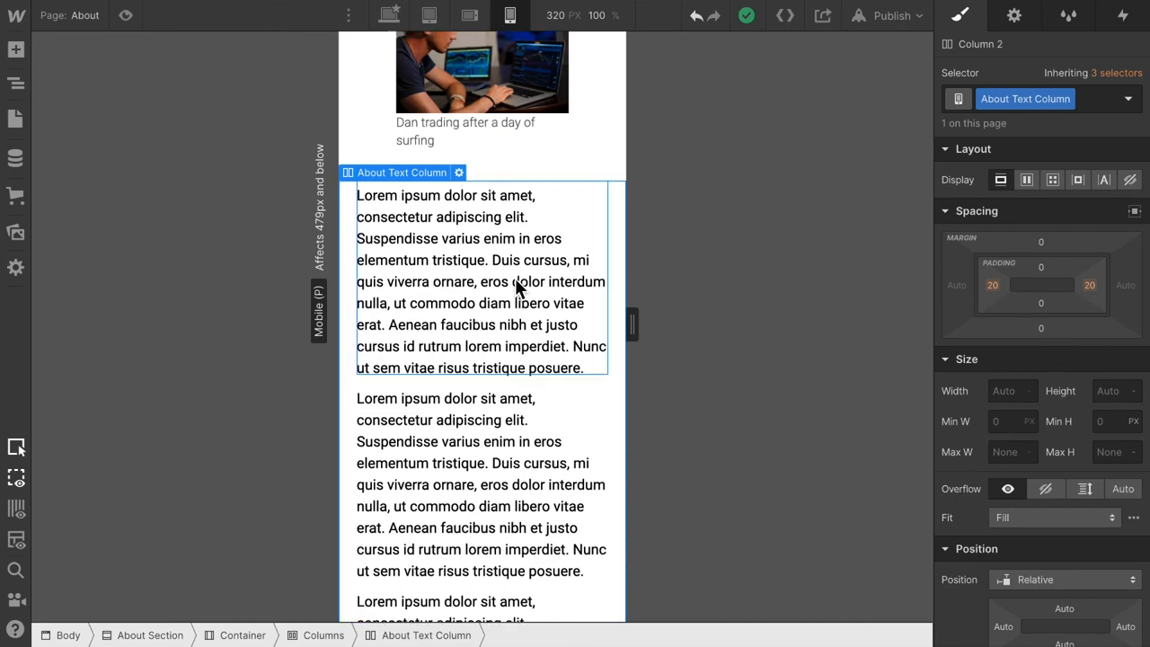
- Set the About Image Column's mobile left padding to 10%
scroll("up", 3)
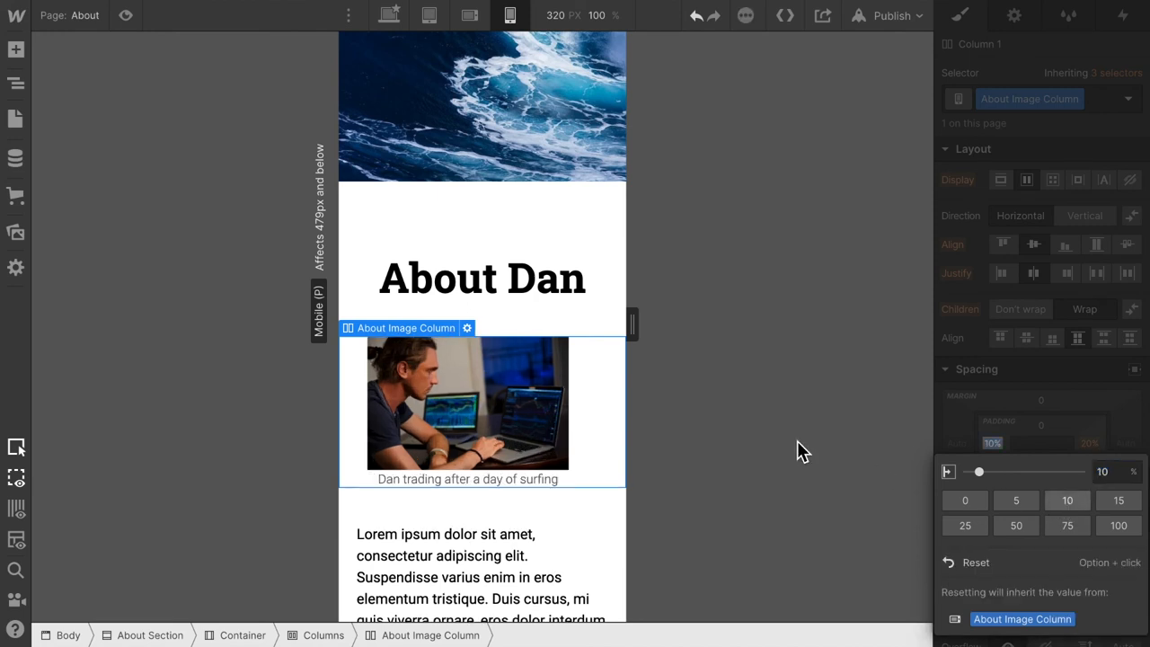
left_click(1090, 443)
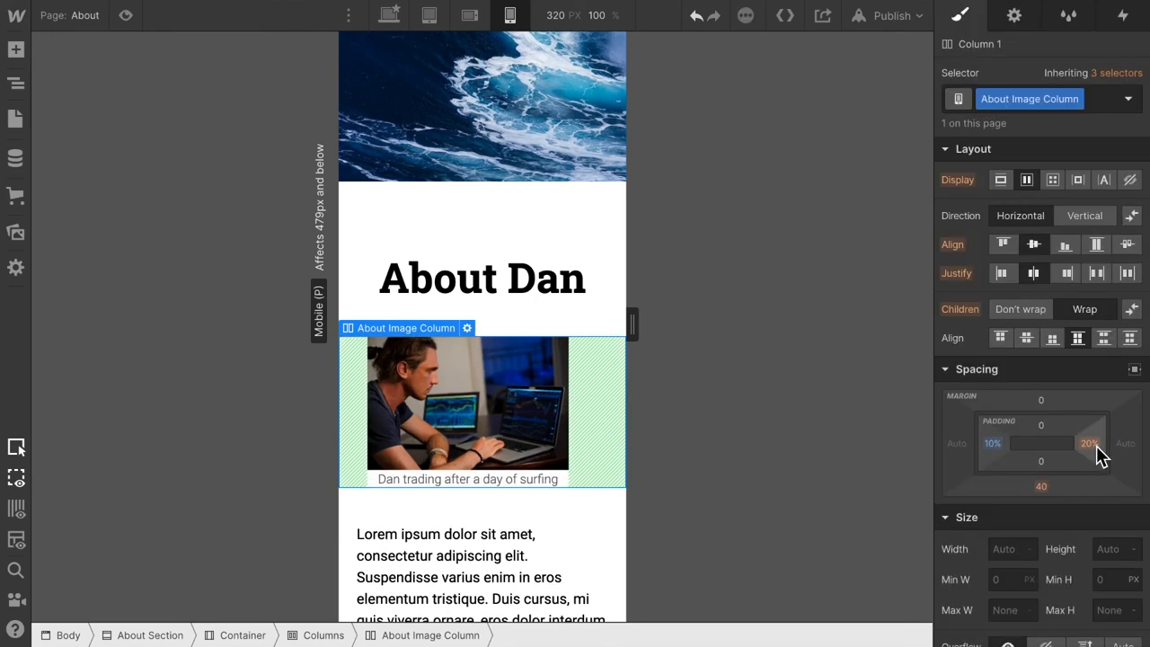
left_click(1089, 443)
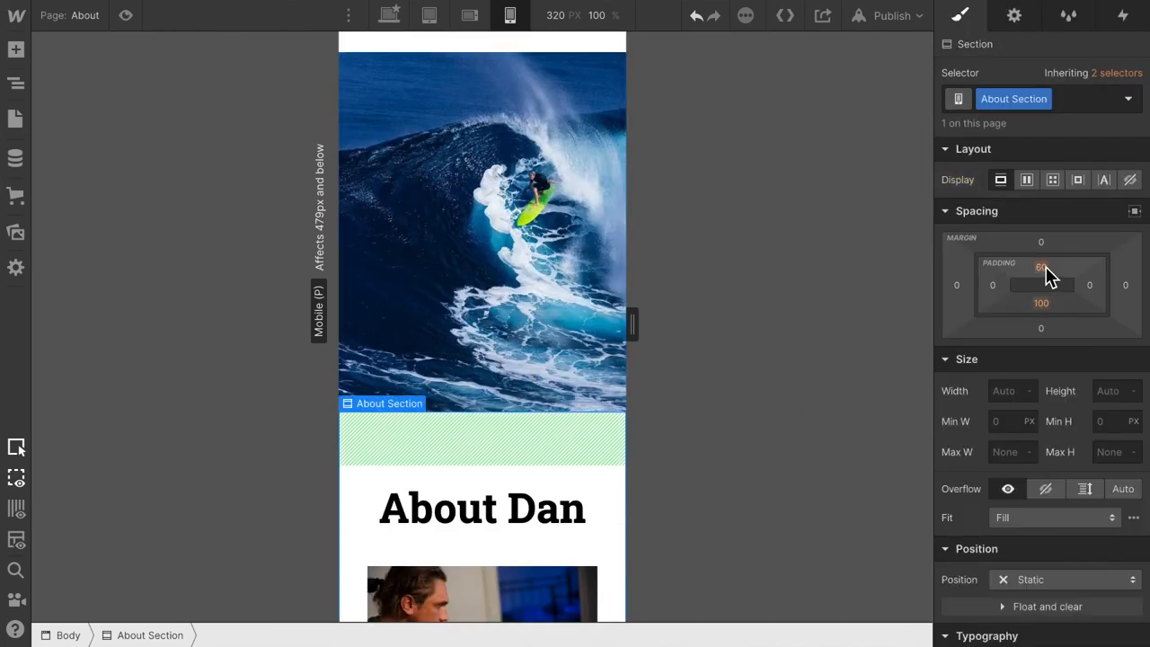
- Set the About Section's mobile padding to 40px top and 60px bottom
left_click(1041, 266)
type("40")
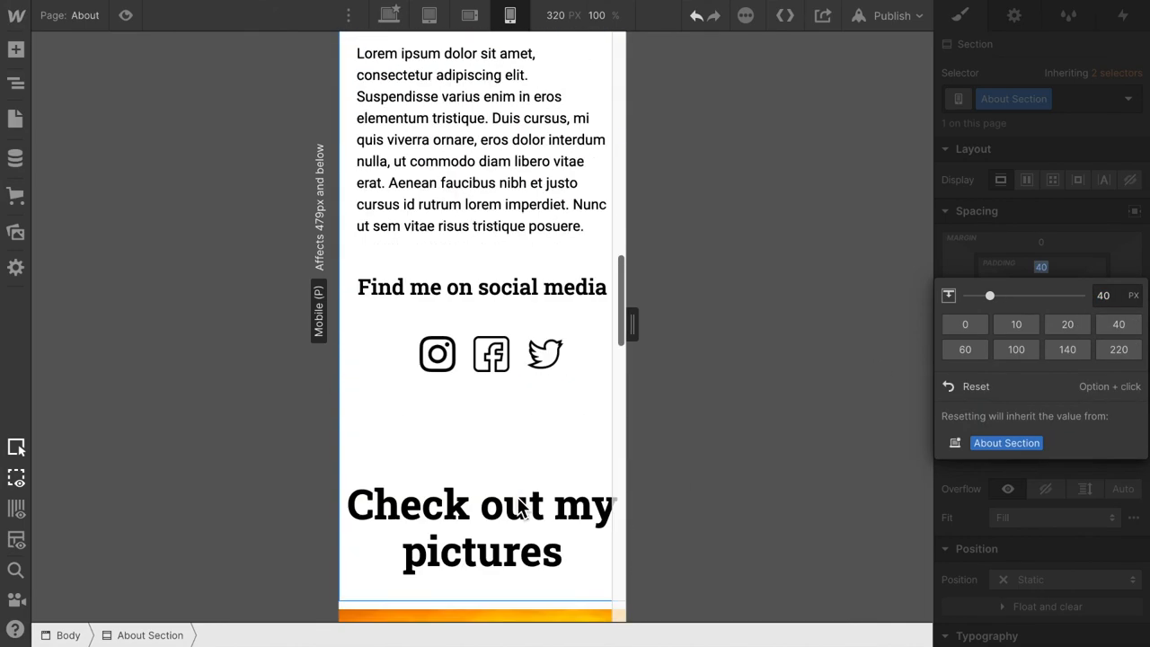
scroll("down", 3)
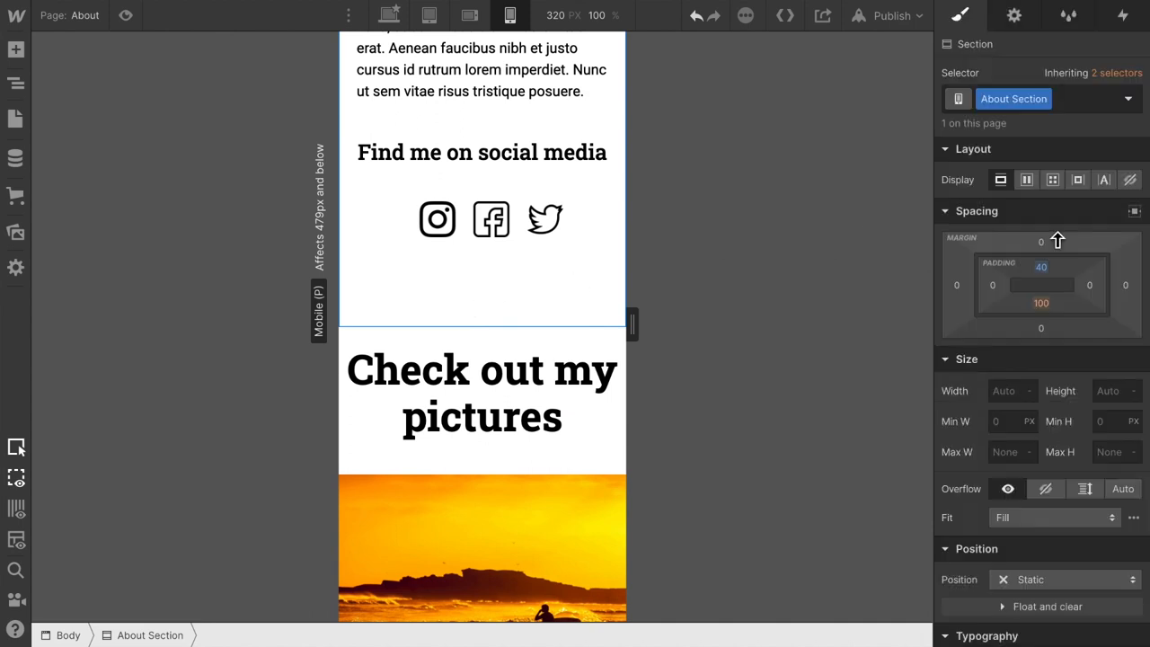
left_click(1040, 303)
type("60")
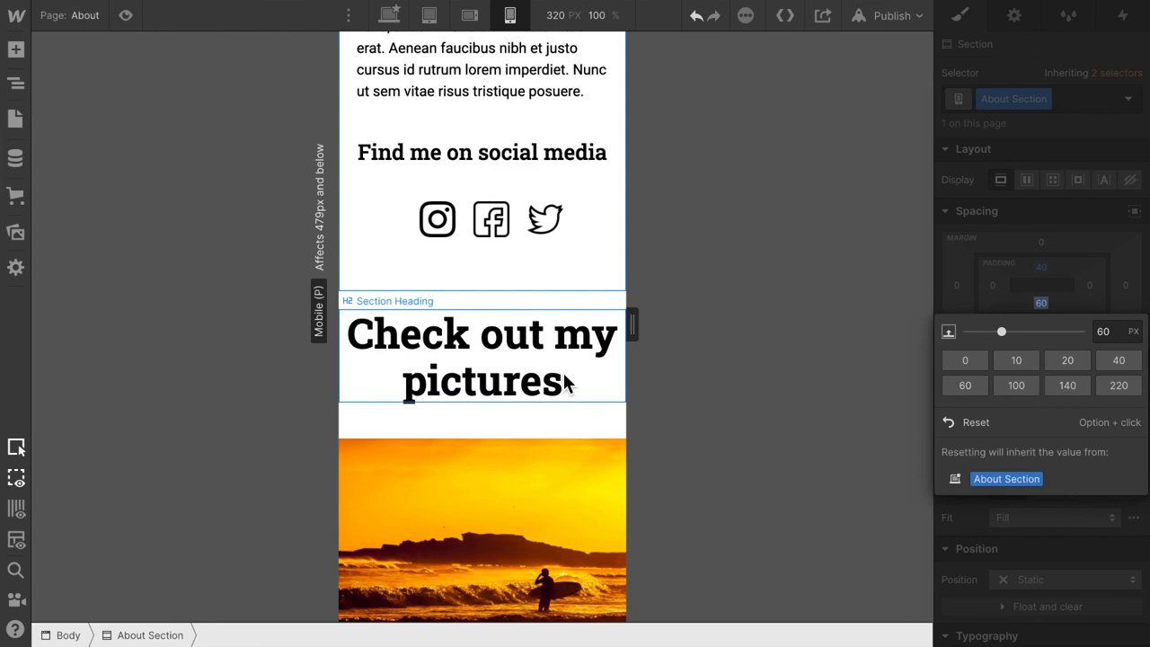
scroll("down", 3)
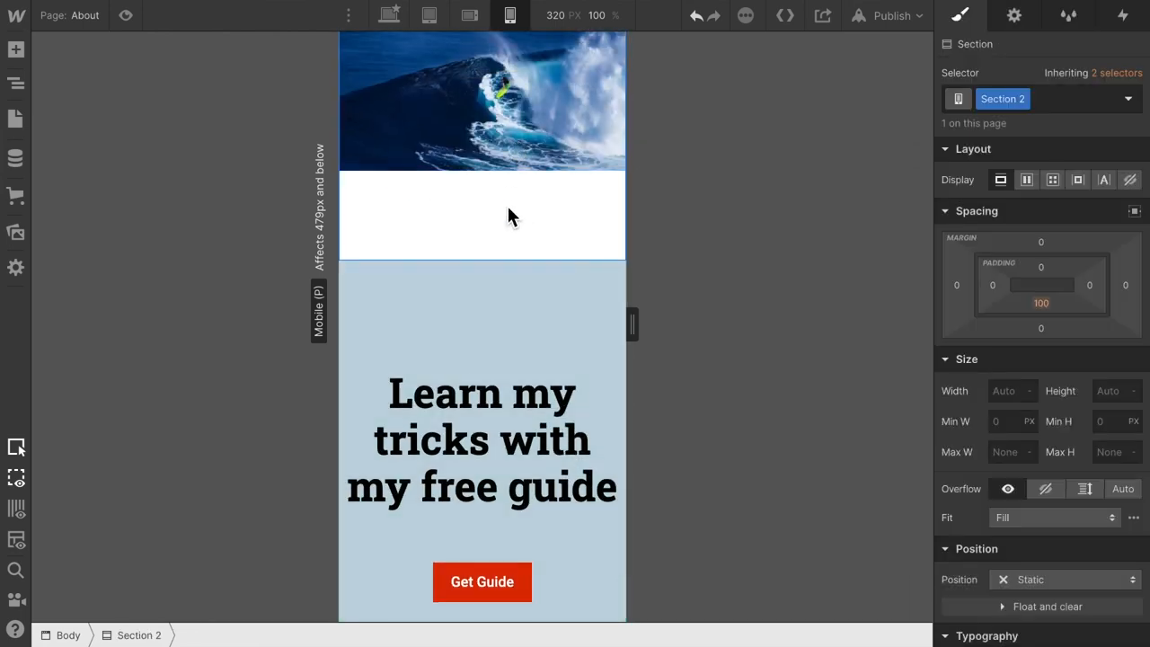
mouse_move(490, 225)
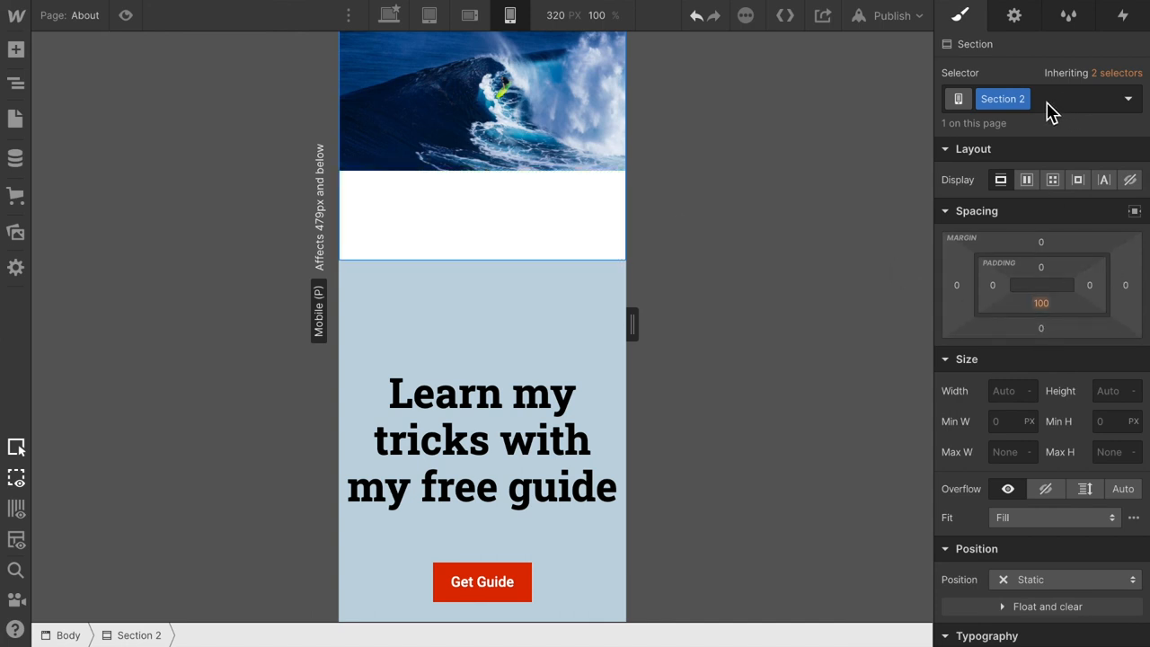
mouse_move(1067, 352)
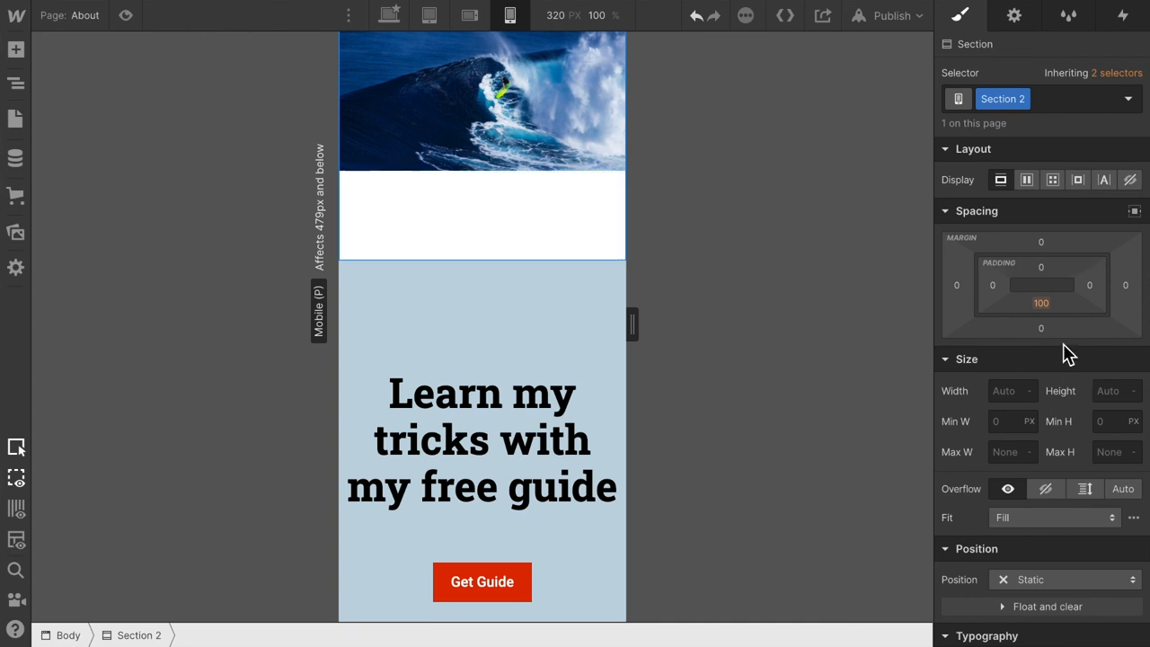
- Set Section 2's mobile bottom padding to the 40 preset, down from 100
left_click(1041, 303)
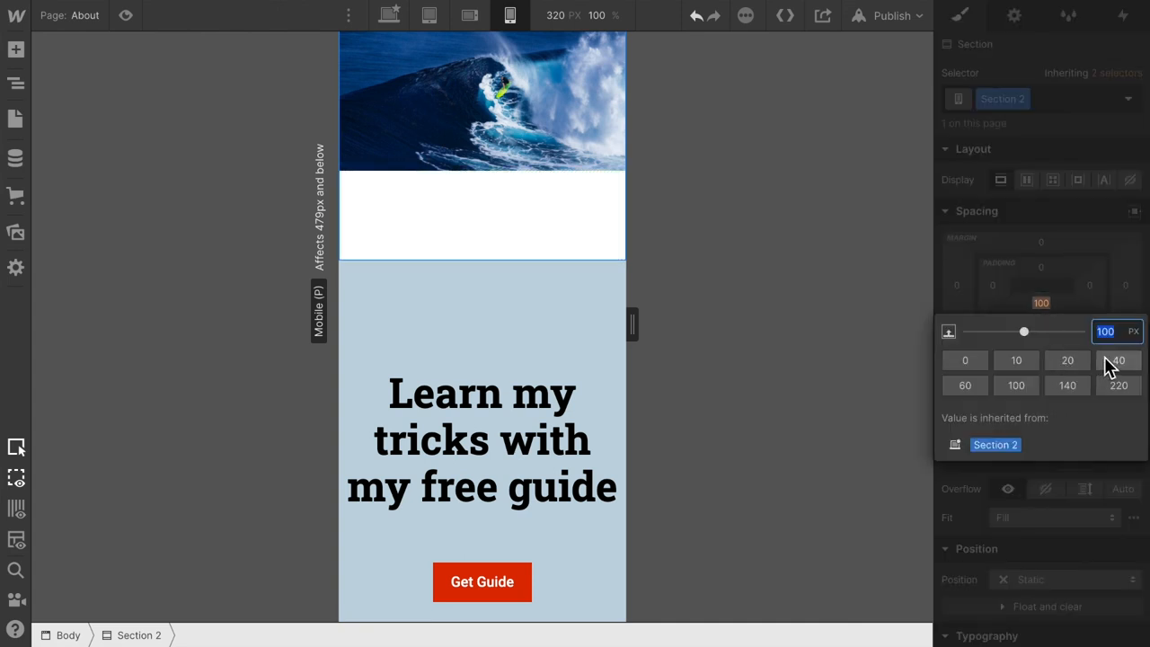
left_click(1119, 361)
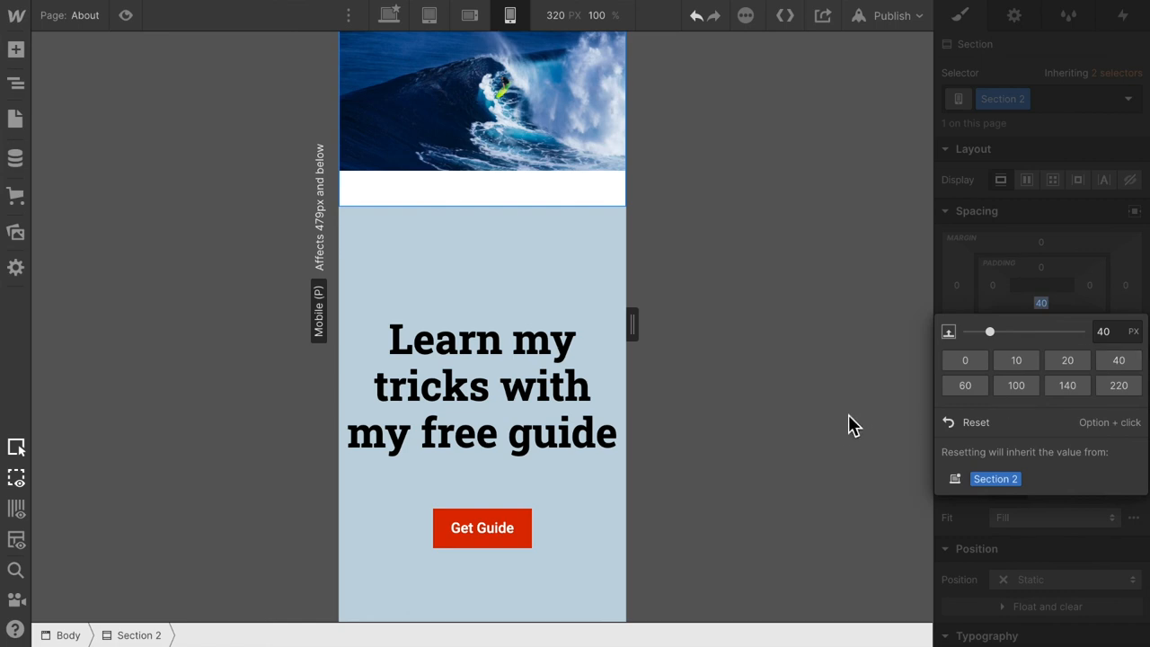
mouse_move(522, 517)
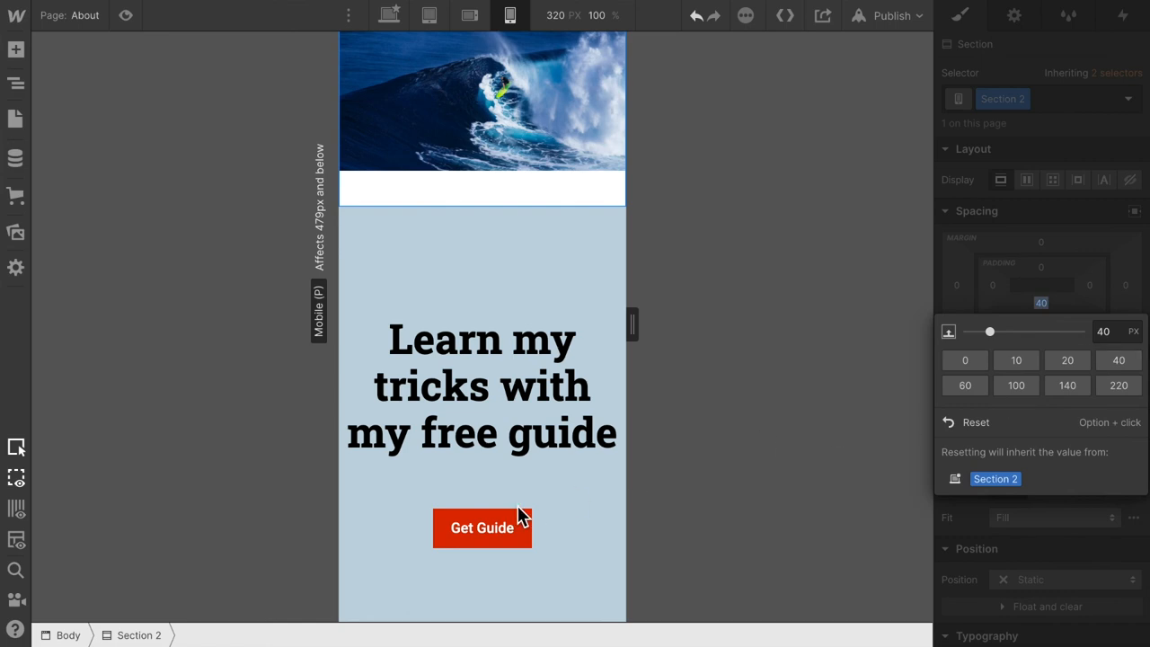
scroll("down", 3)
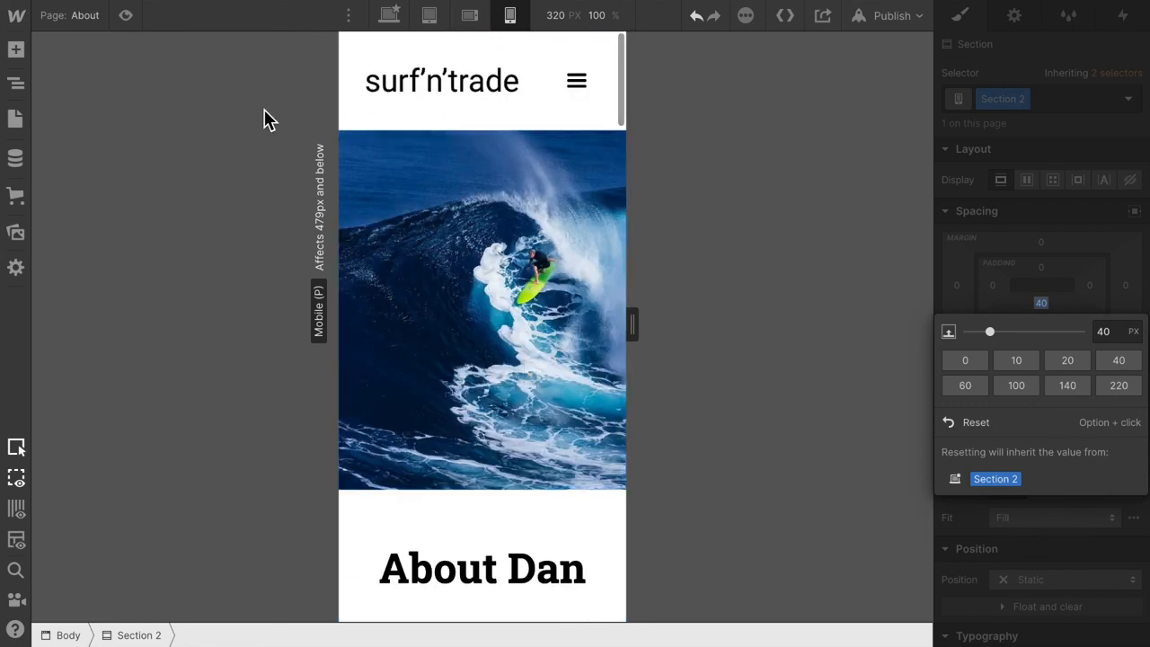
- Switch to the Blog page and scroll down to its stacked post cards
left_click(15, 119)
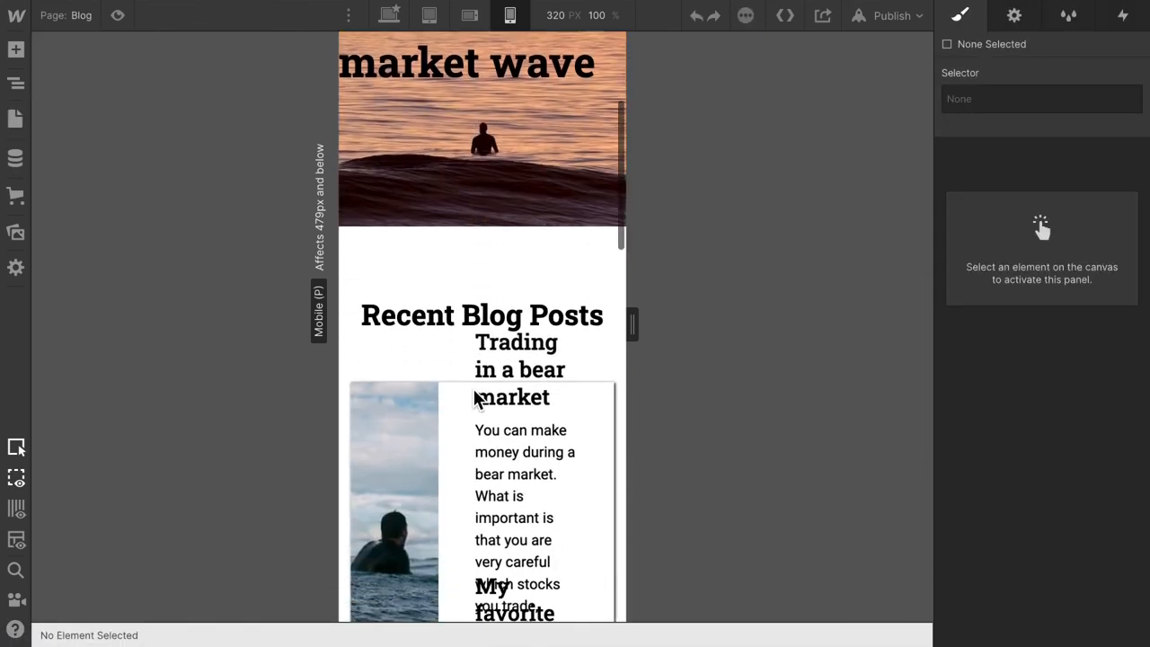
scroll("down", 3)
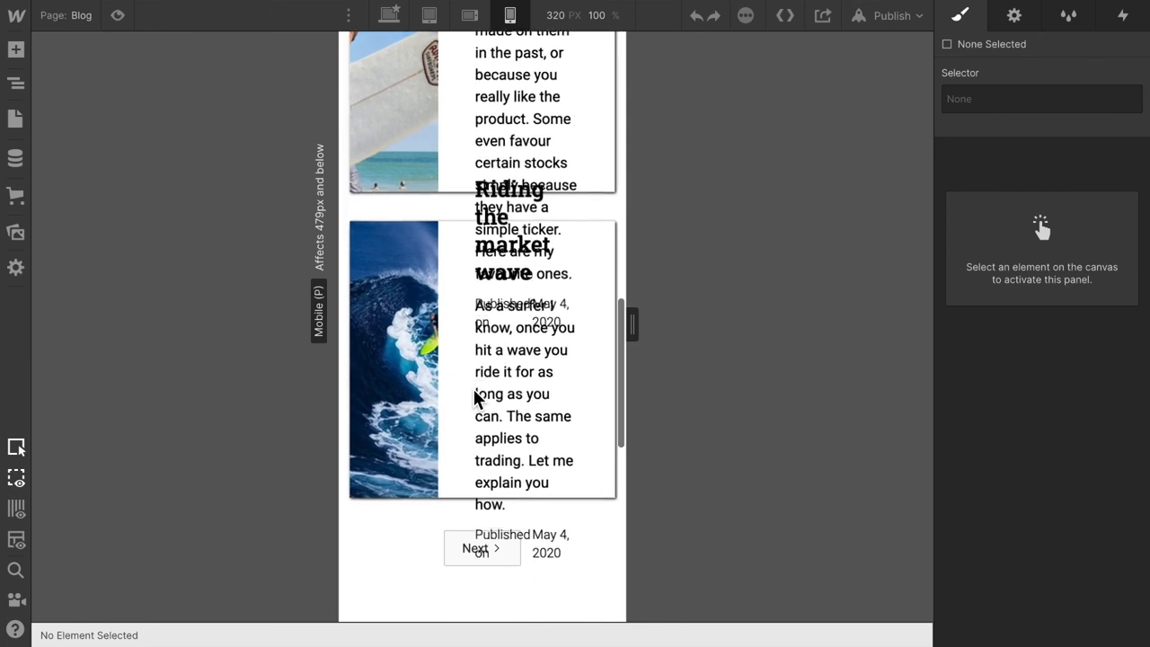